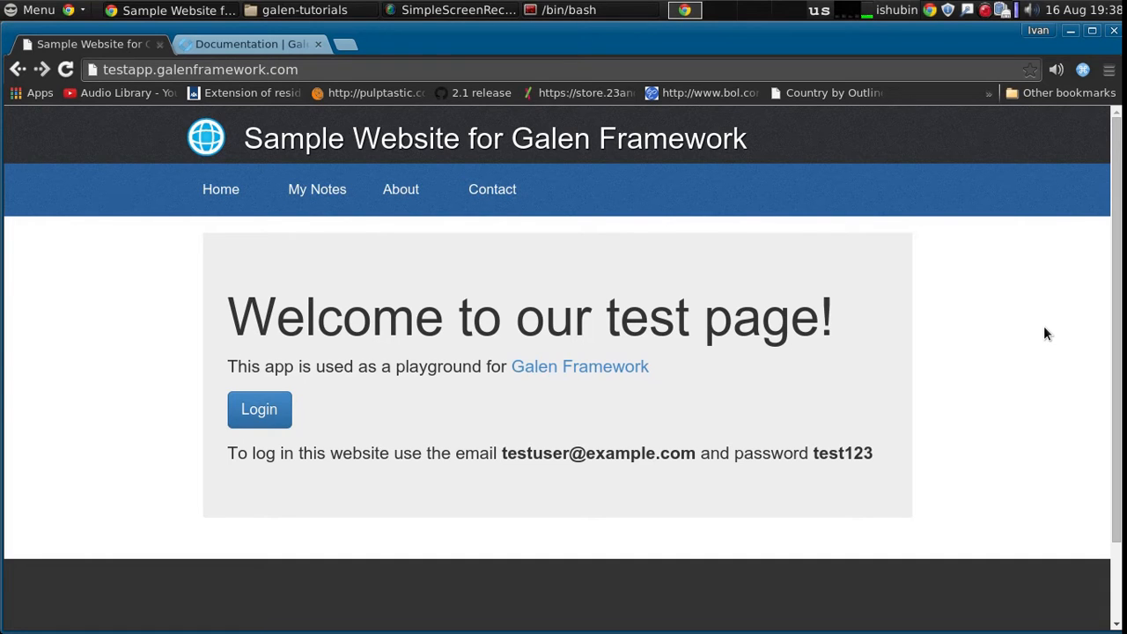
mouse_move(773, 330)
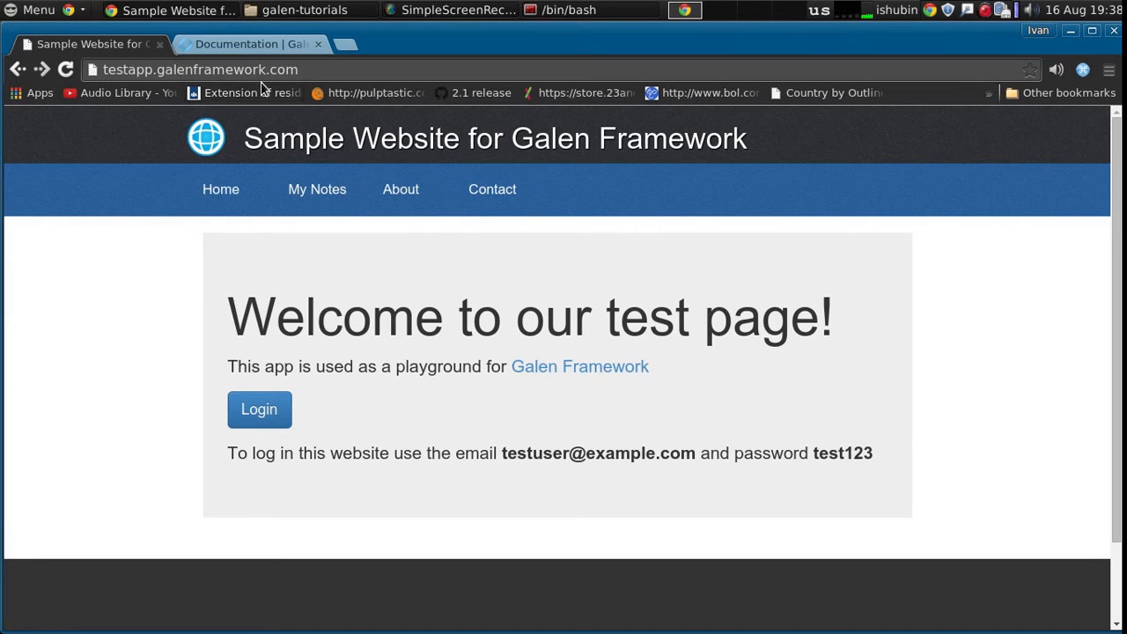
mouse_move(251, 44)
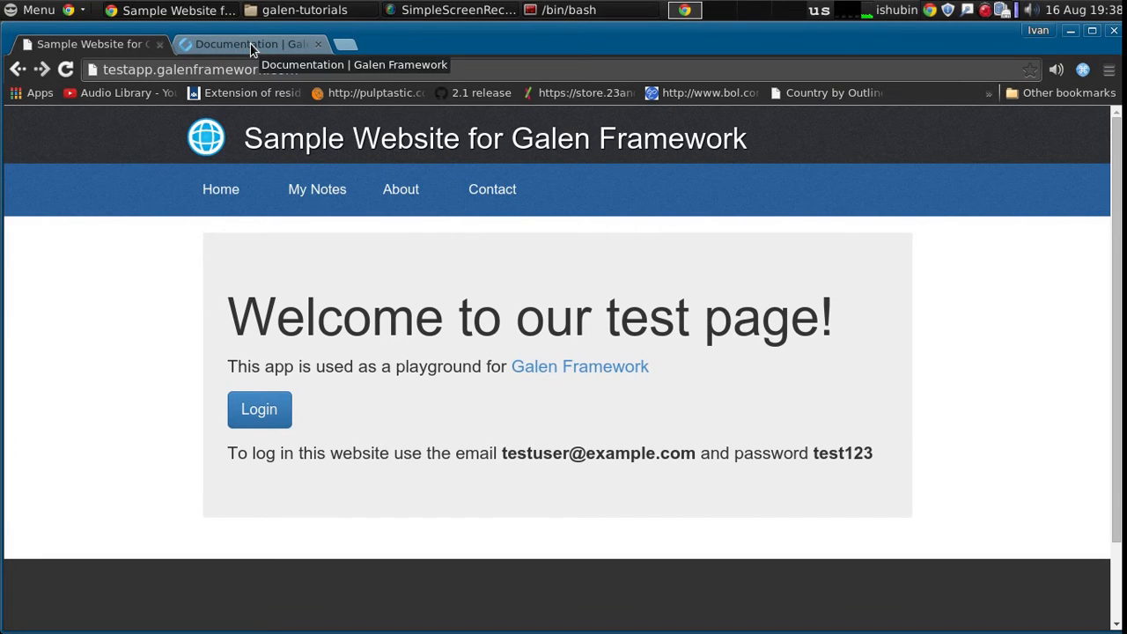
View the Galen documentation tab in Chrome, then return to the bash terminal.
left_click(247, 44)
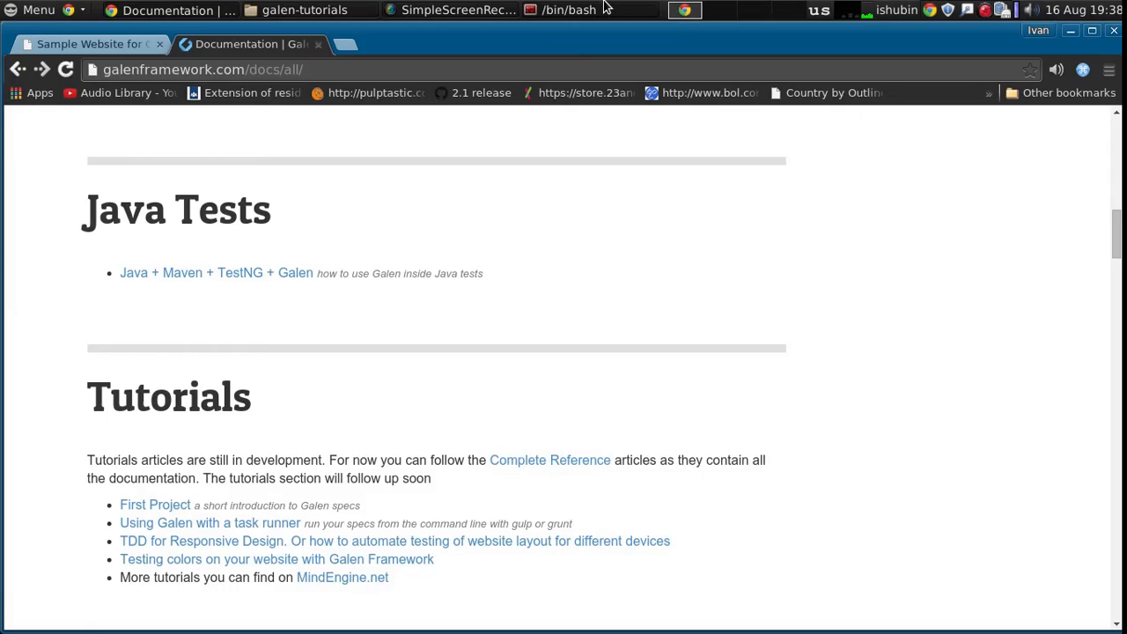
left_click(568, 10)
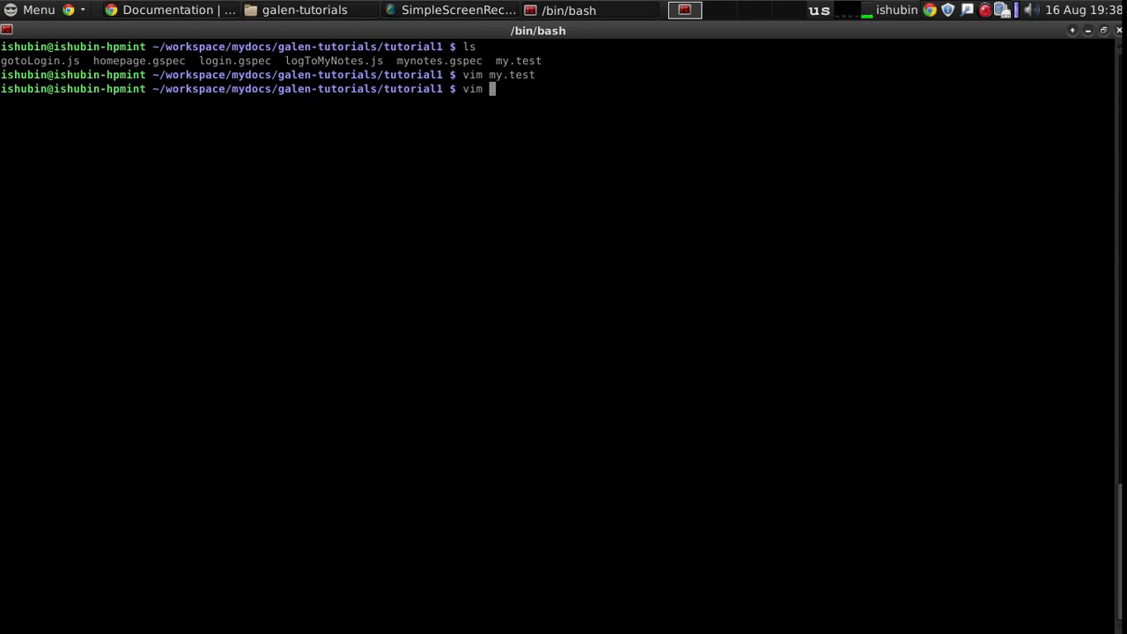
key("BackSpace")
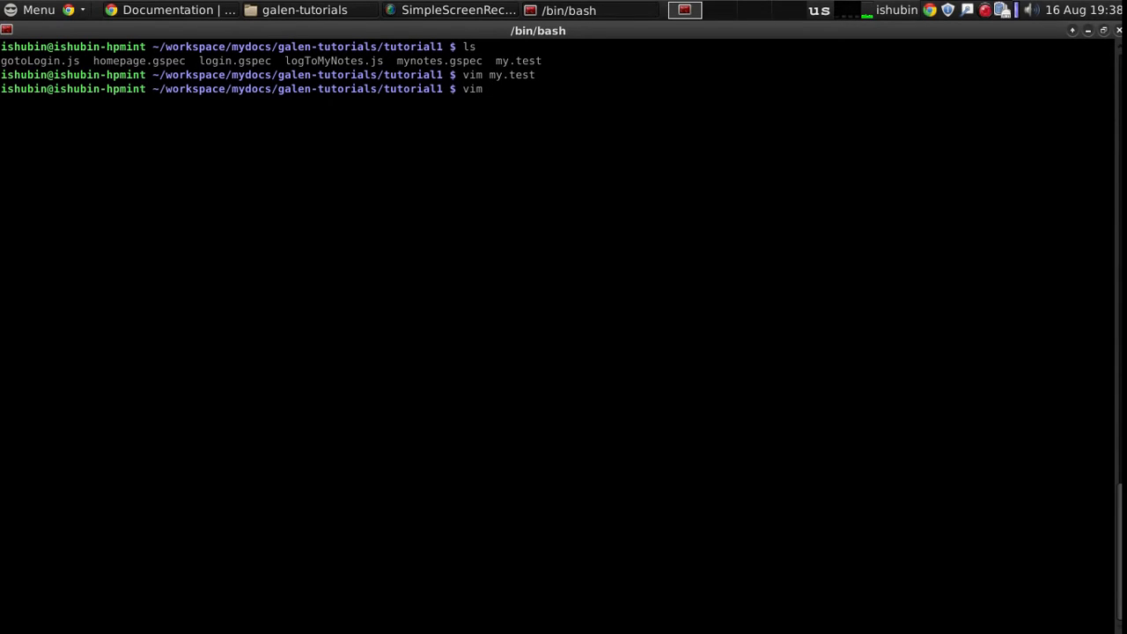
key("Tab")
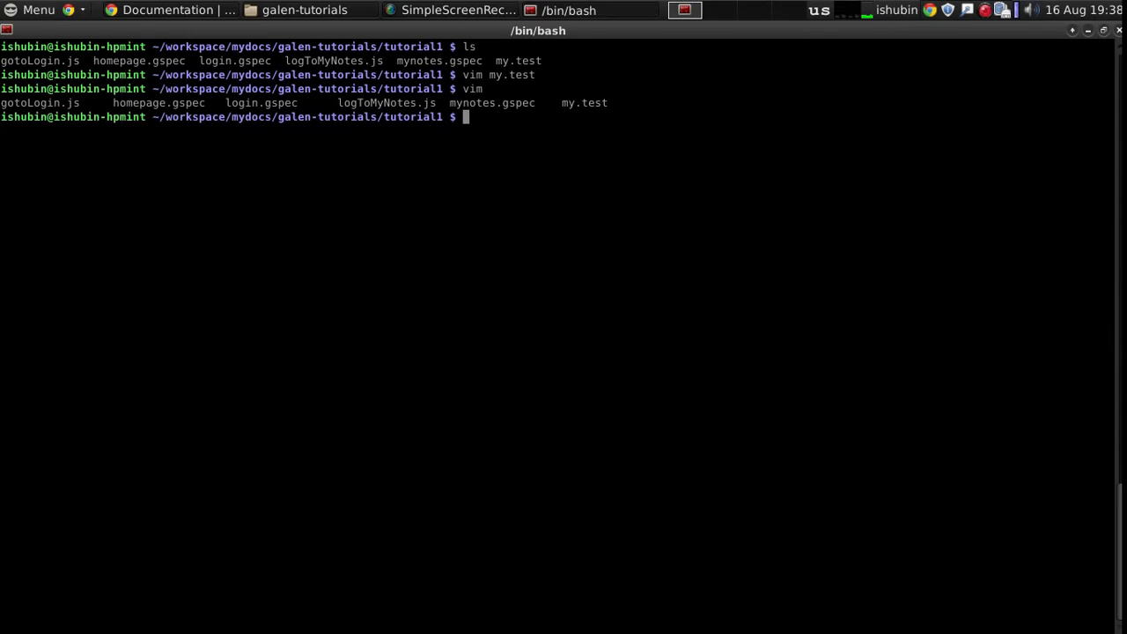
type("vim")
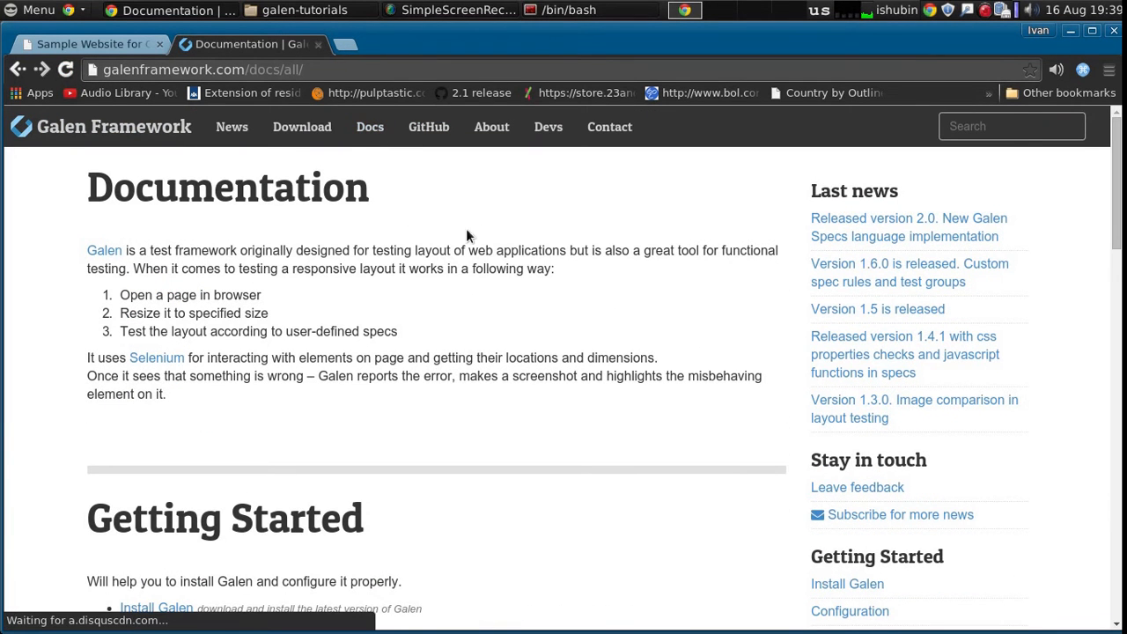
Open the JavaScript Tests Guide and scroll to its 'Defining tests' example.
scroll("down", 3)
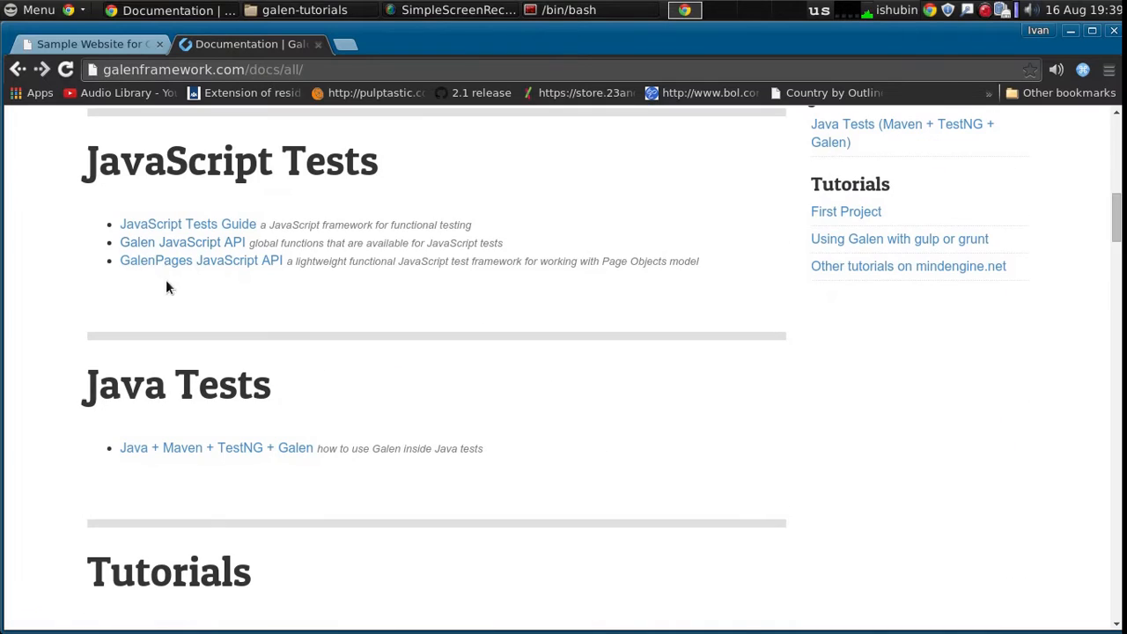
left_click(187, 224)
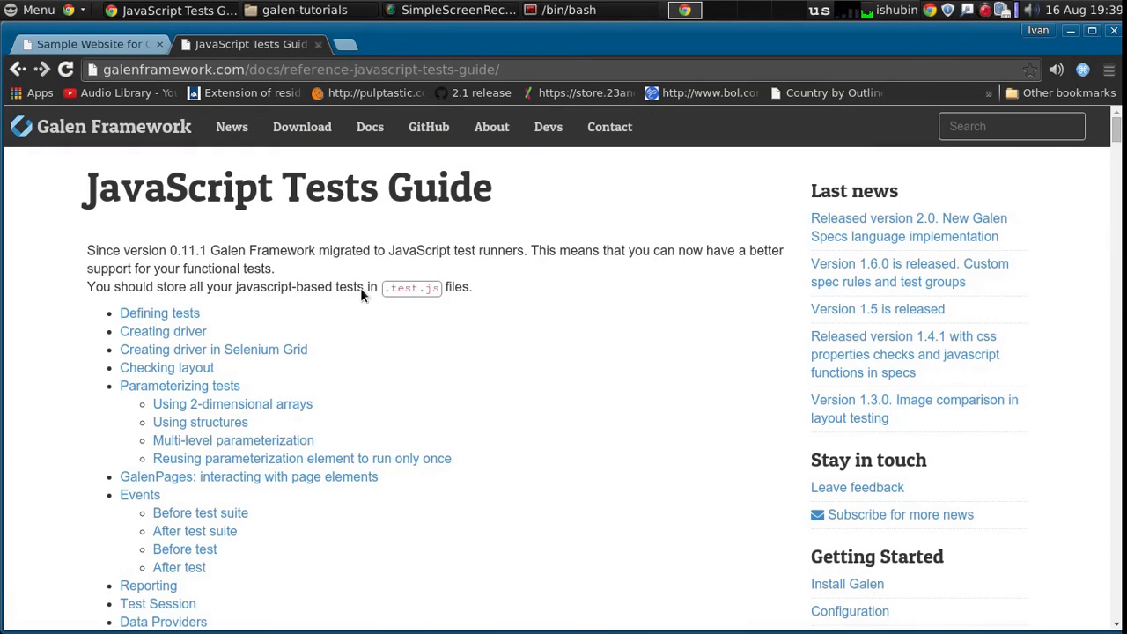
scroll("down", 3)
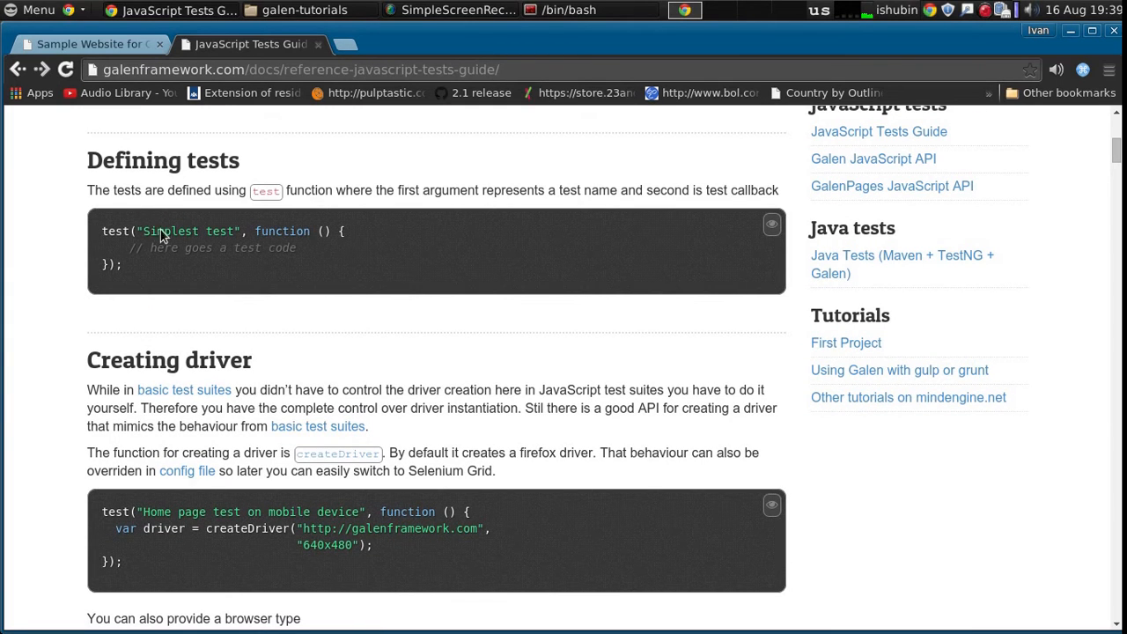
mouse_move(370, 247)
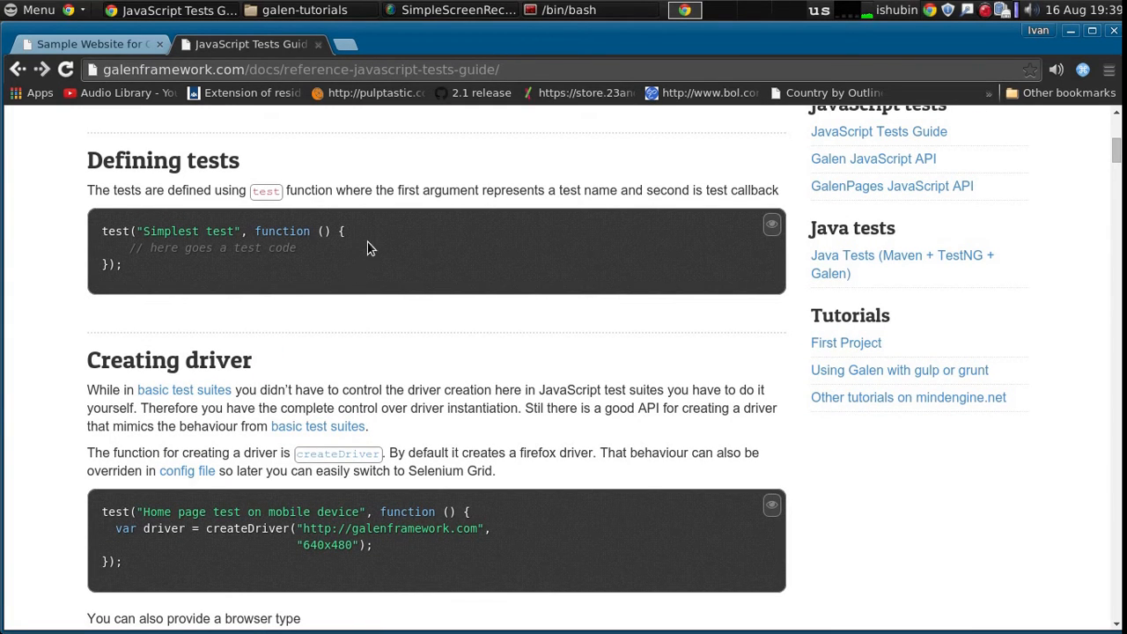
mouse_move(384, 281)
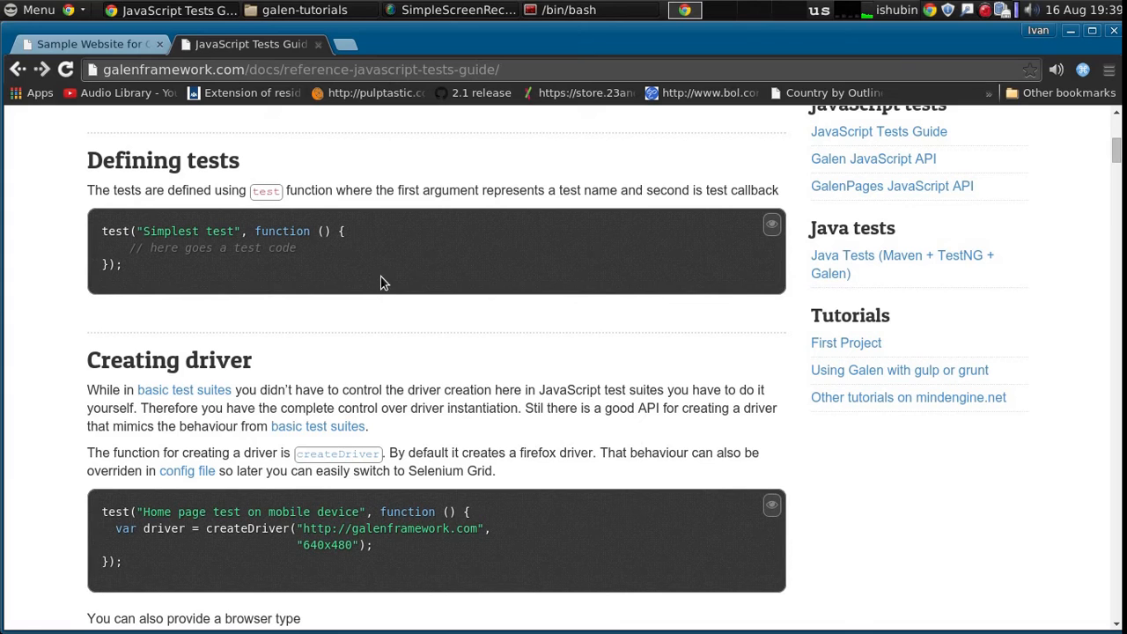
mouse_move(400, 254)
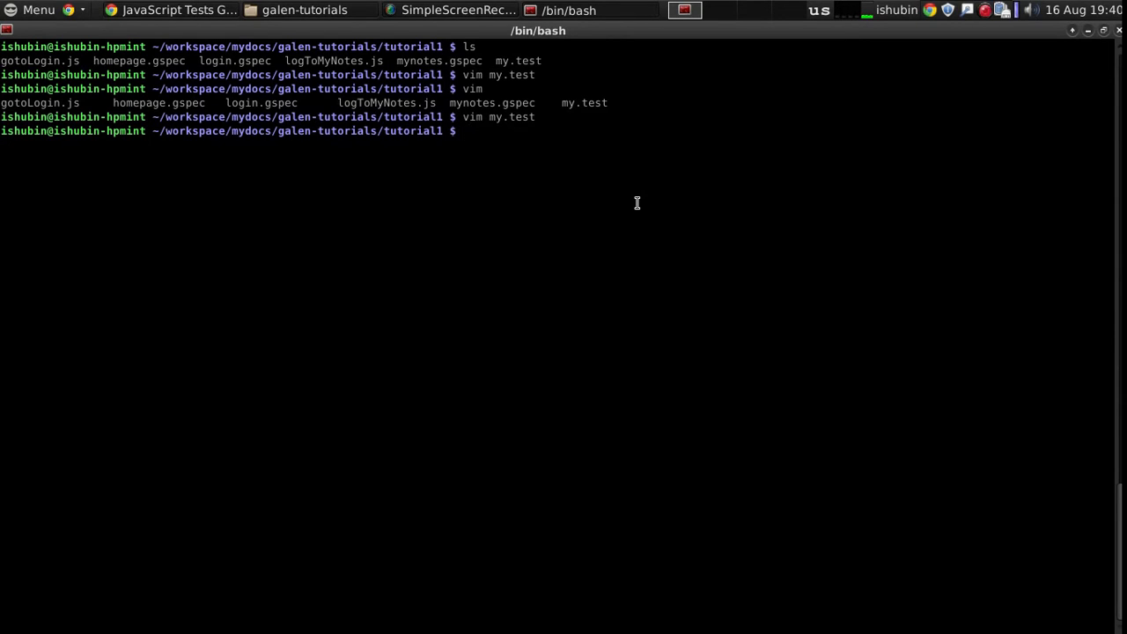
Create an empty my.test.js with touch and begin opening it in vim.
type("touch my.test.js")
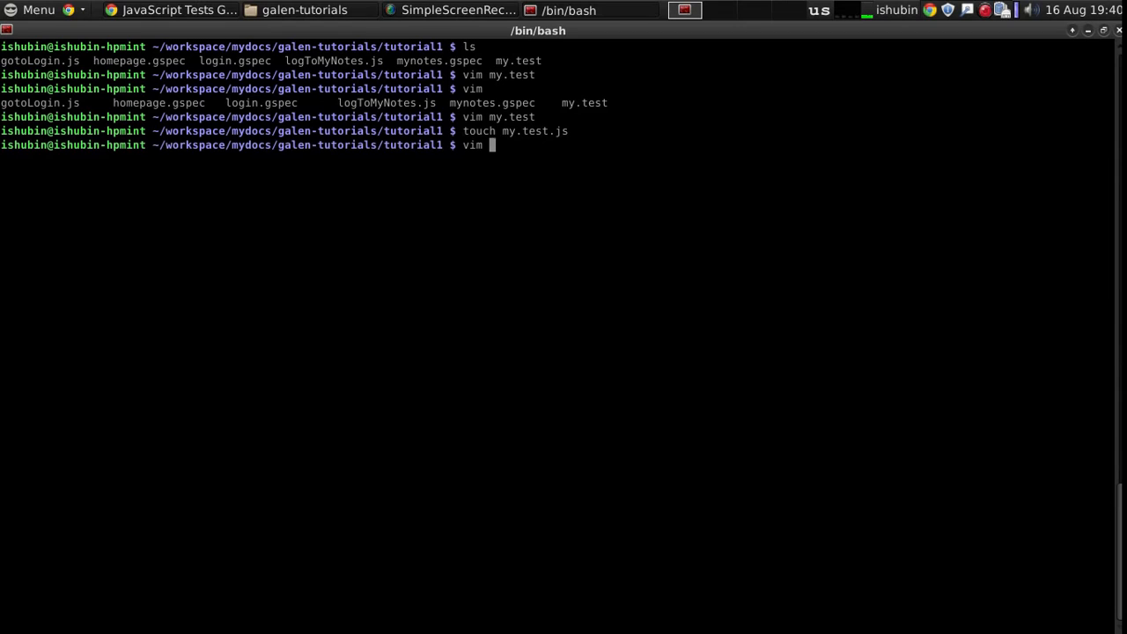
type("m")
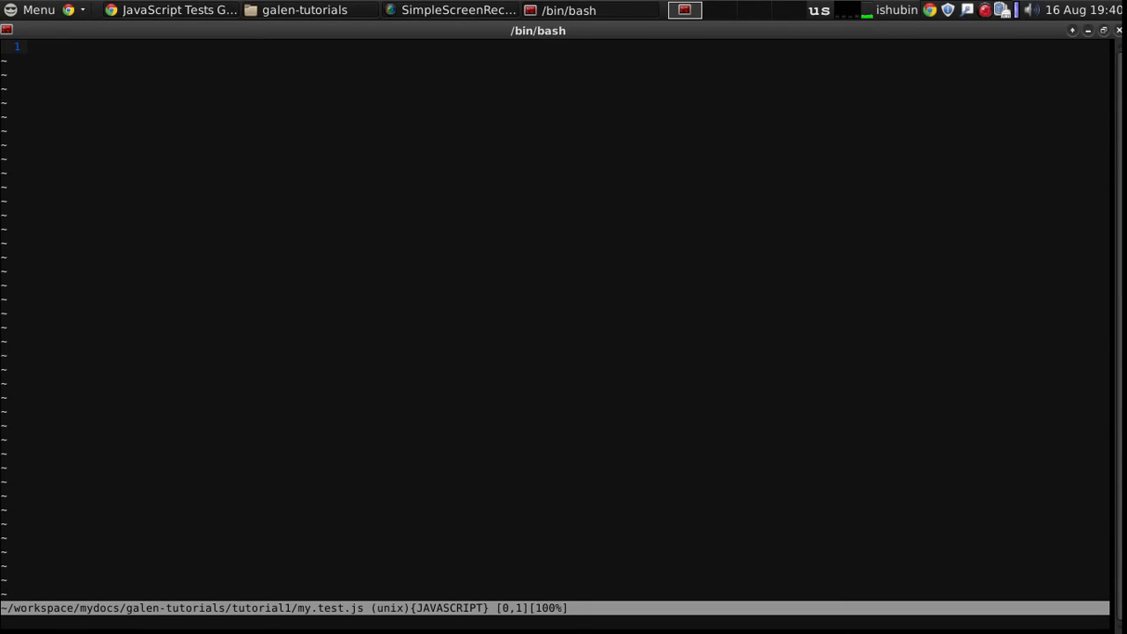
Type the test("My notes page", function () { wrapper in my.test.js.
type("test")
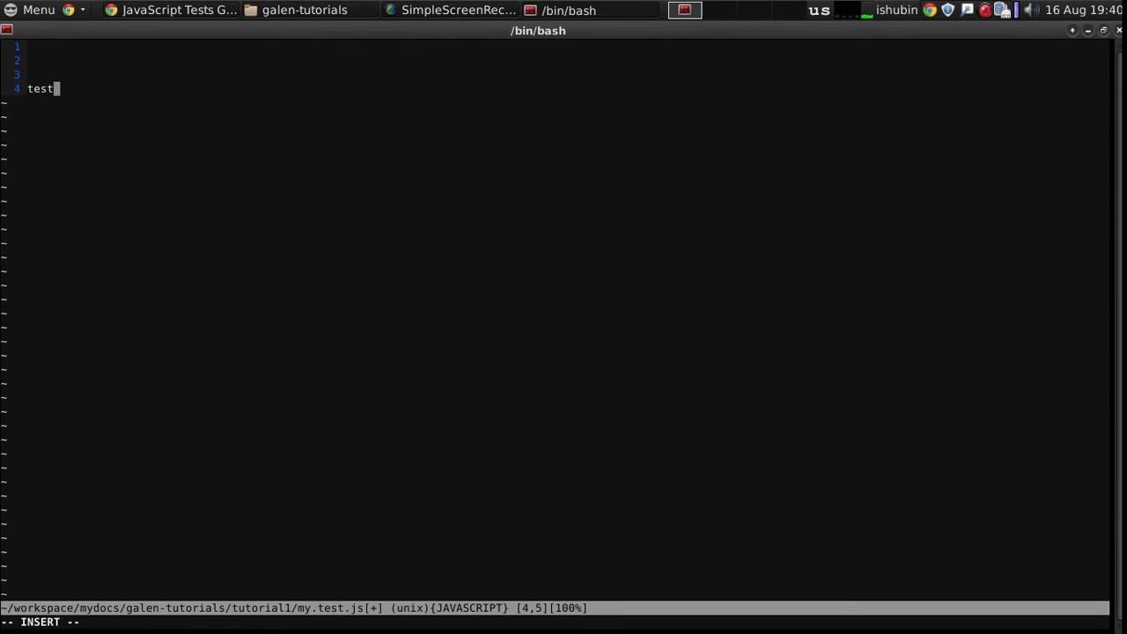
type("()")
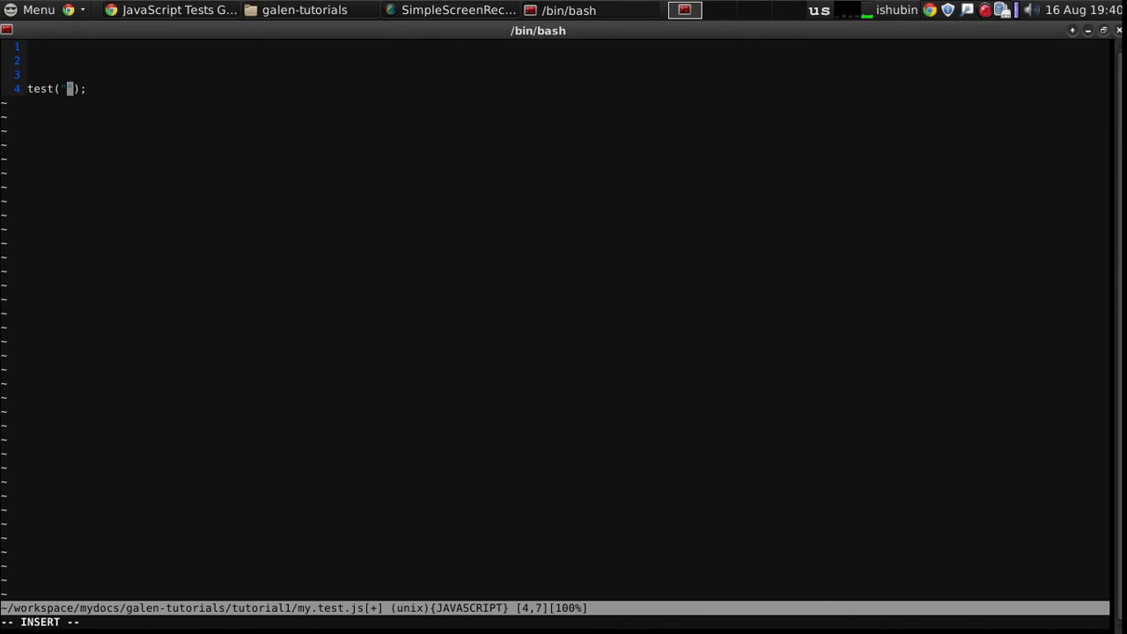
type("\"\"")
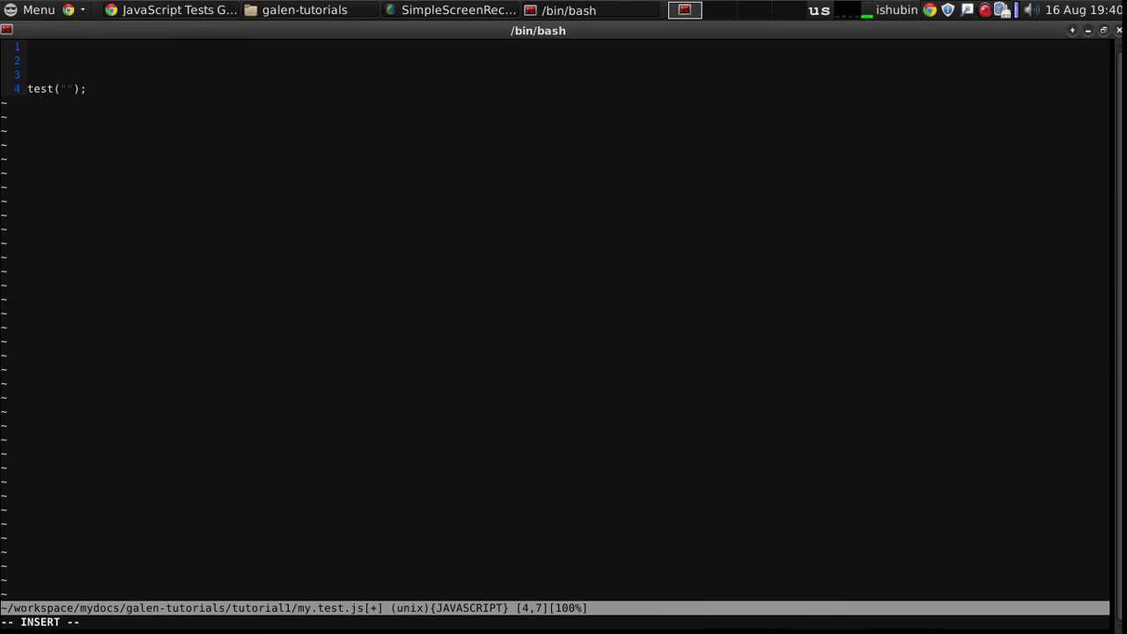
type("My notes")
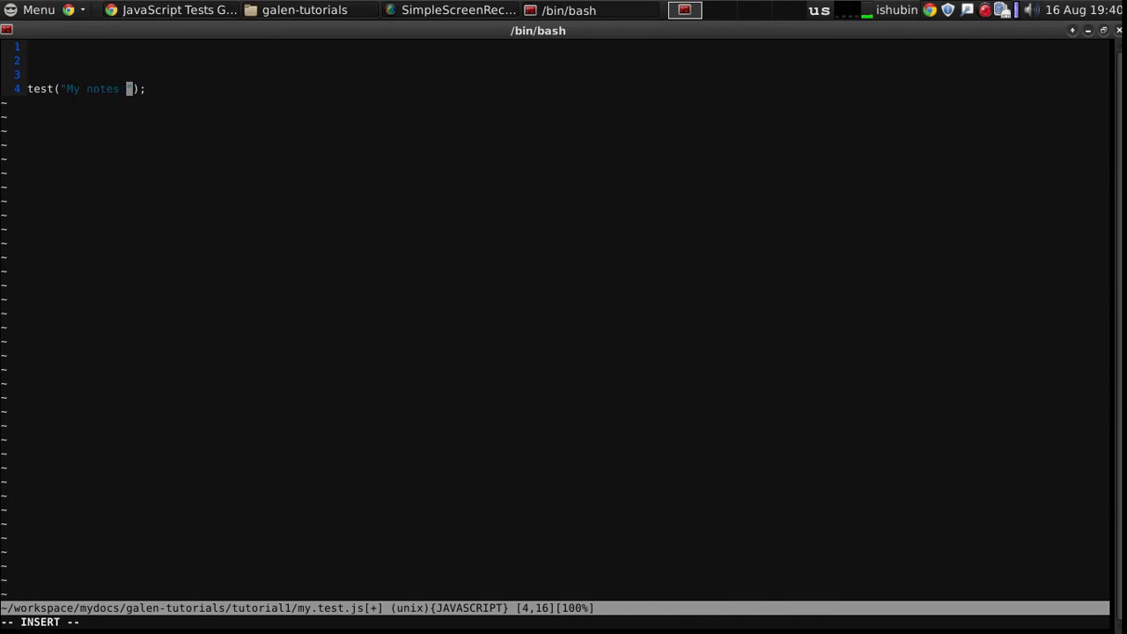
type("page")
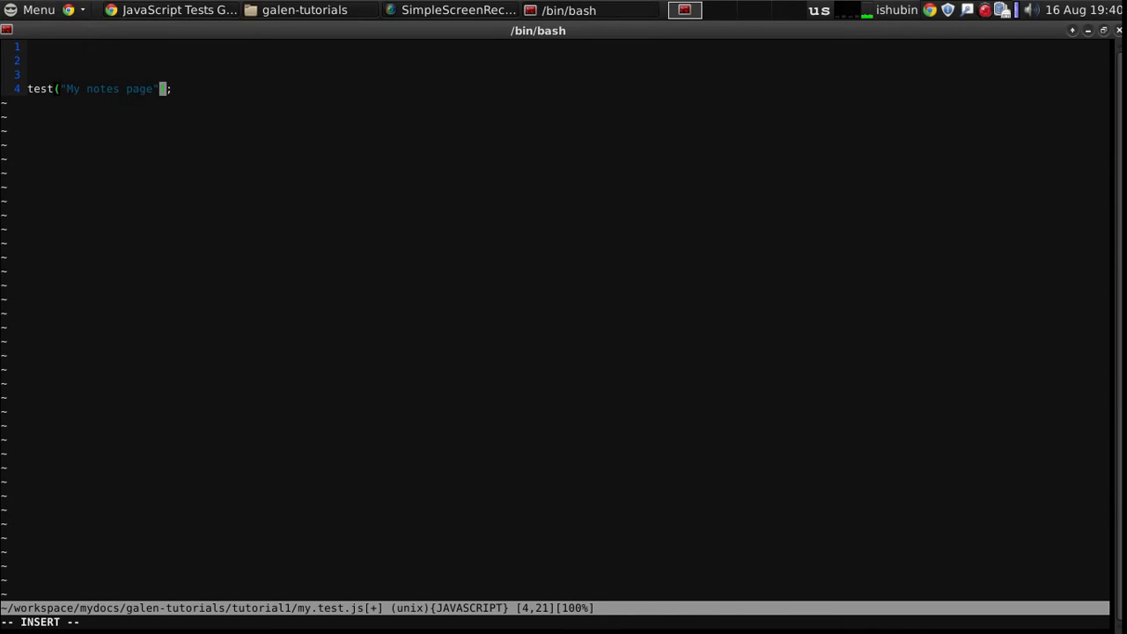
type(", function () {")
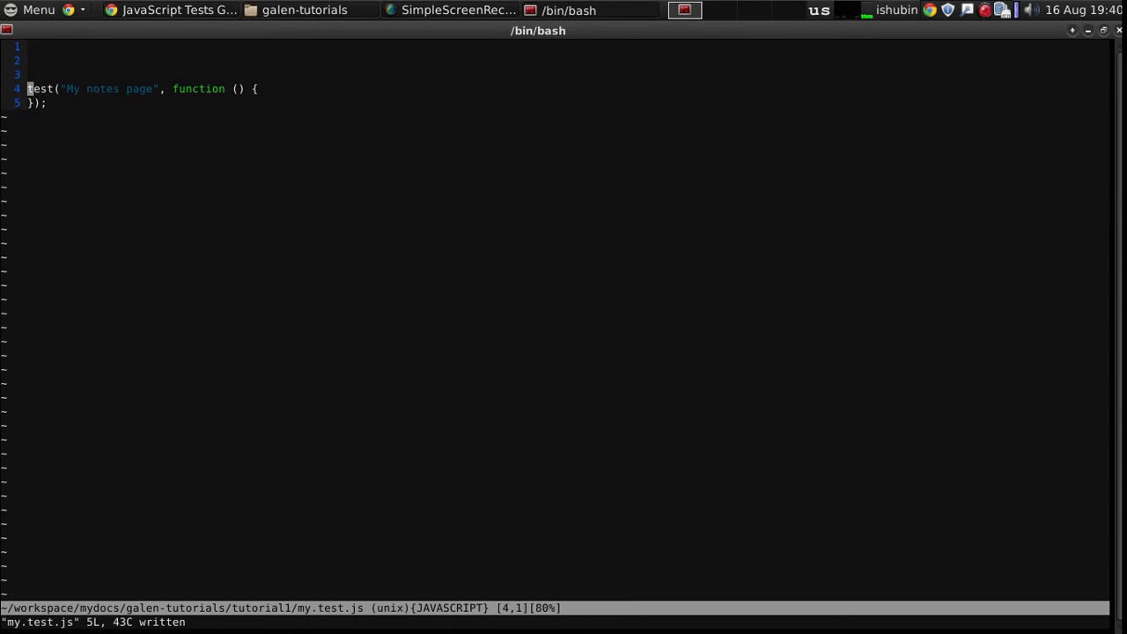
type("var")
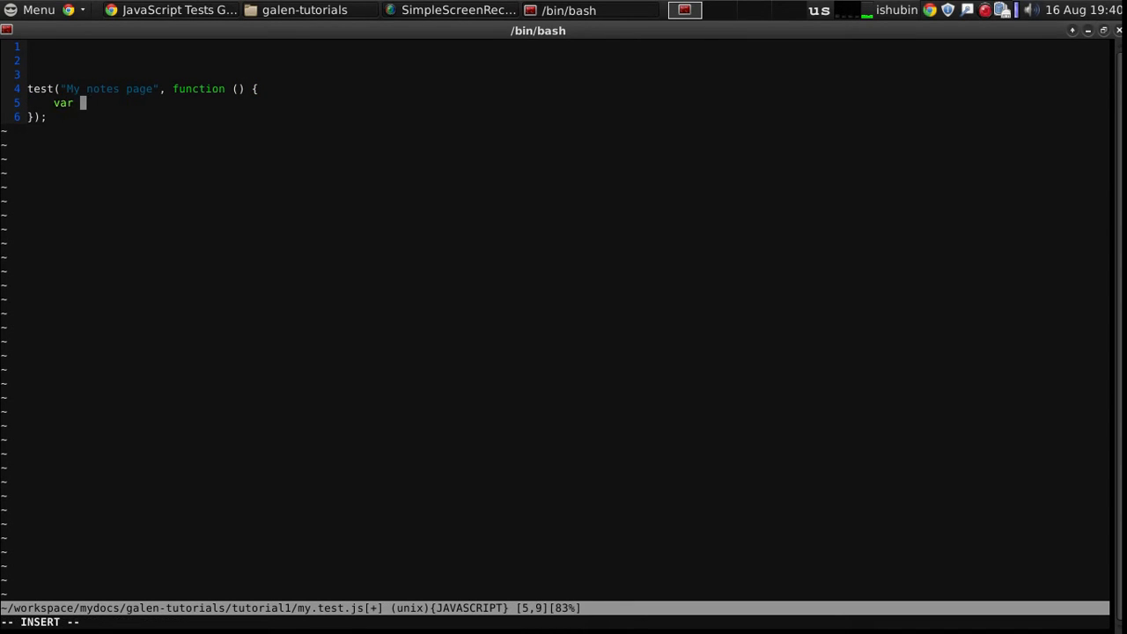
type("cr")
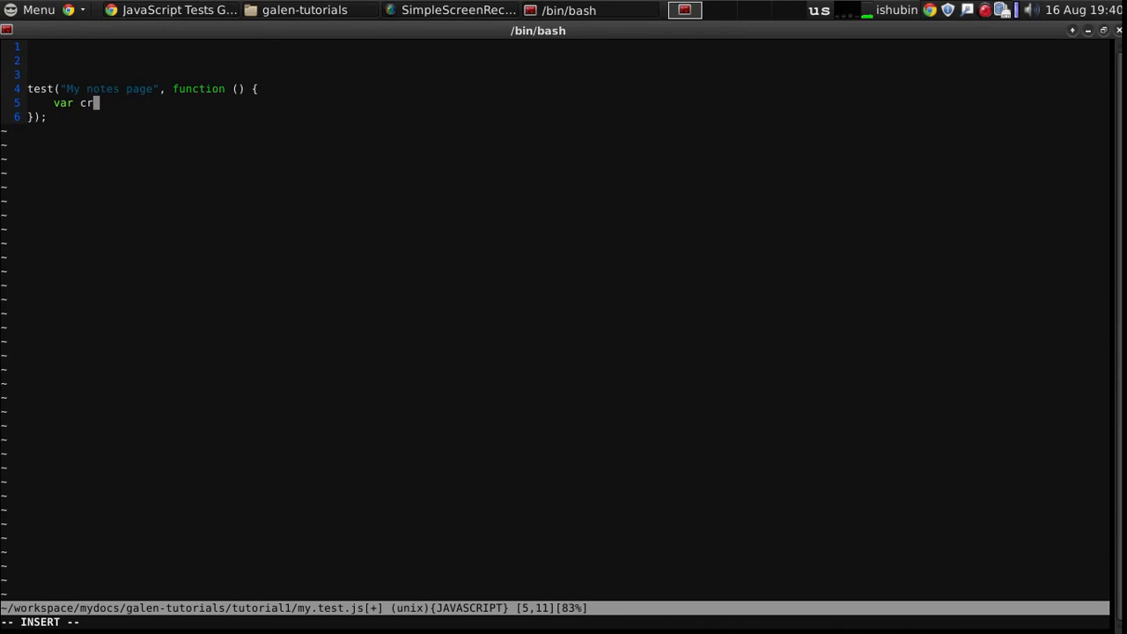
type("iver")
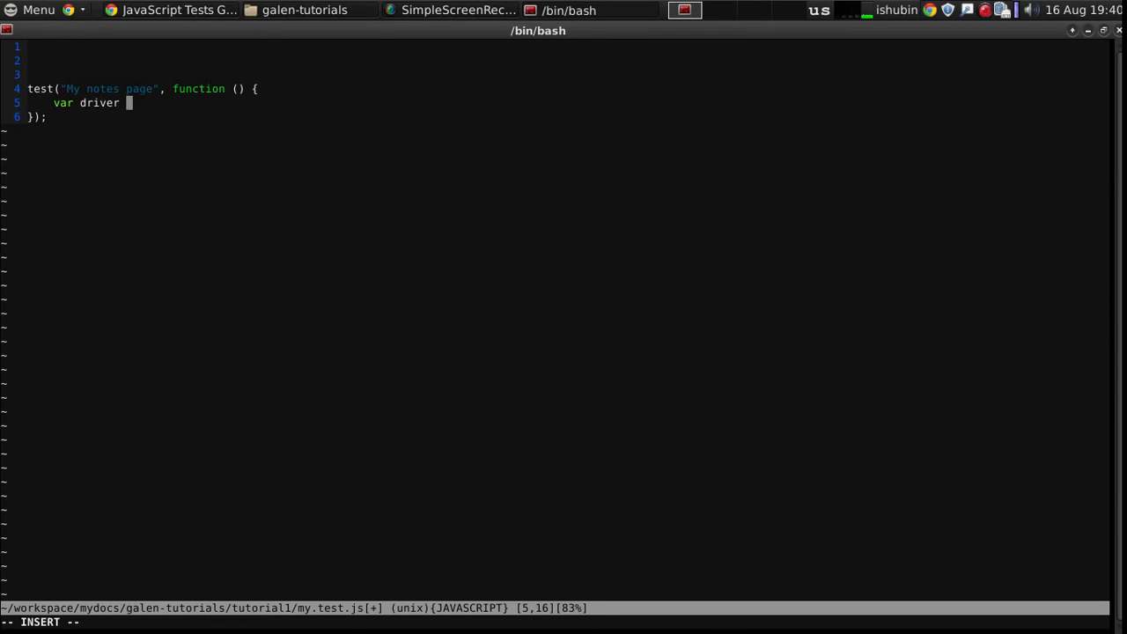
type("= createDriver(\"h\");")
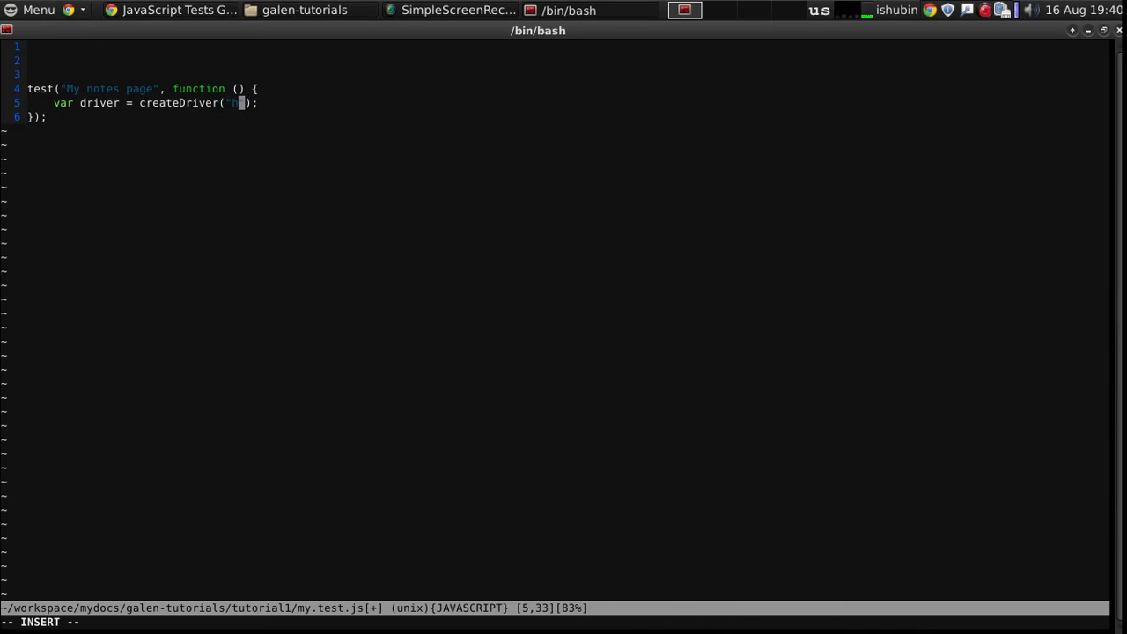
type("ttp://e")
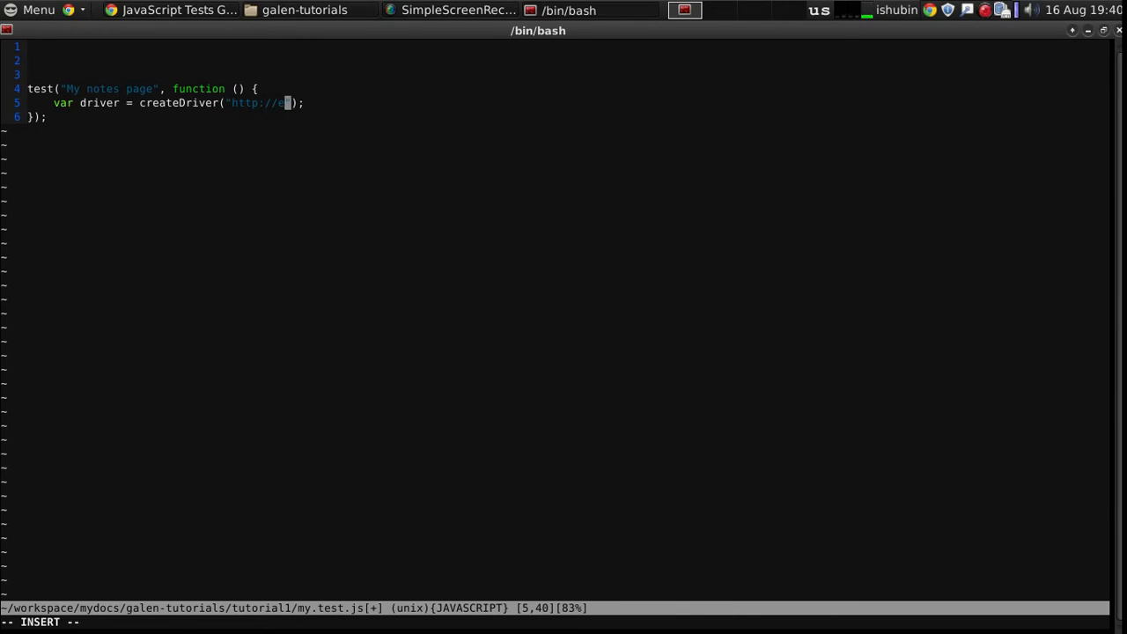
type("testapp")
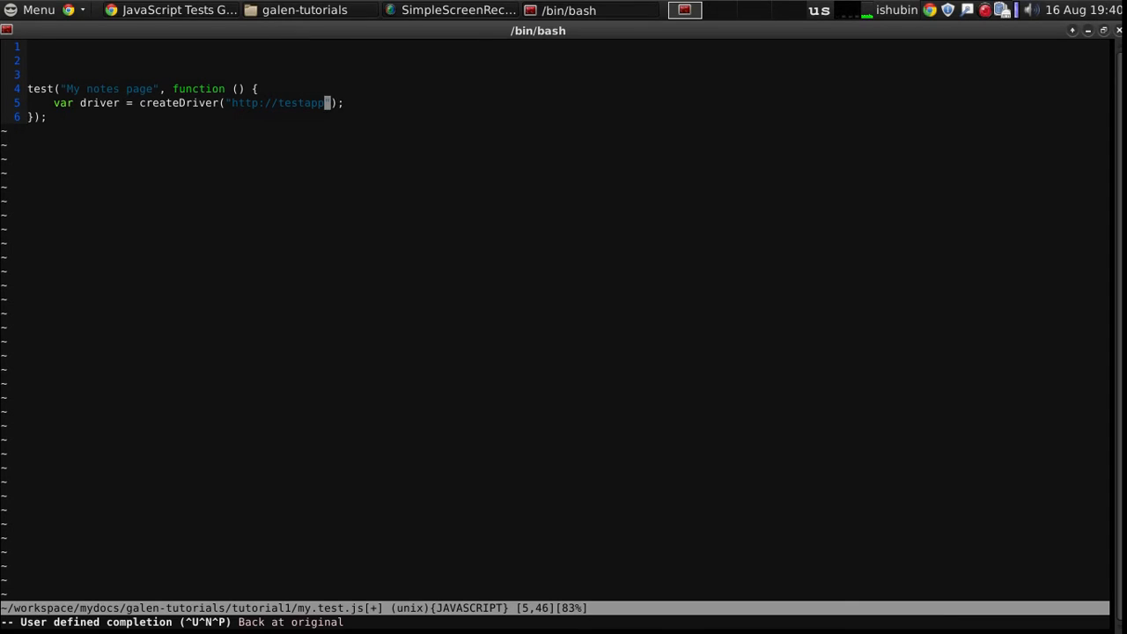
type(".galenframework.c")
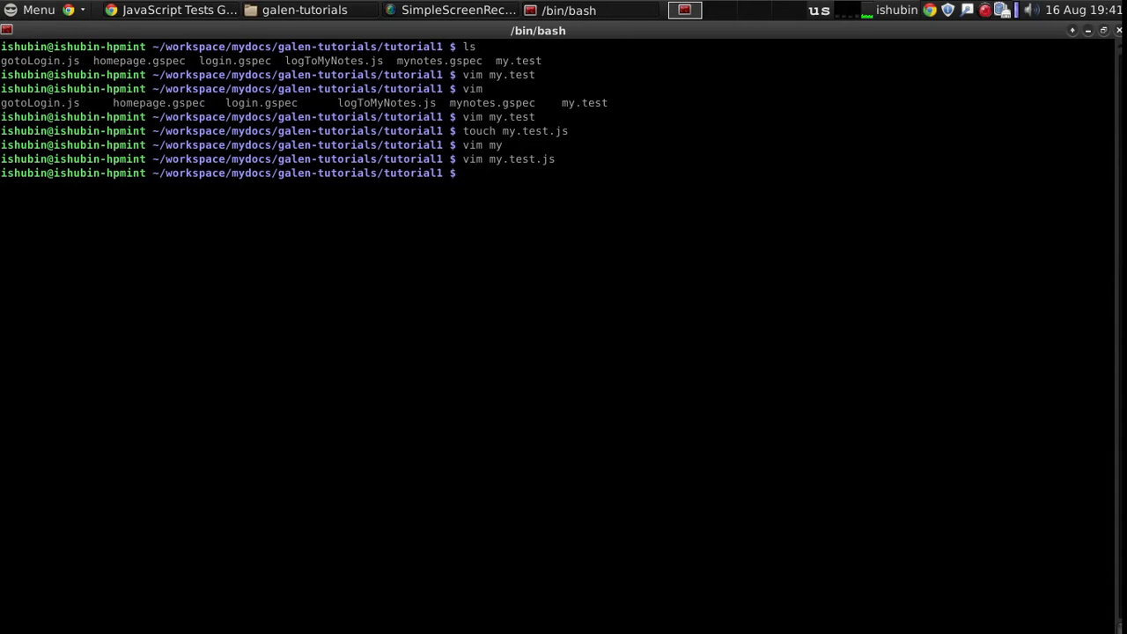
Review logToMyNotes.js, then create myPages.js and open it in vim.
type("vim logToMyNotes.js")
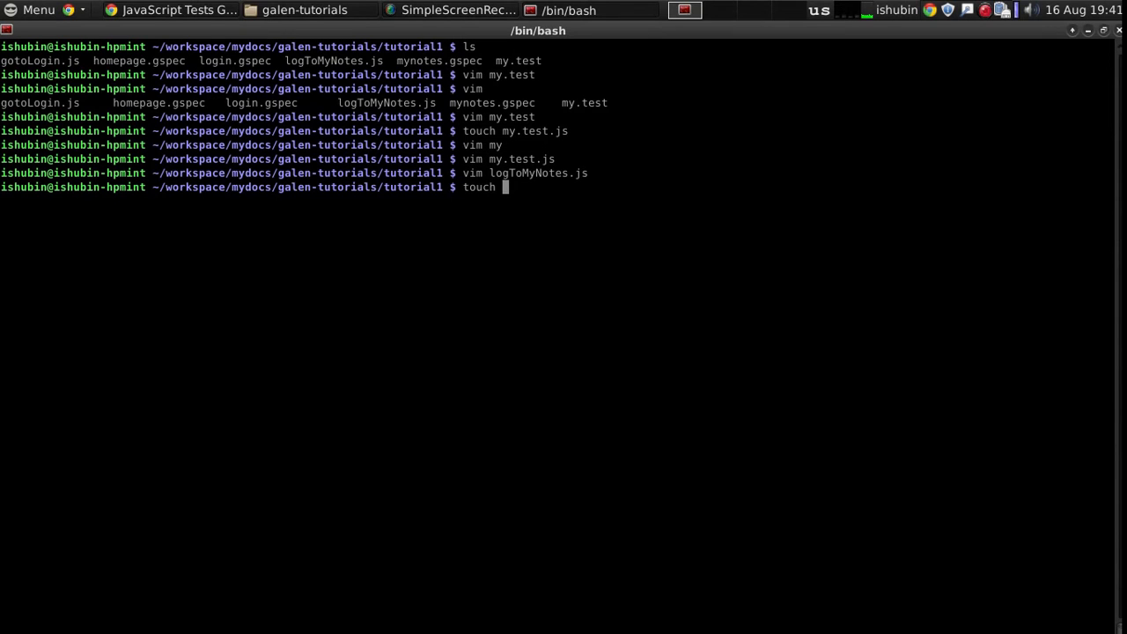
type("myPages.js")
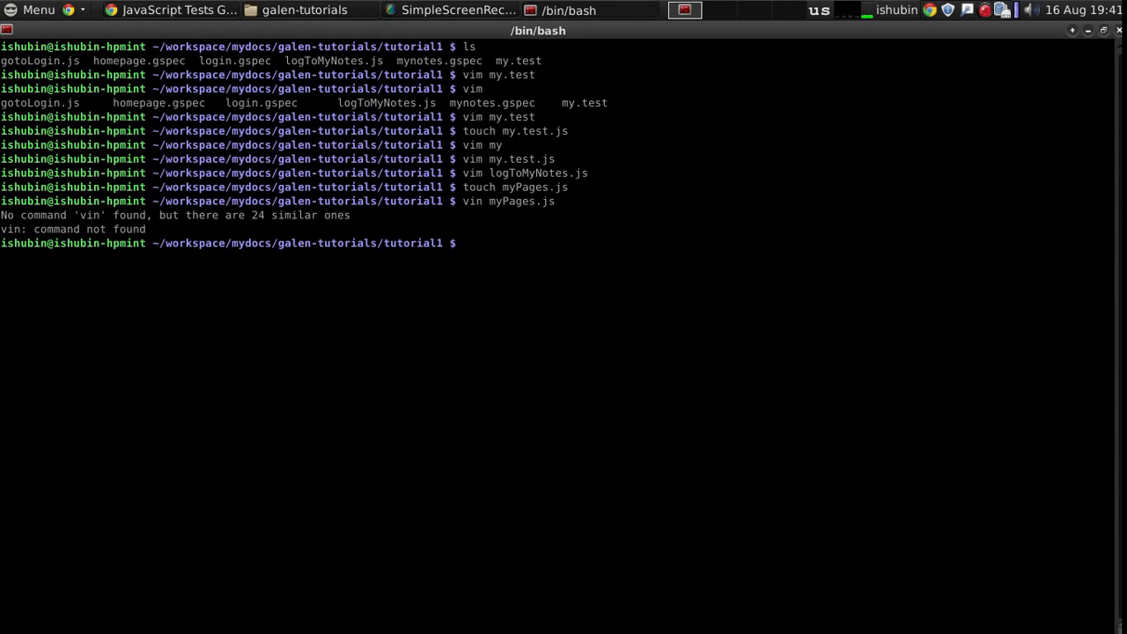
type("vim myP")
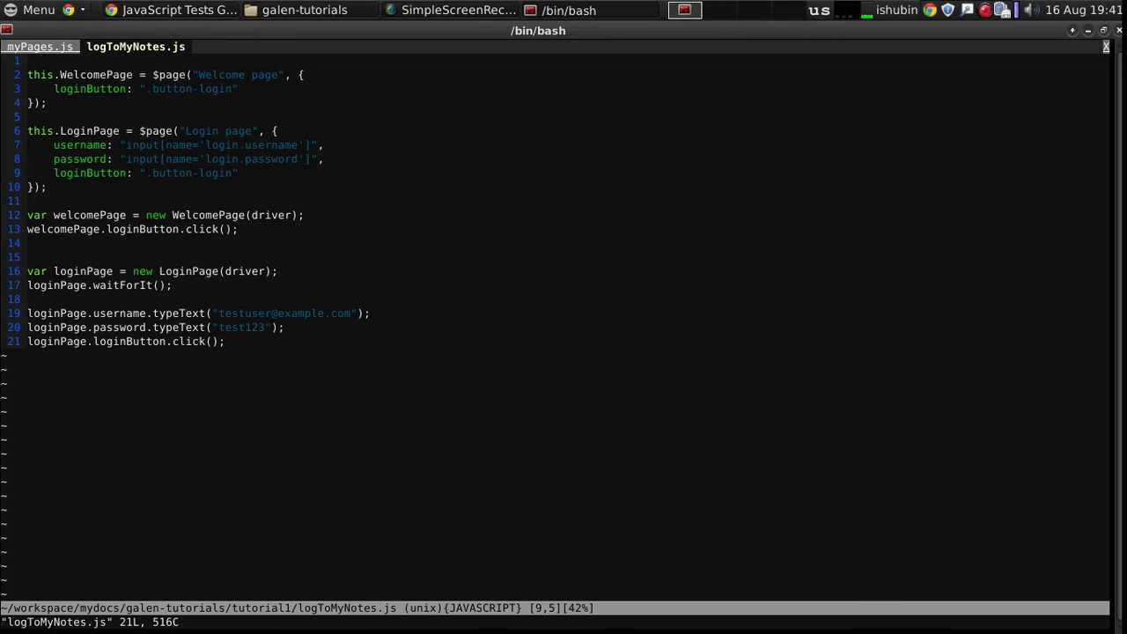
Copy the WelcomePage and LoginPage definitions into myPages.js and open my.test.js in a new tab.
key("V")
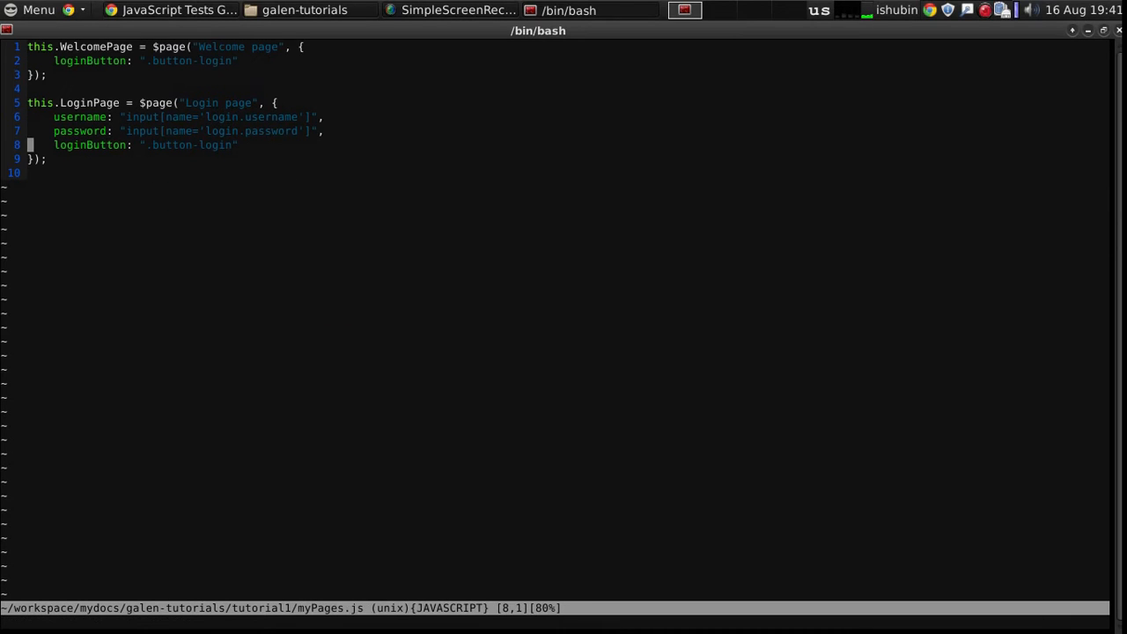
type(":tabnew")
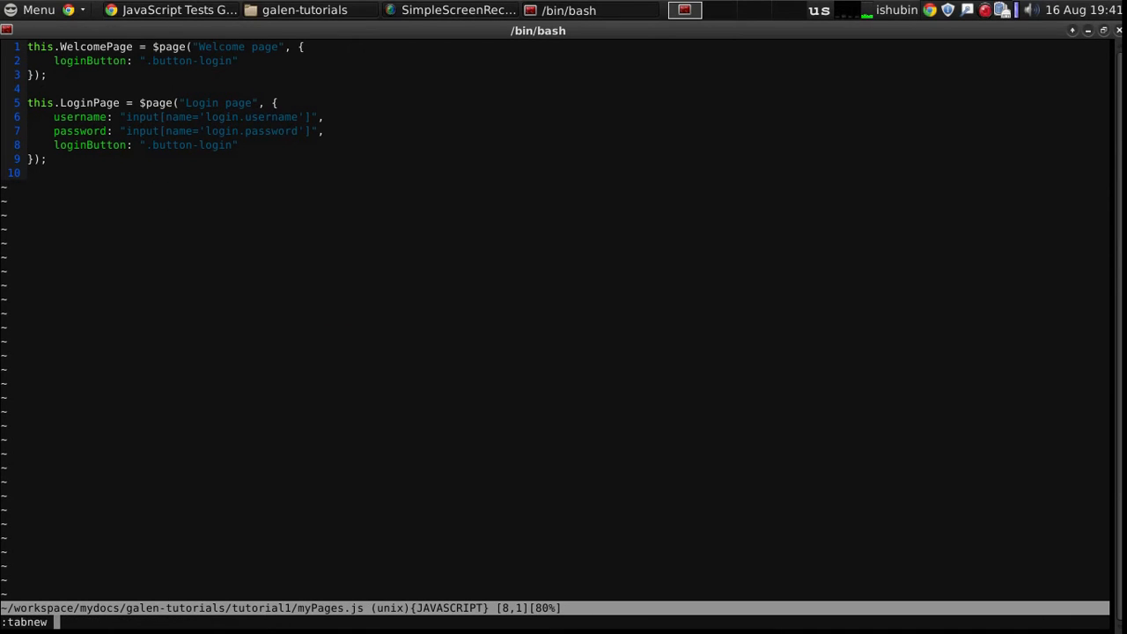
type("my.test.js")
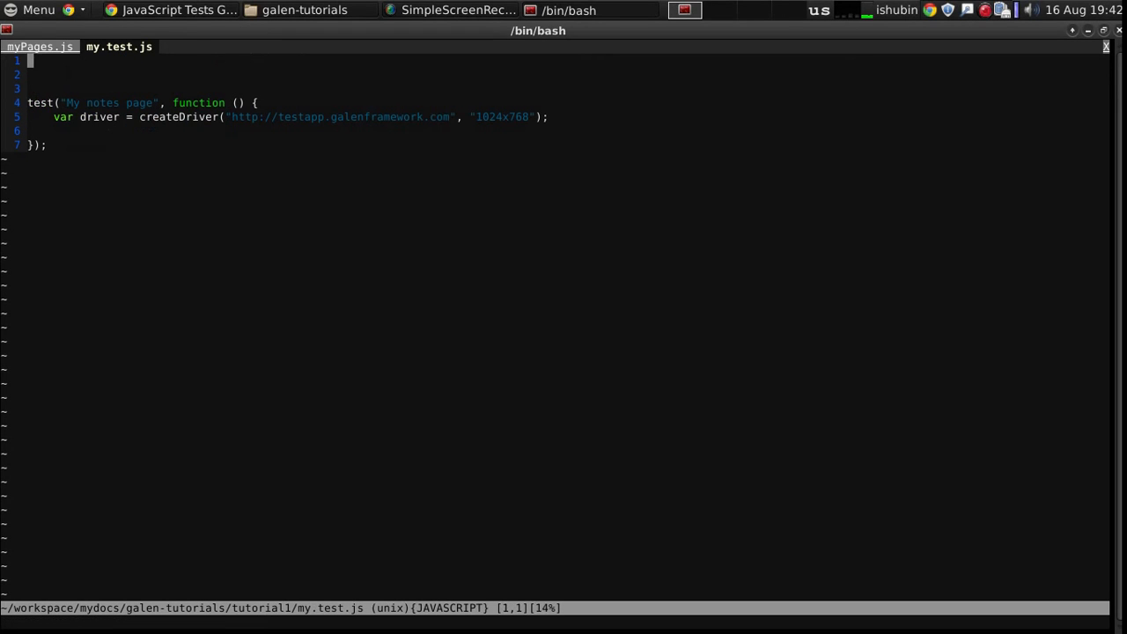
Add load("myPages.js") and var welcomePage = new WelcomePage(driver) to the test.
key("i")
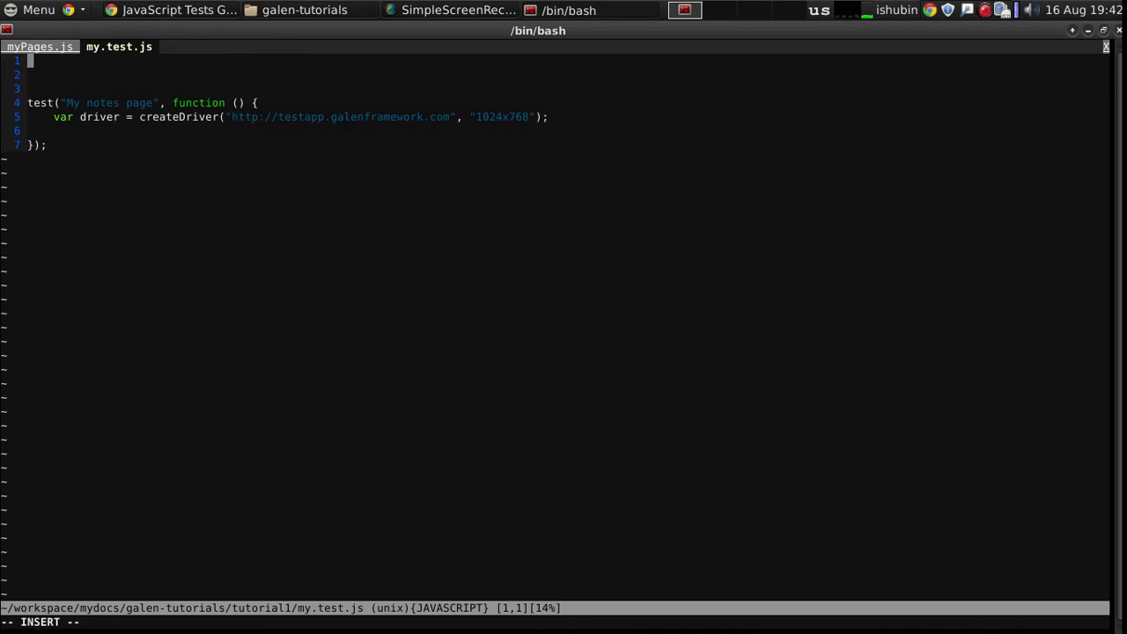
type("load()")
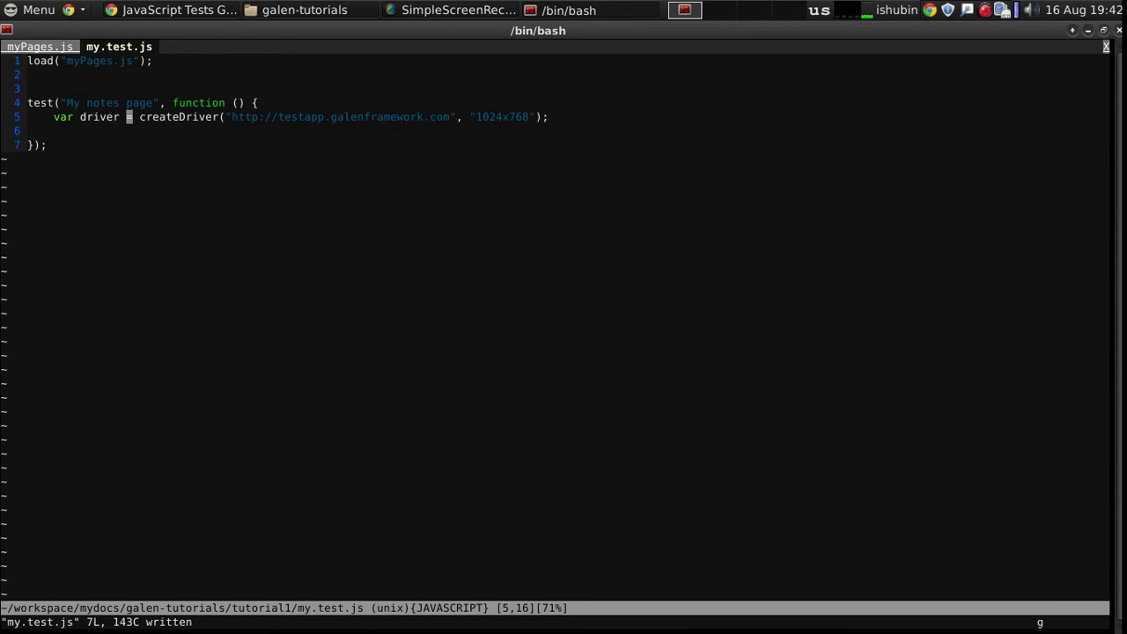
left_click(39, 47)
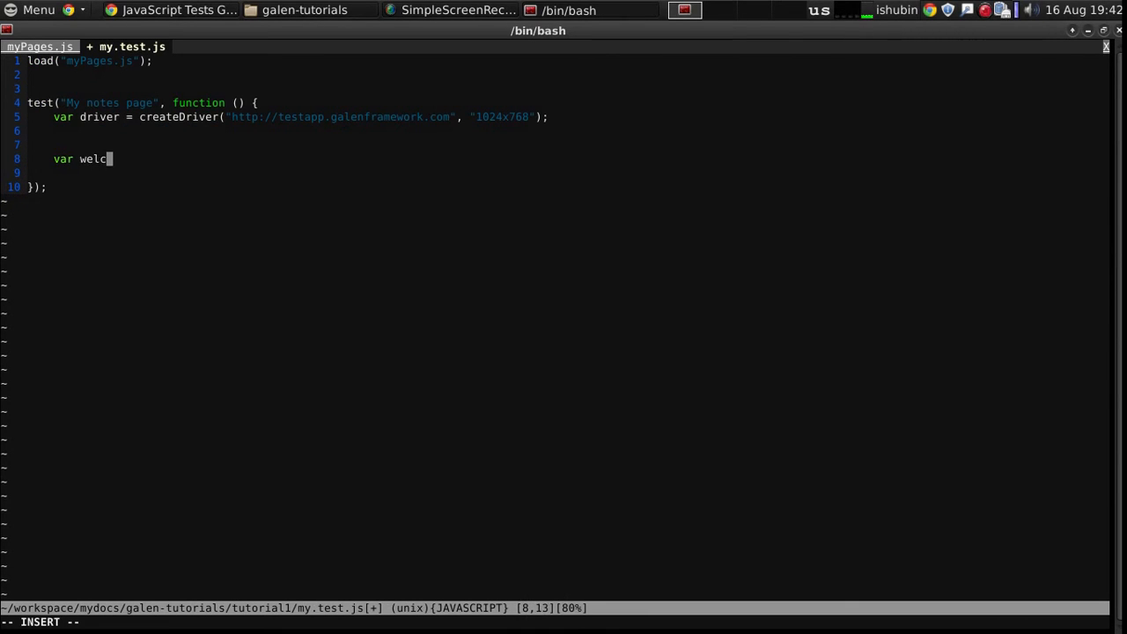
type("omePage = n")
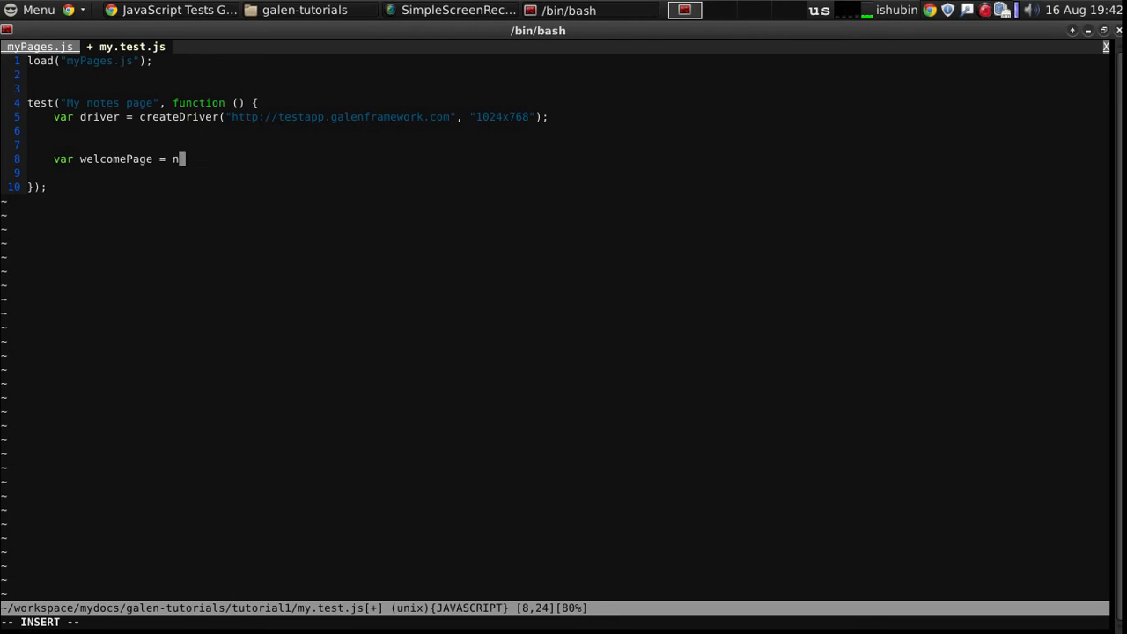
type("ew WelcomePage")
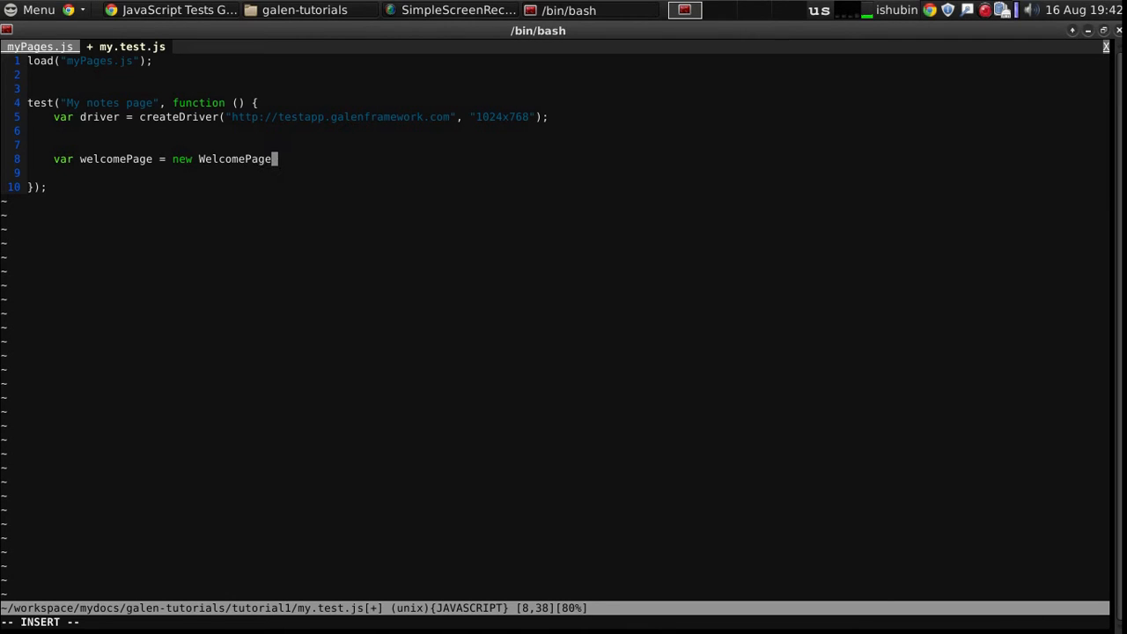
type("(driver);")
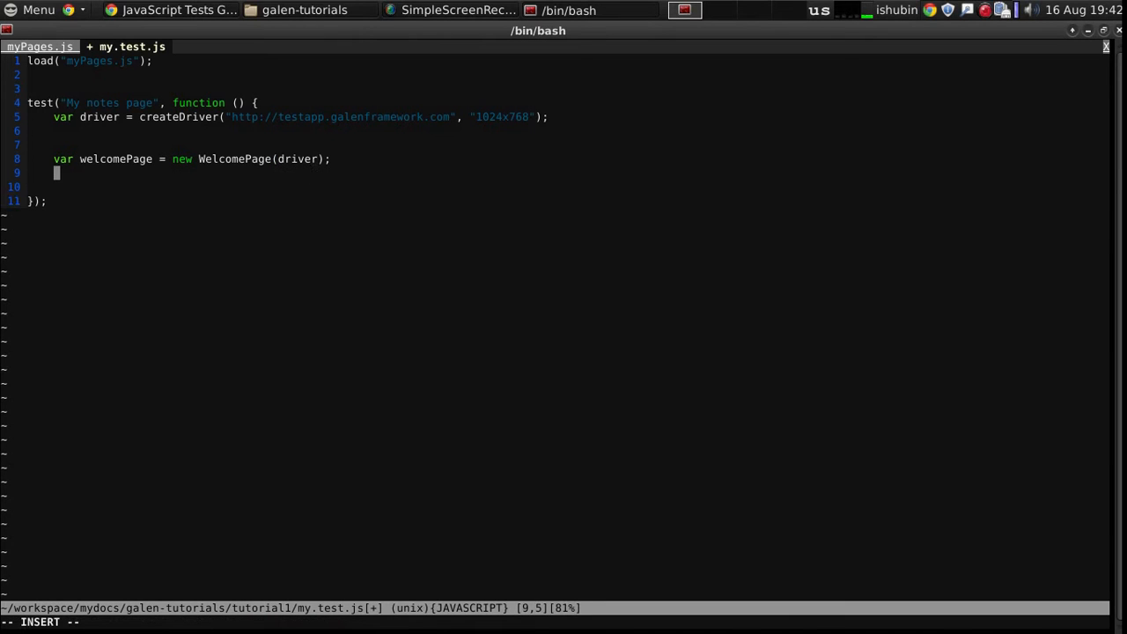
Add welcomePage.loginButton.click() and var loginPage = new LoginPage(driver), then start a loginPage line.
type("welcomePage.")
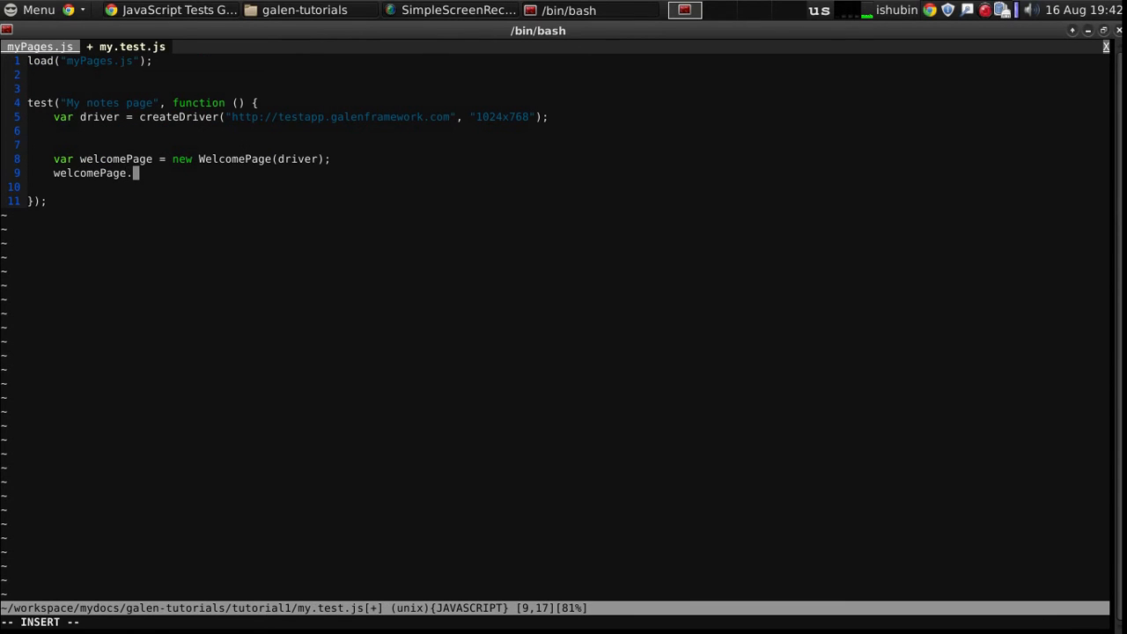
type("loginBu")
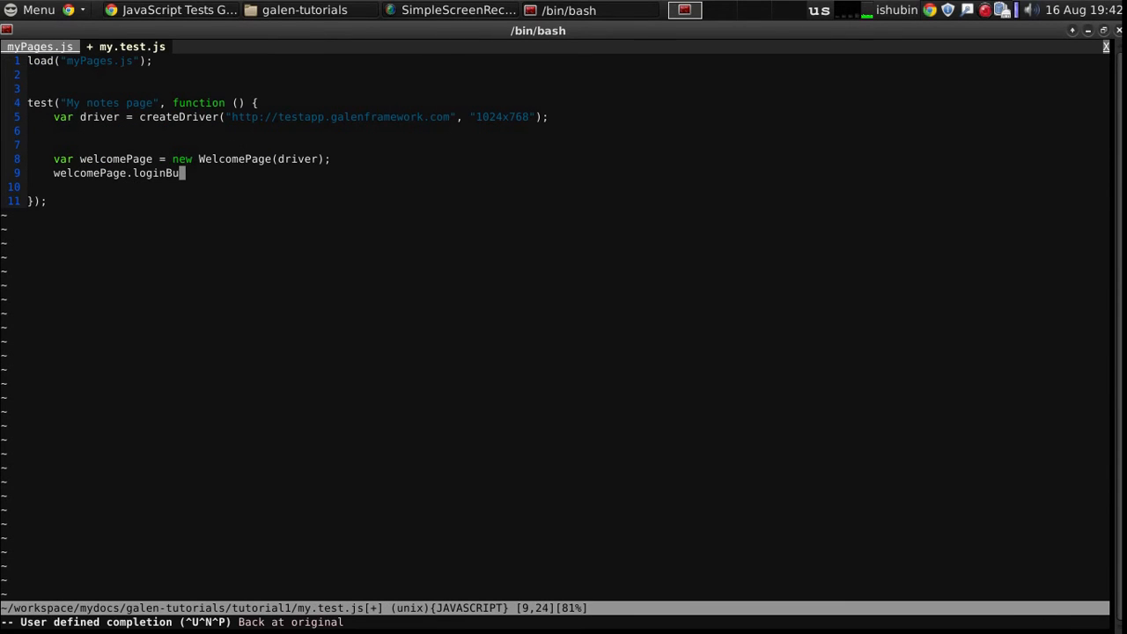
type("tton.click()")
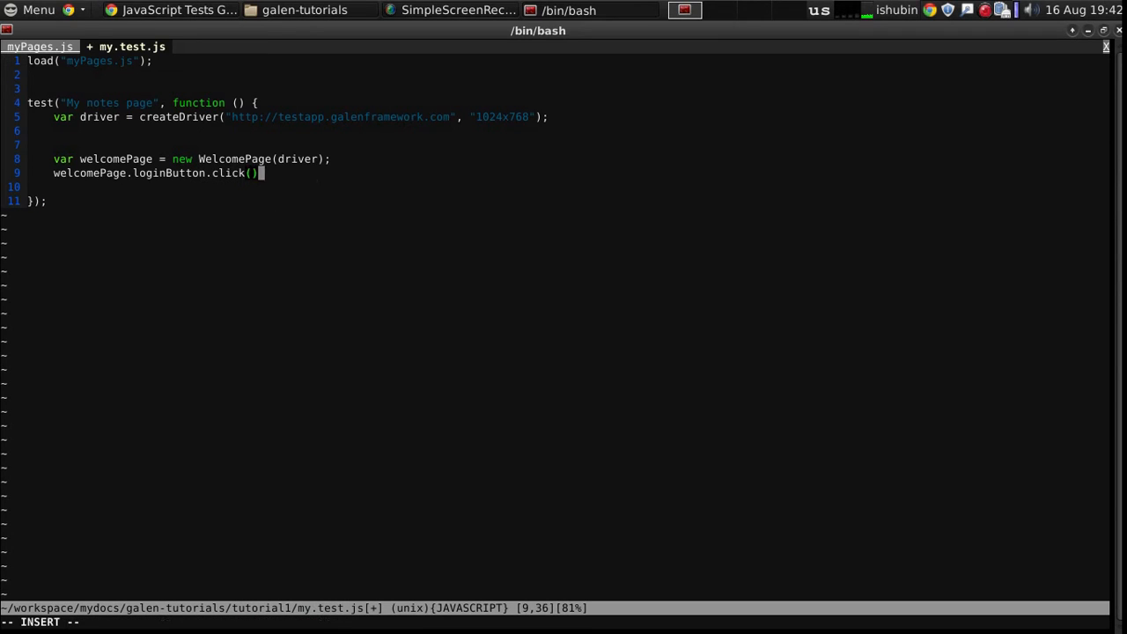
type("var l")
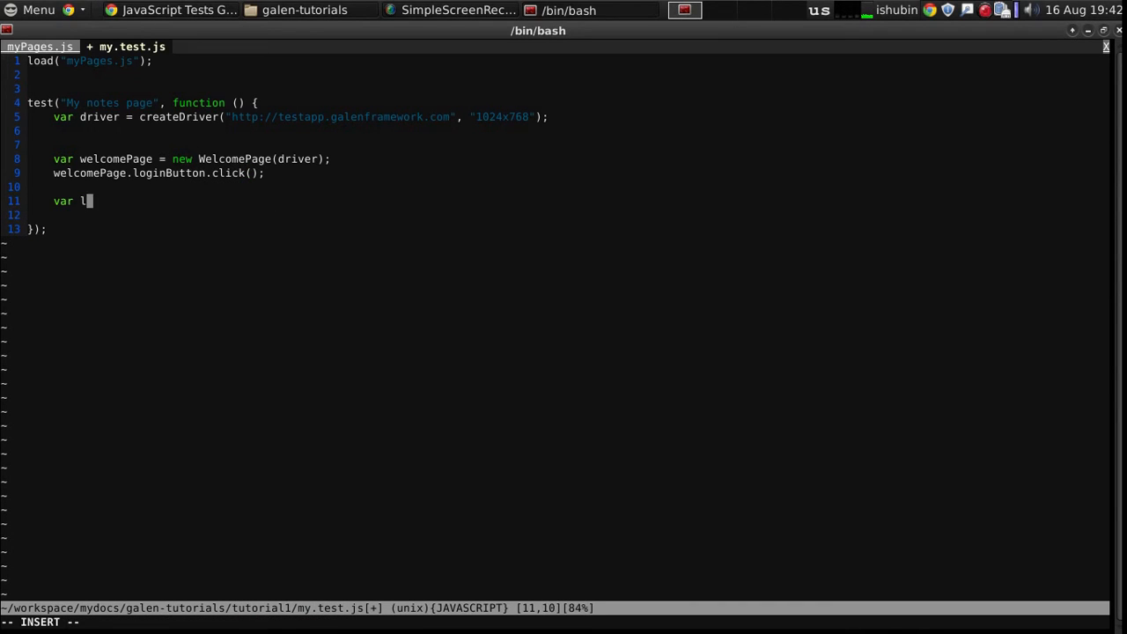
type("oginPage = new")
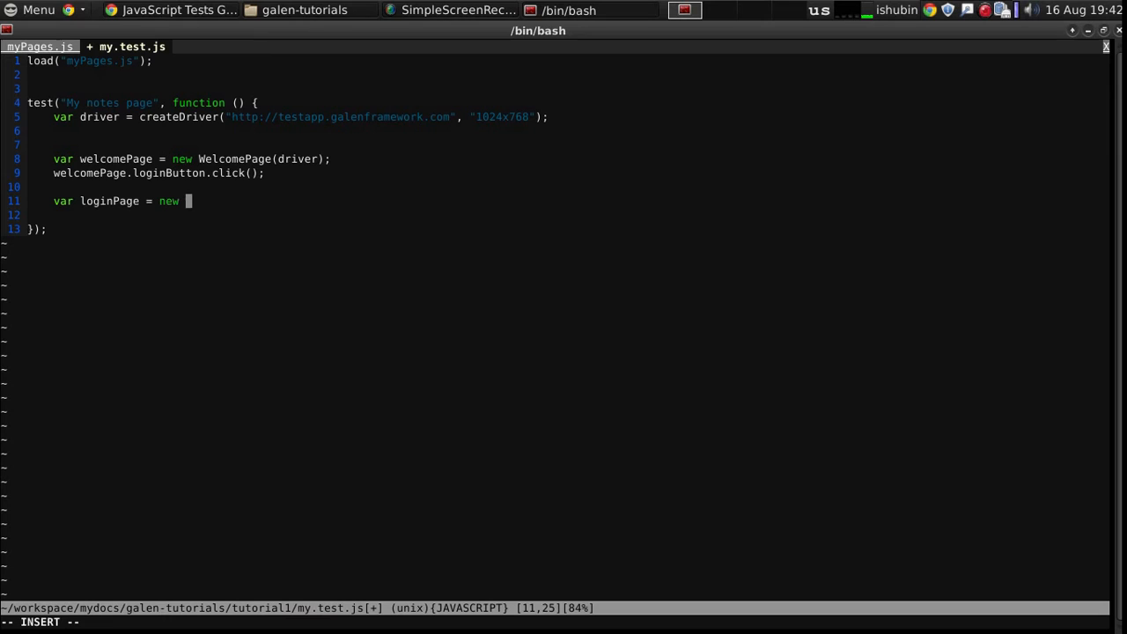
type("LoginPage(driver);")
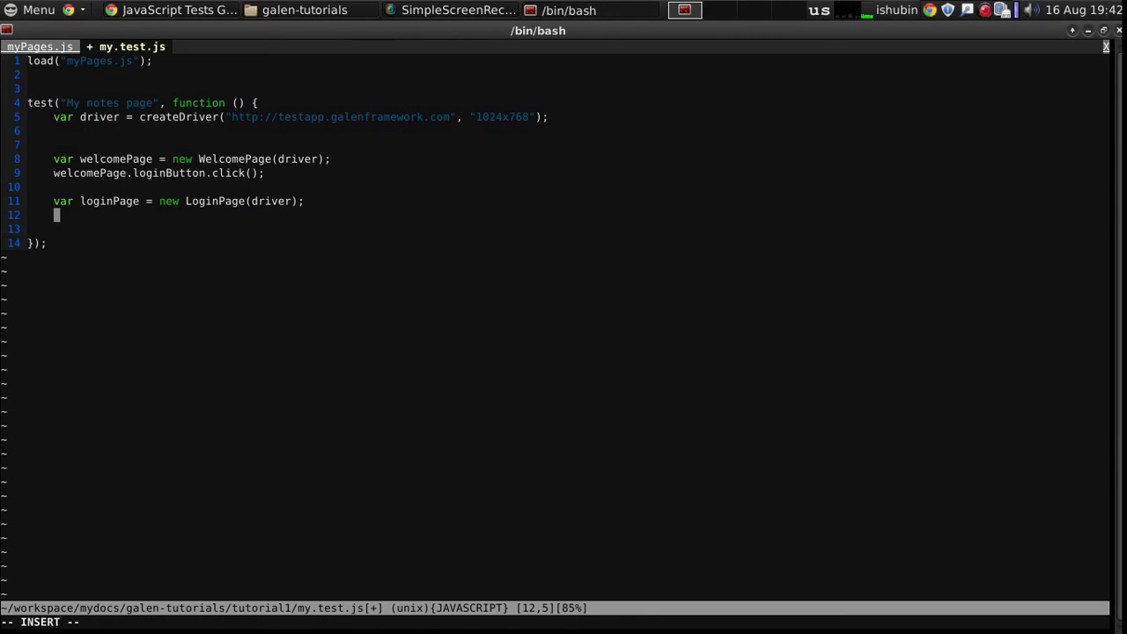
type("loginPage")
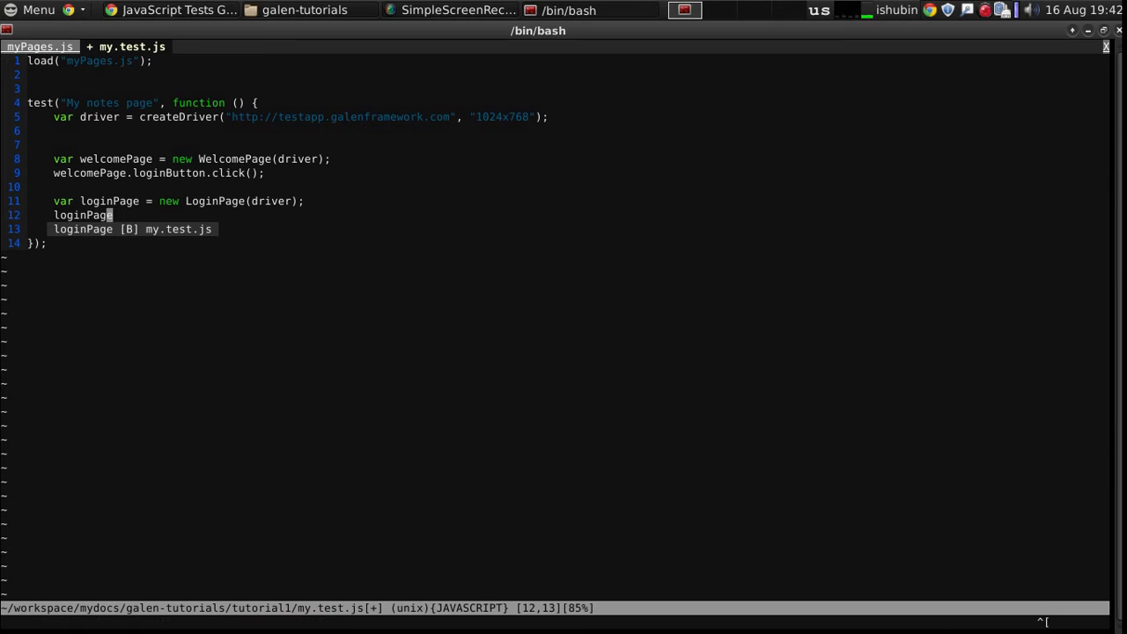
Check the LoginPage fields in myPages.js and copy the test login email from the sample site.
left_click(39, 46)
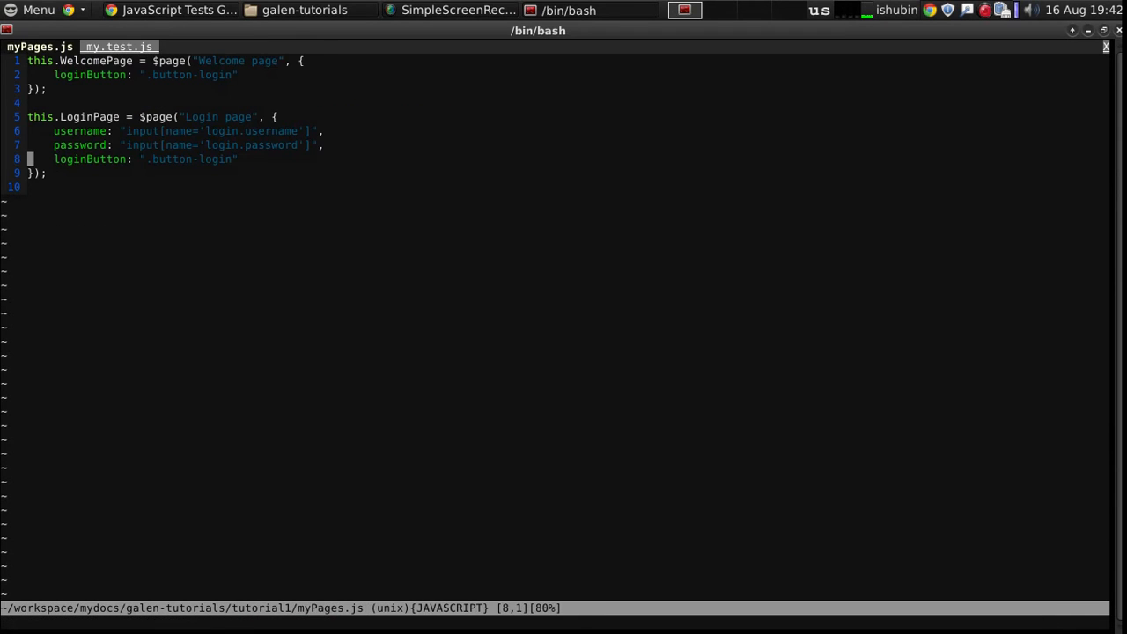
left_click(119, 47)
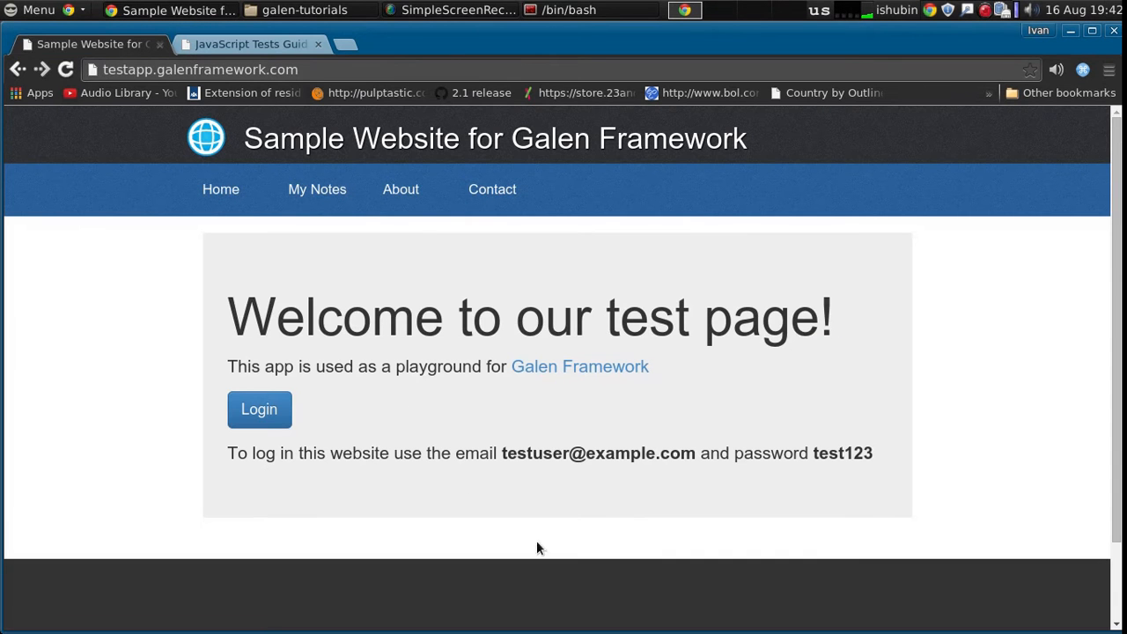
double_click(598, 453)
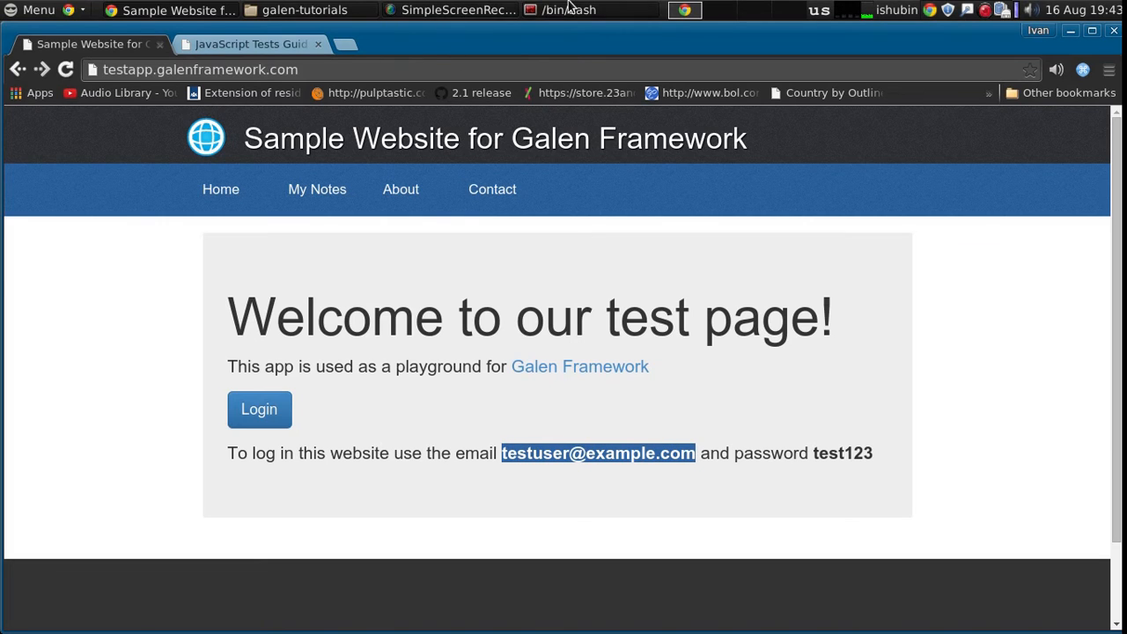
left_click(568, 10)
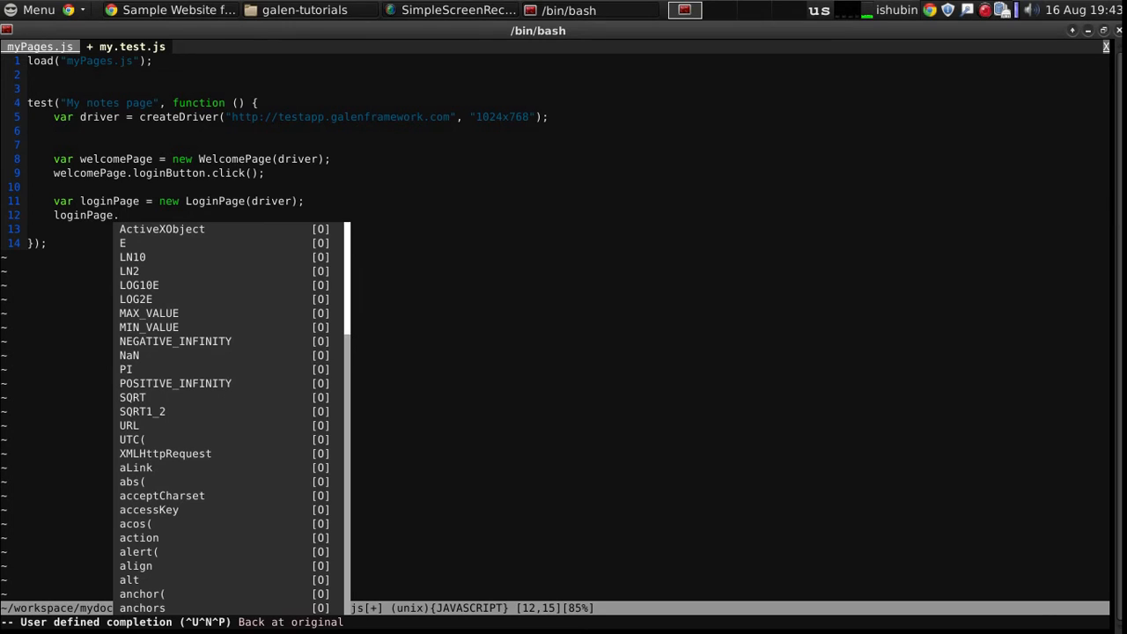
key("Escape")
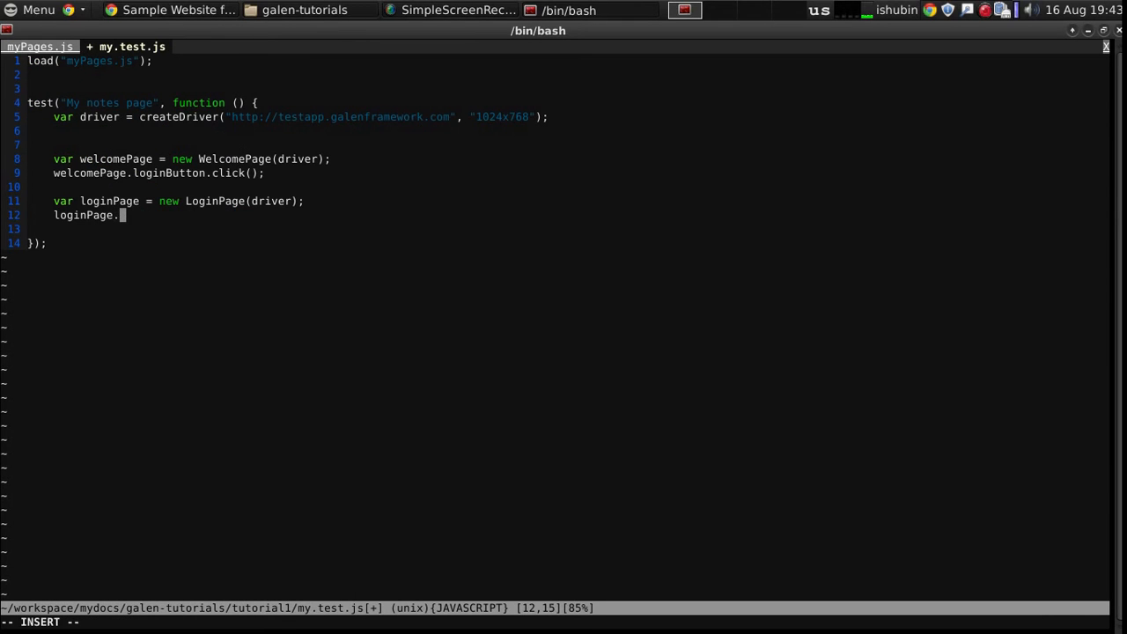
type("username.")
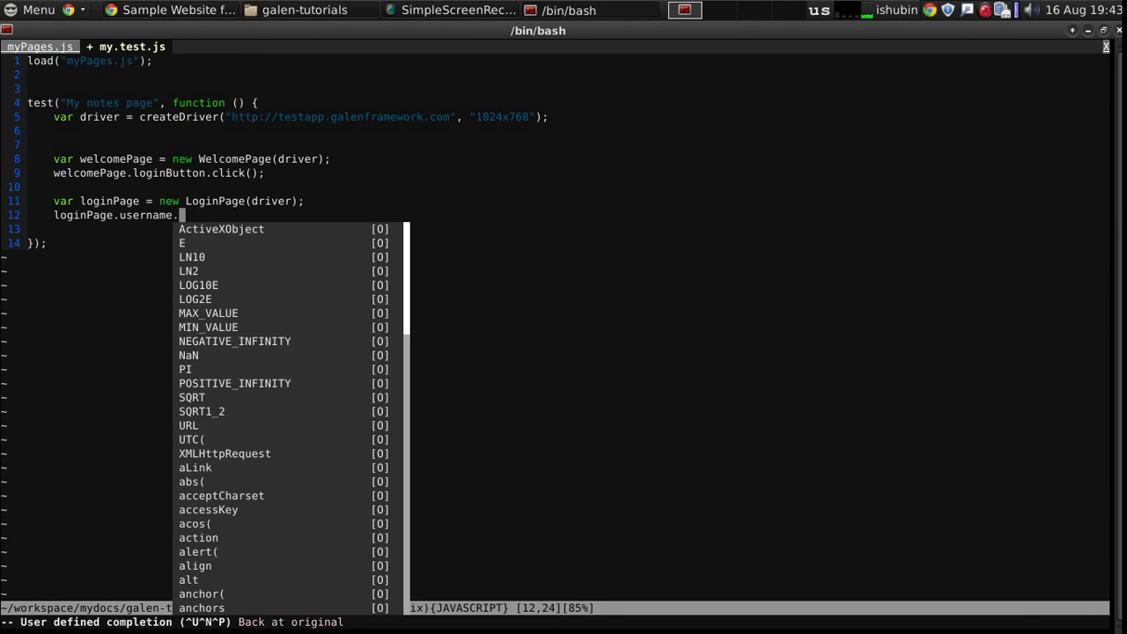
type("typeText()")
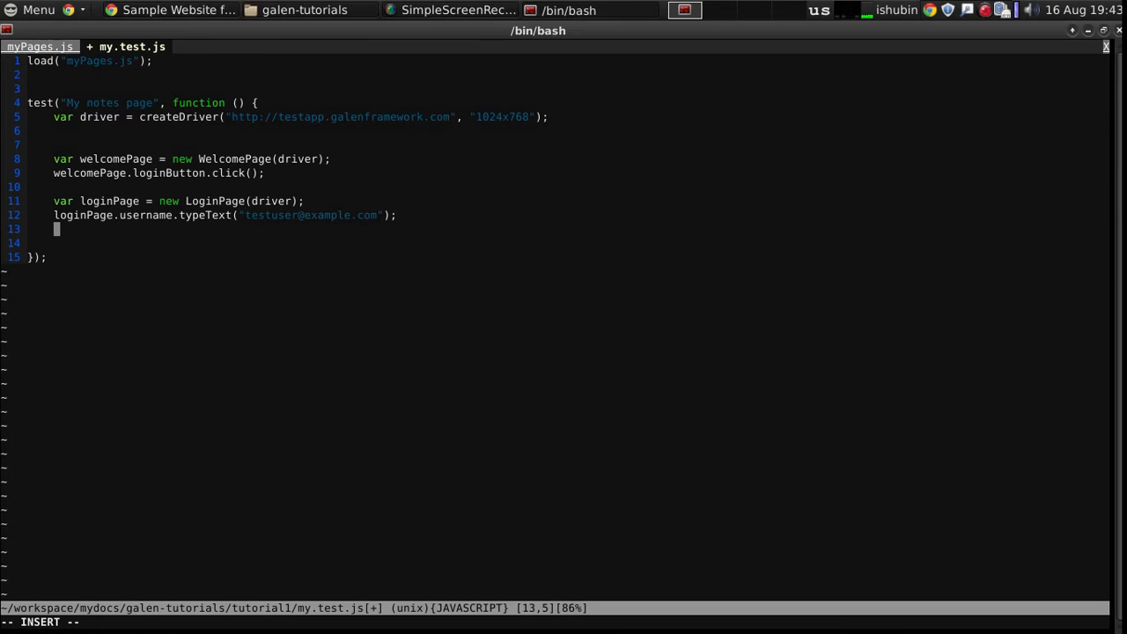
type("loginPage.pas")
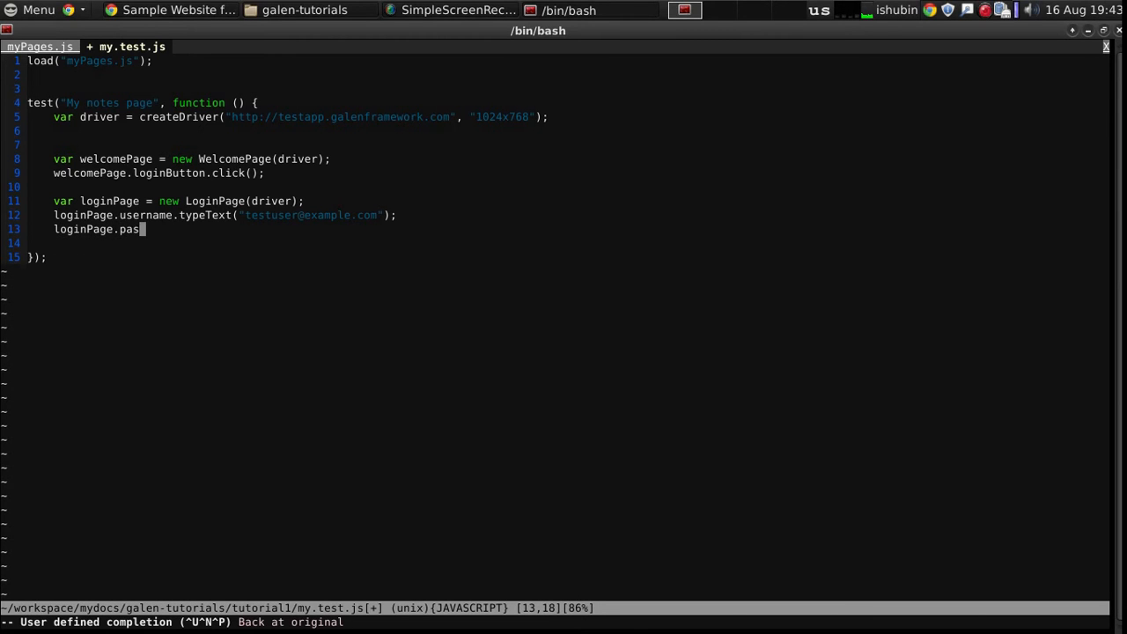
type("sword.type")
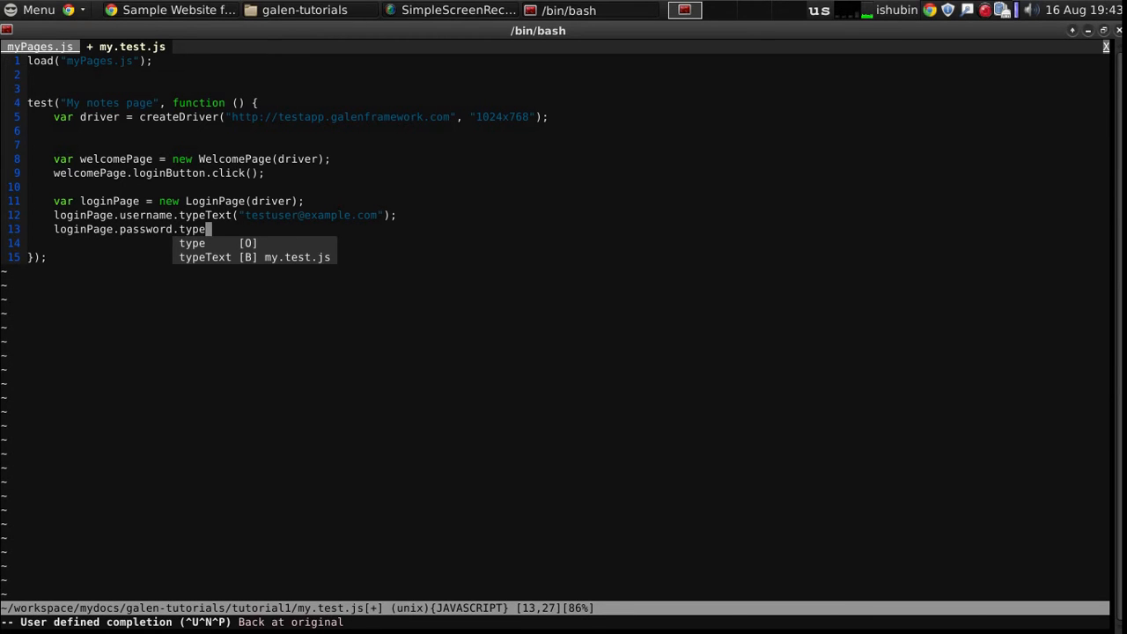
type("Text(\"test123")
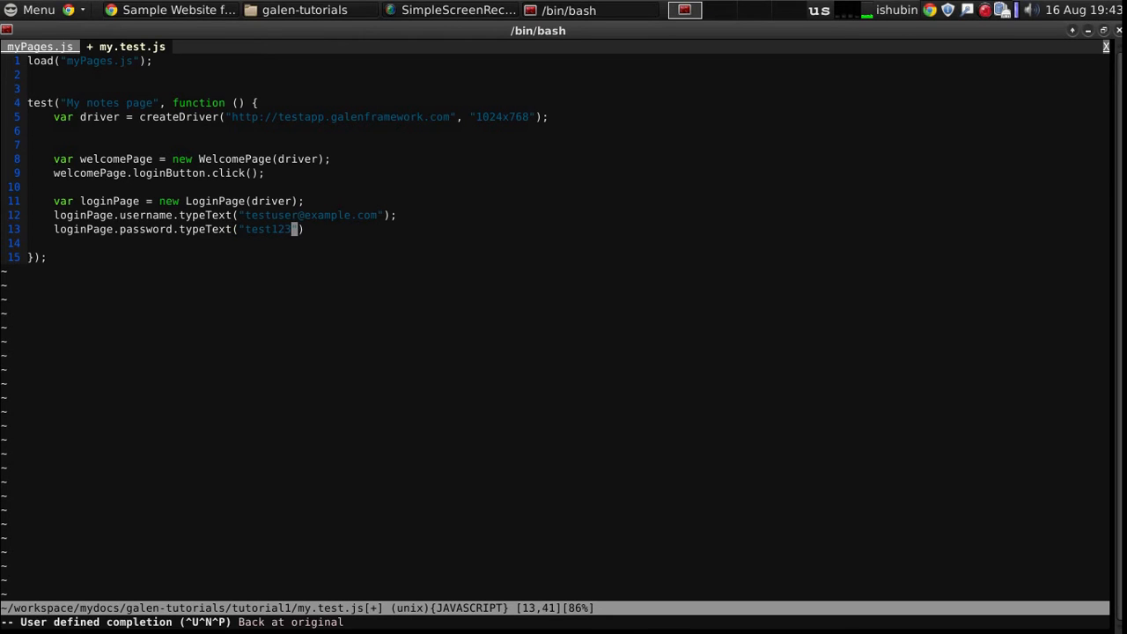
type("loginPage.loginButto")
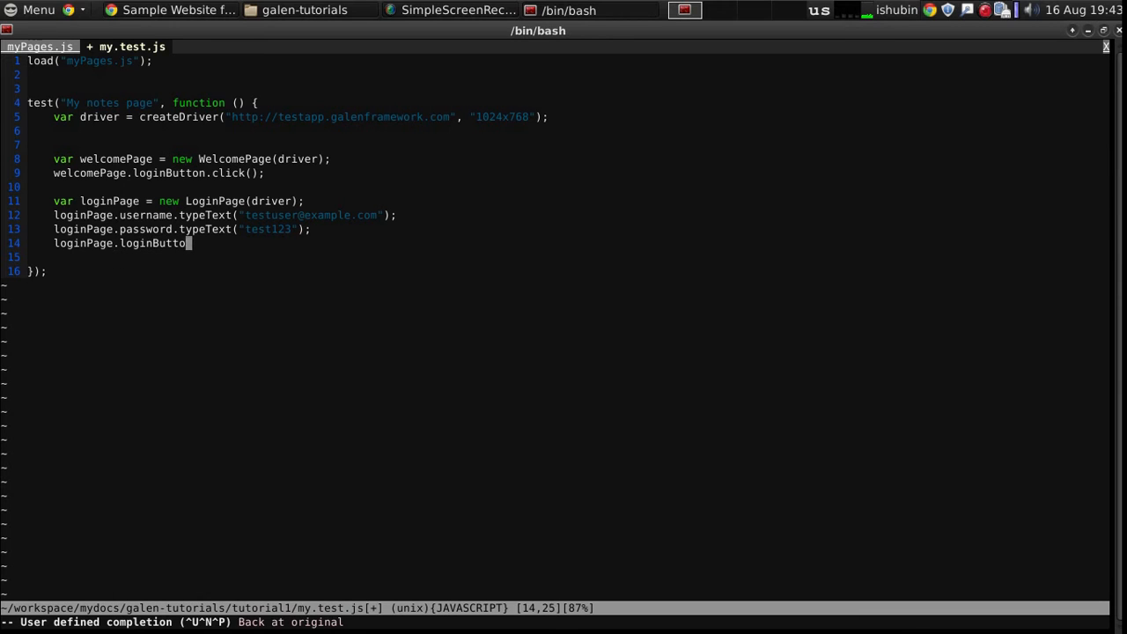
type(".click();")
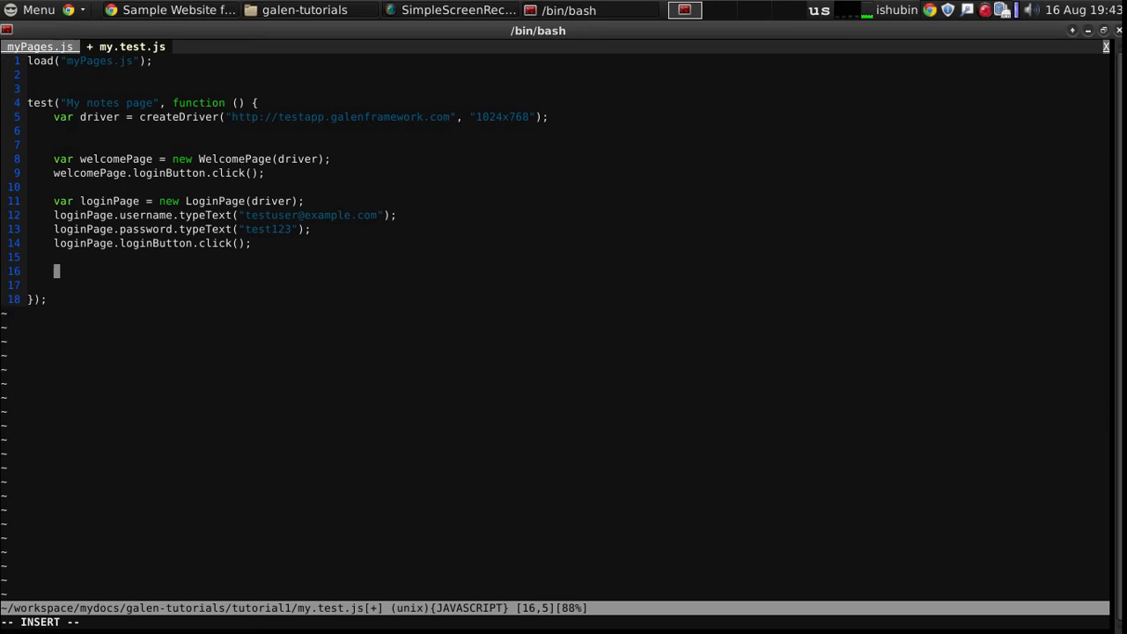
End the test with checkLayout(driver, "mynotes.gspec", "desktop");.
type("checkLay")
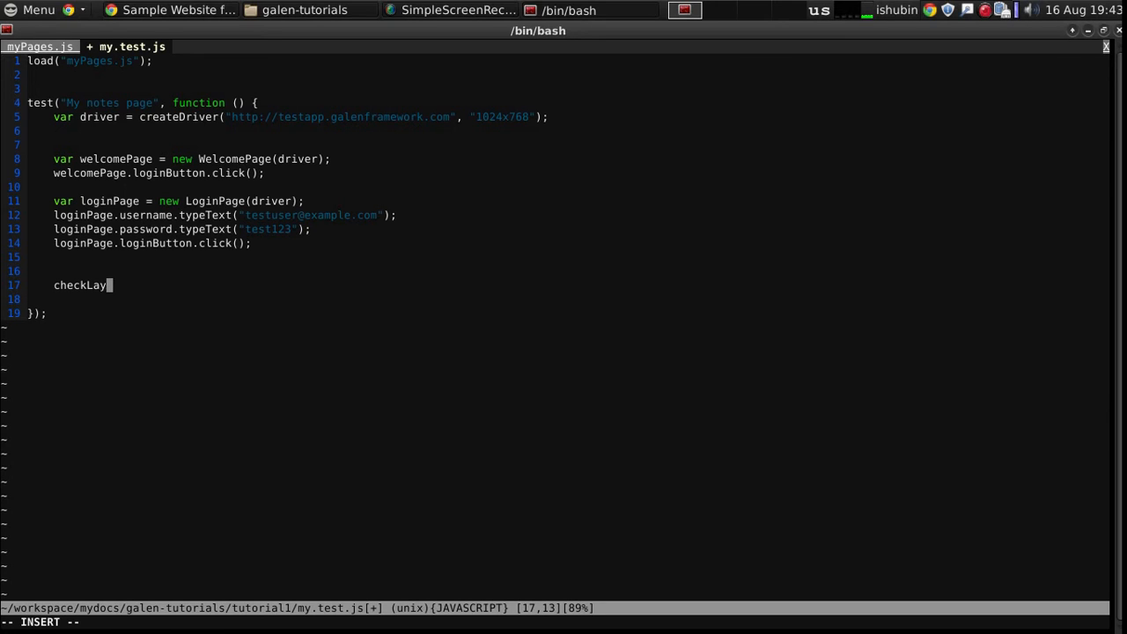
type("out();")
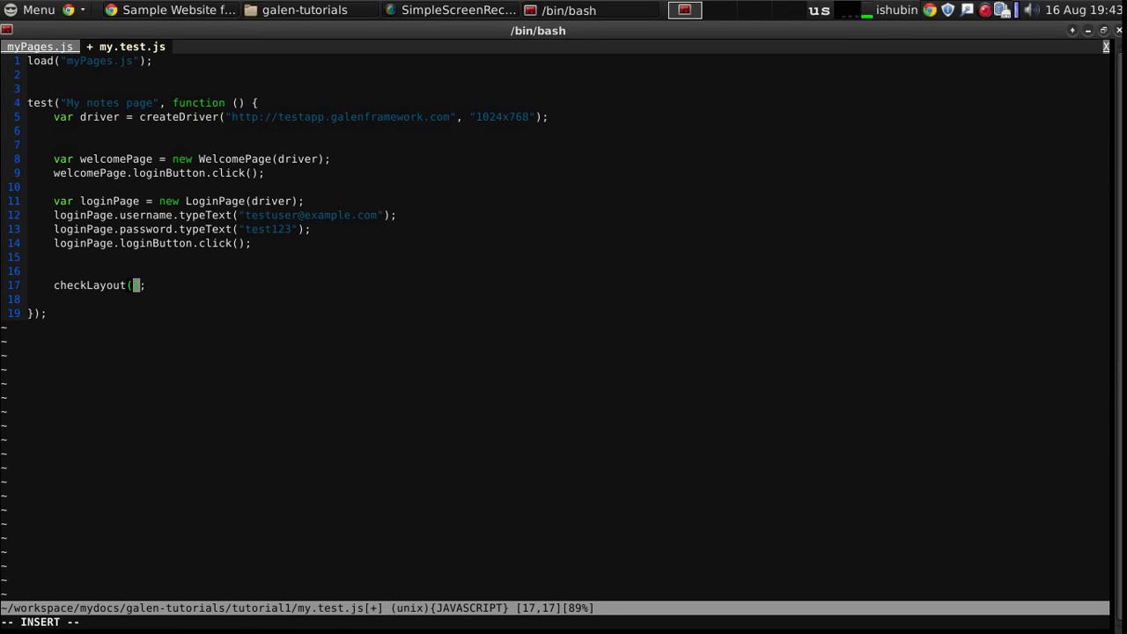
type("driver,")
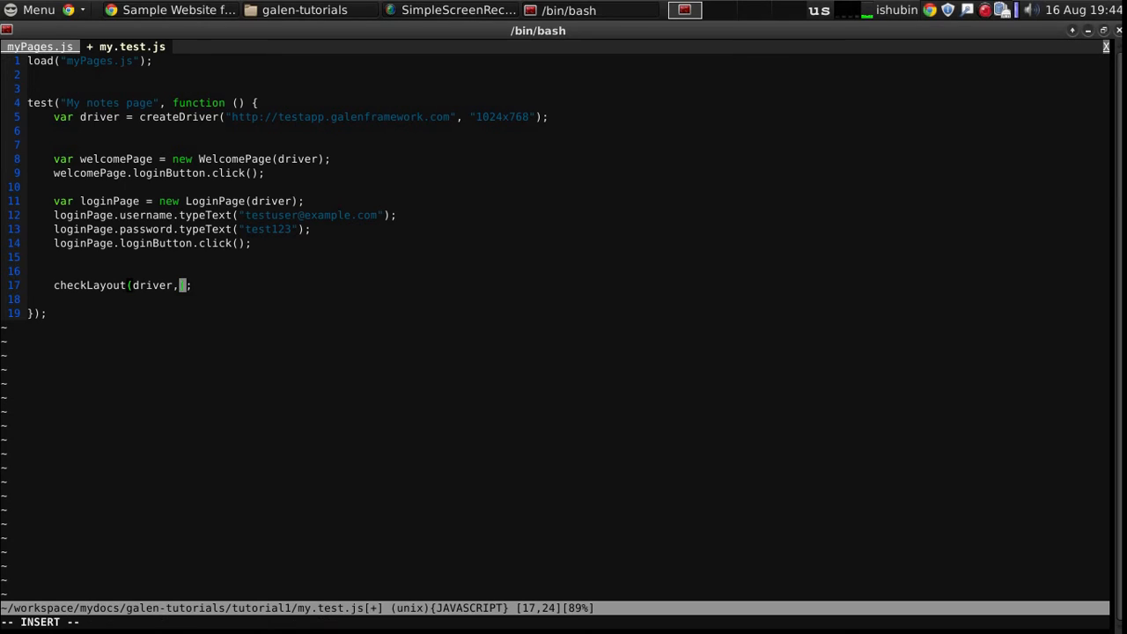
type("\"\"")
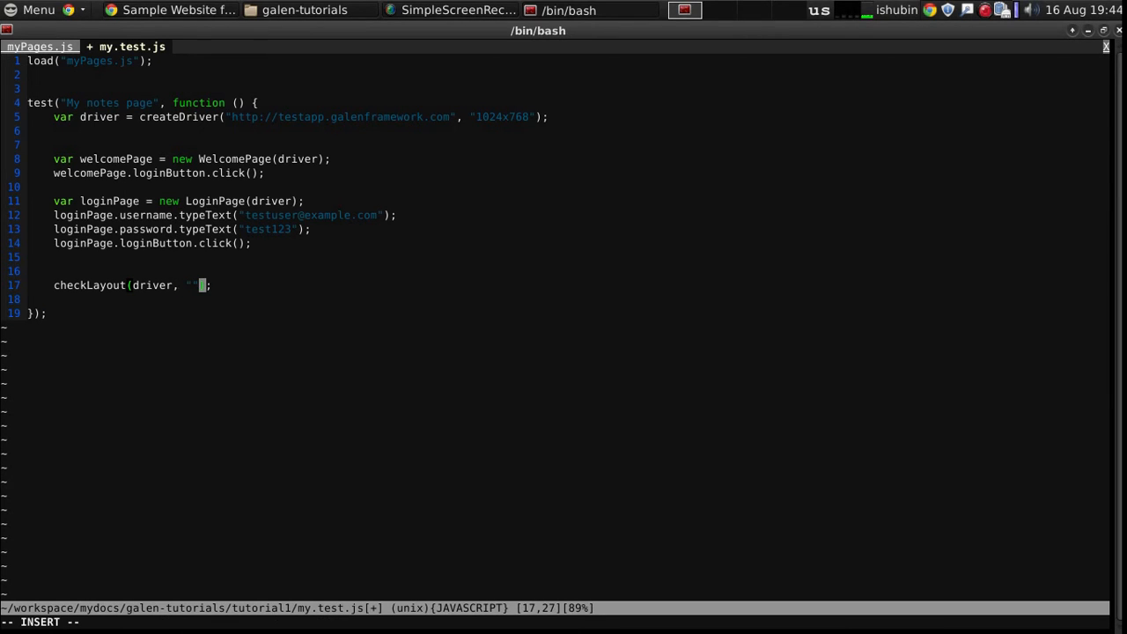
key("BackSpace")
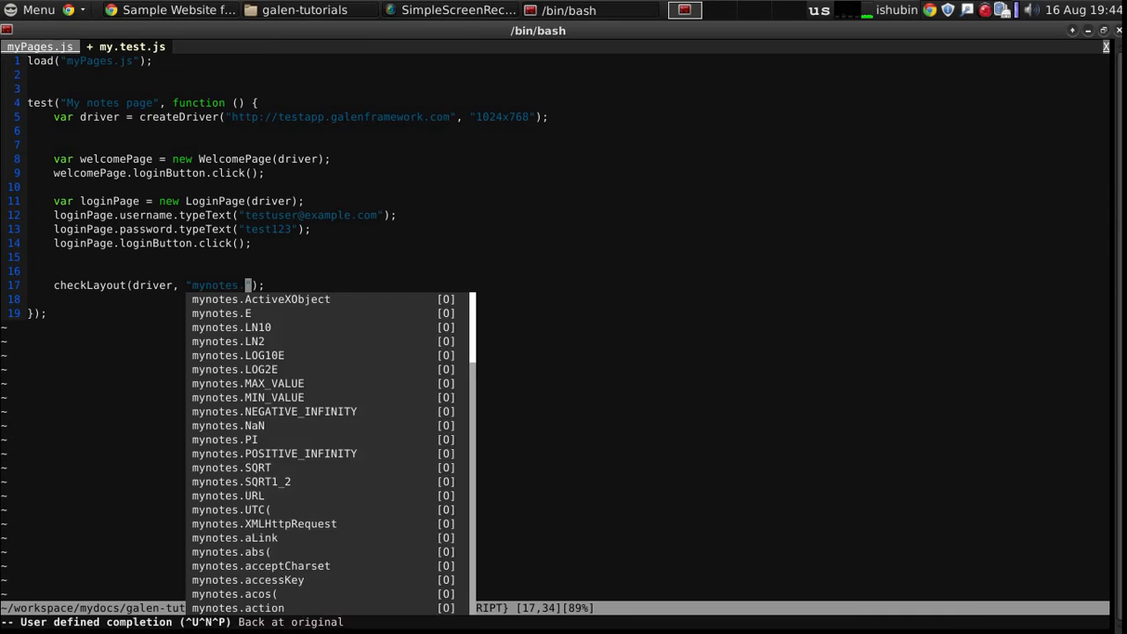
type("gspec")
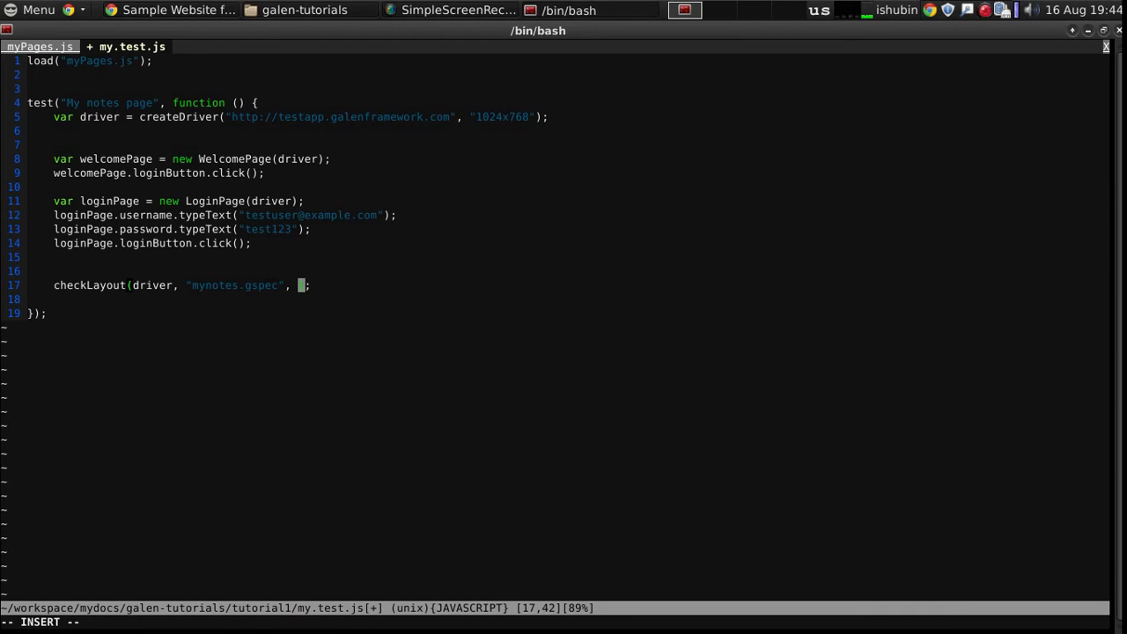
type("\"")
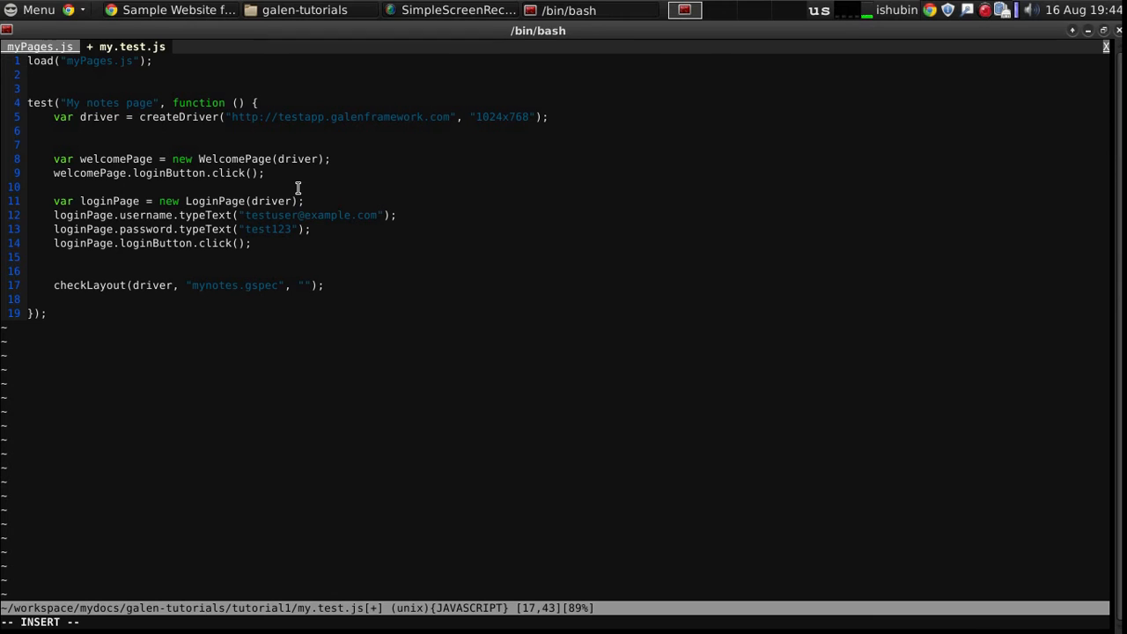
type("desktop")
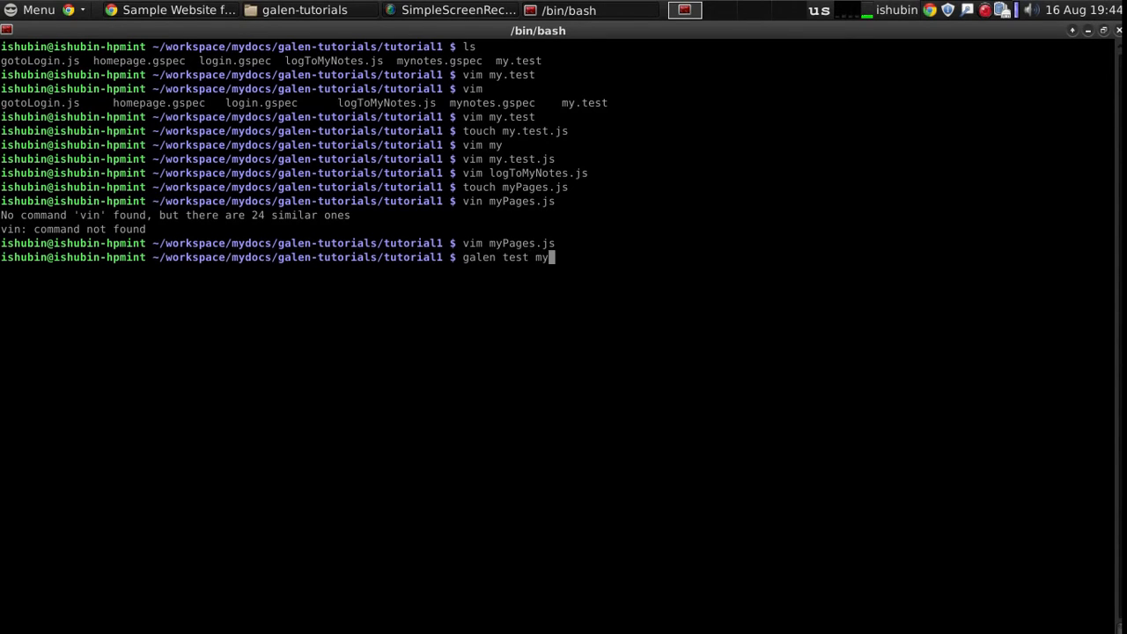
Run galen test my.test.js with an HTML report into the reports folder.
type(".test.js")
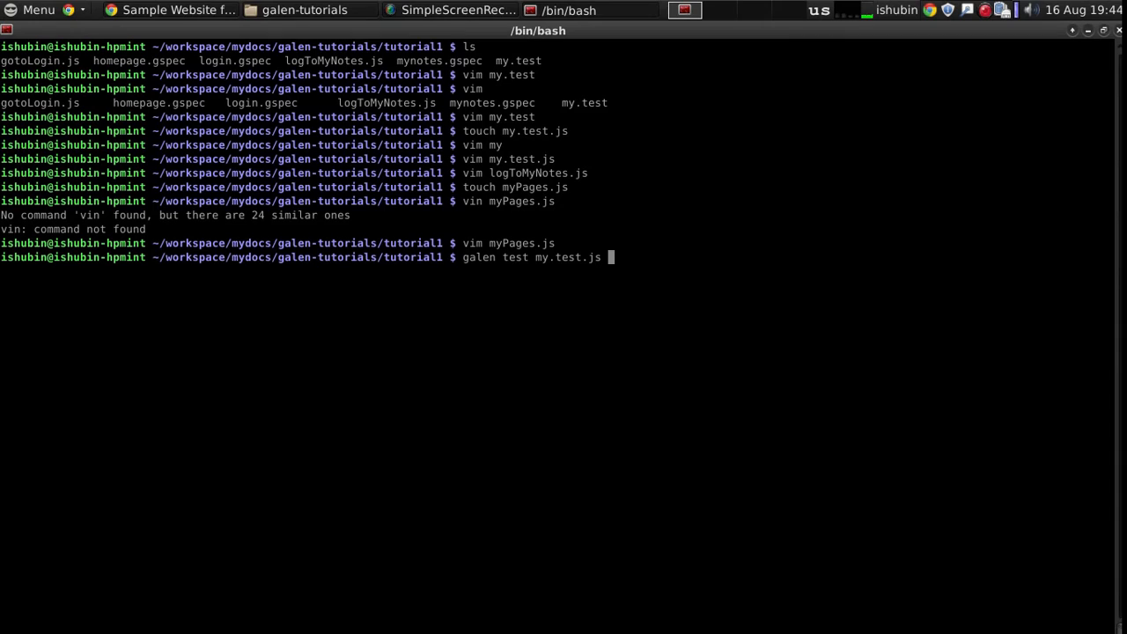
type("--htmlreport reports")
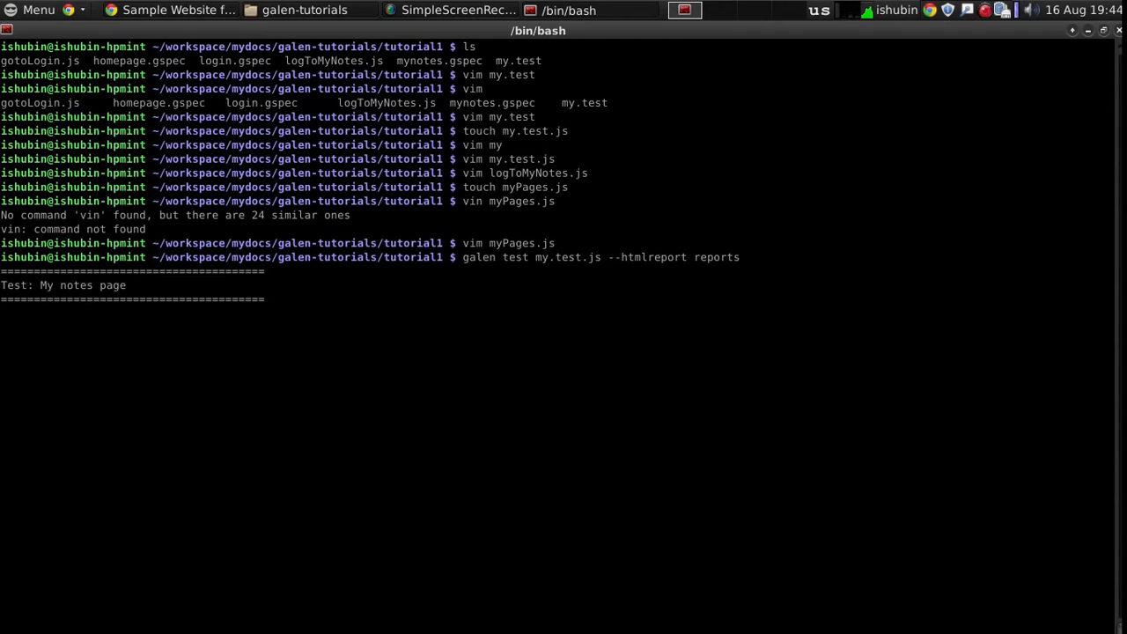
key("Return")
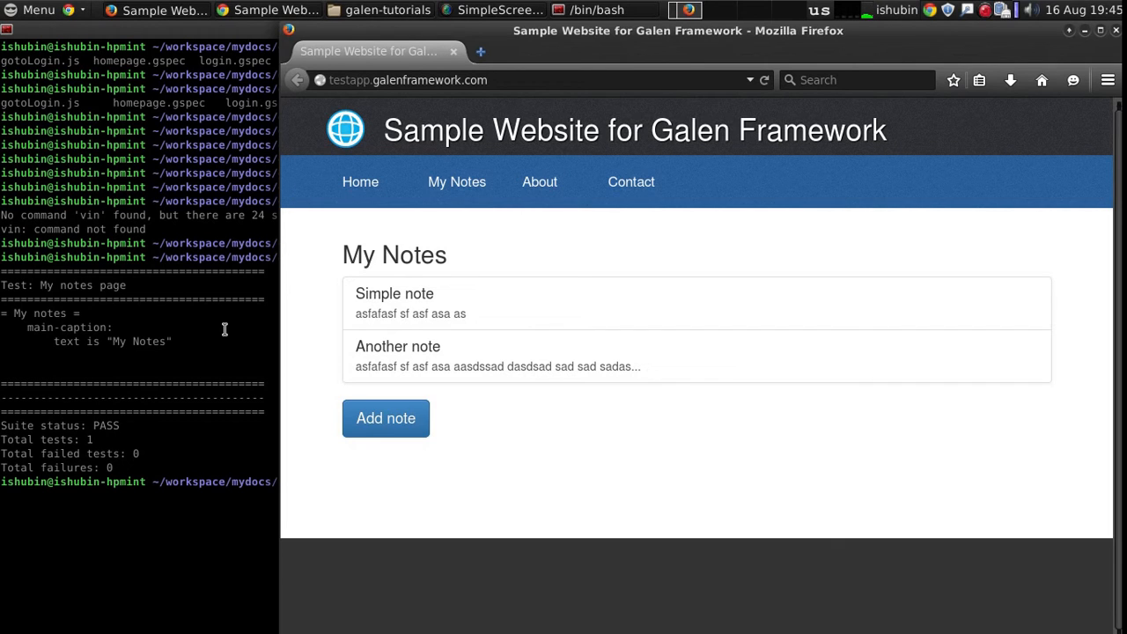
mouse_move(465, 242)
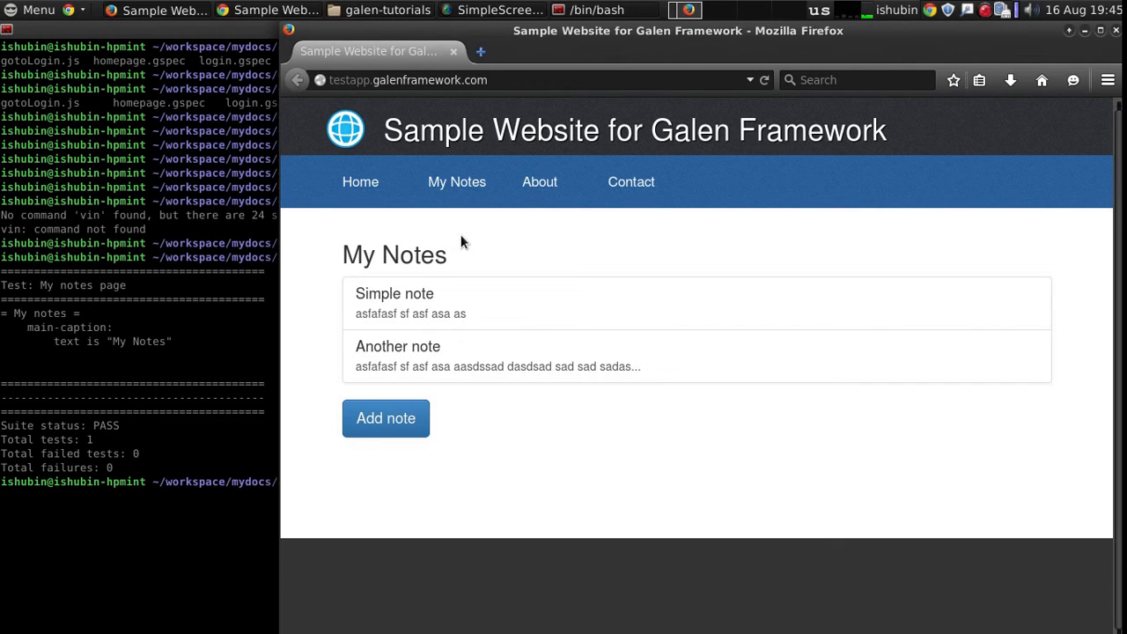
mouse_move(949, 148)
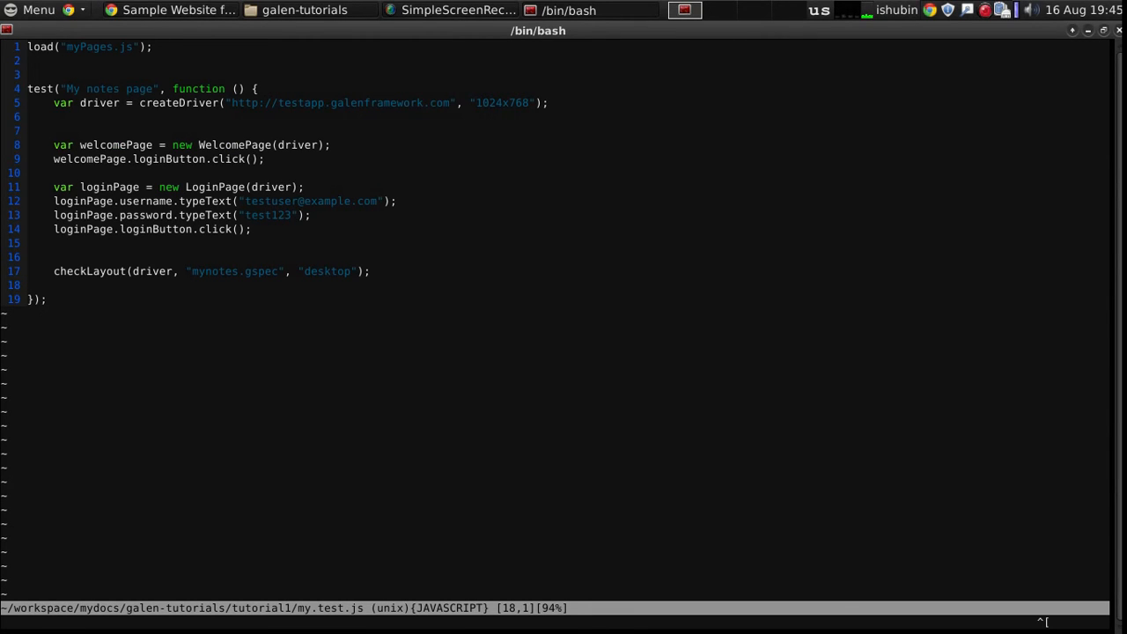
Add driver.quit() after the checkLayout line in my.test.js.
type("driver.")
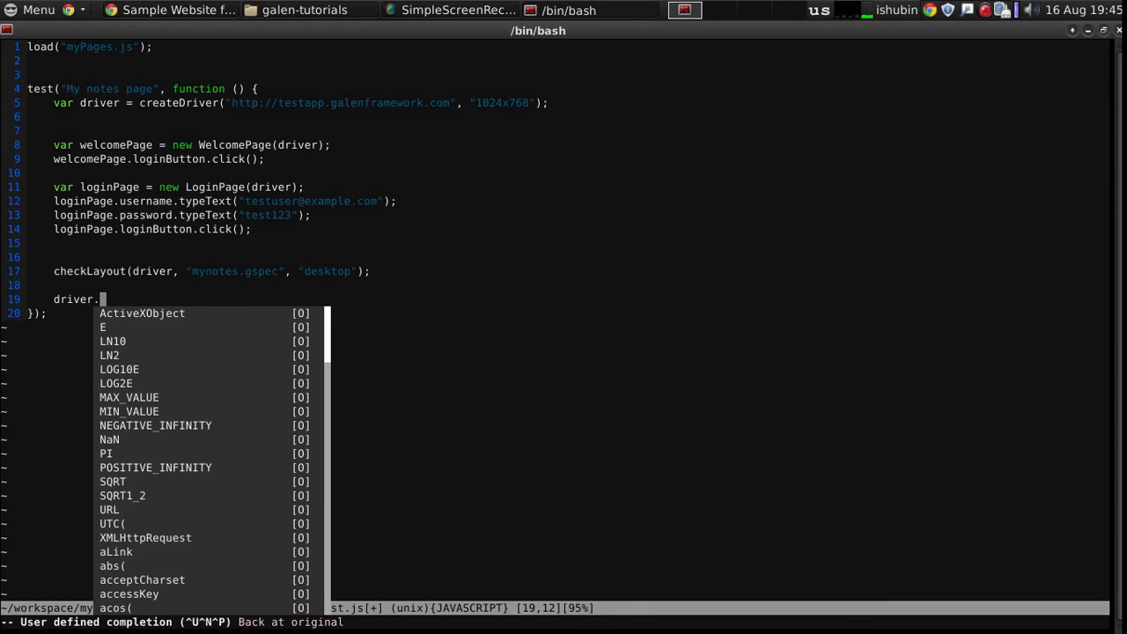
type("quit()")
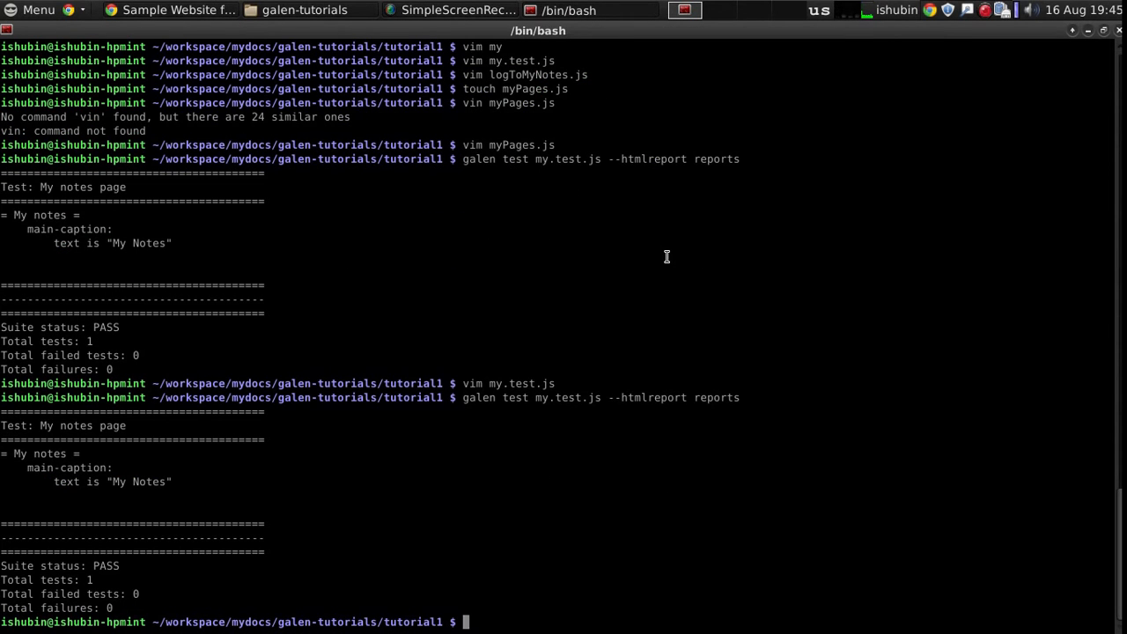
Reopen my.test.js in vim from the bash prompt.
type("v")
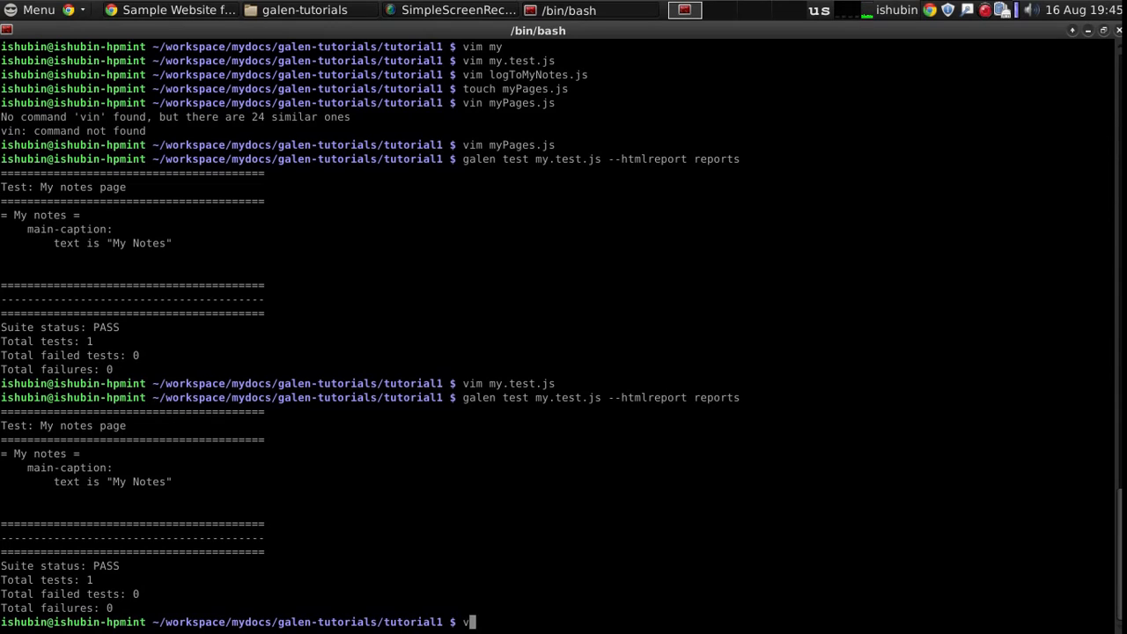
type("im")
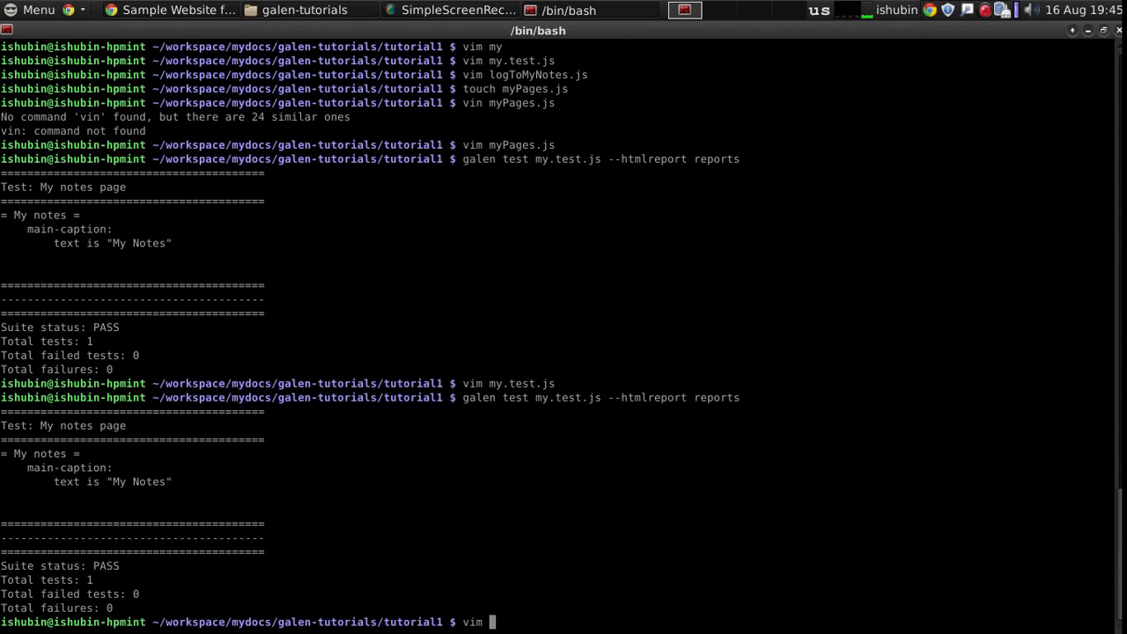
type("my")
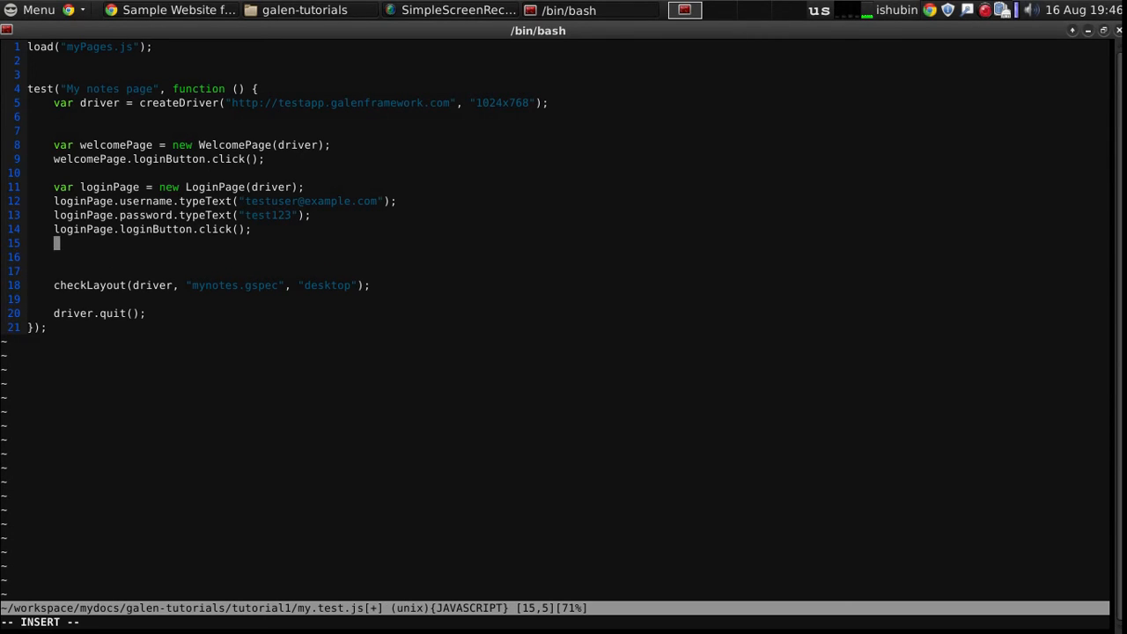
Insert the invalid call loginPage.qrwrqwqwrw() after the login click.
type("loginPage.")
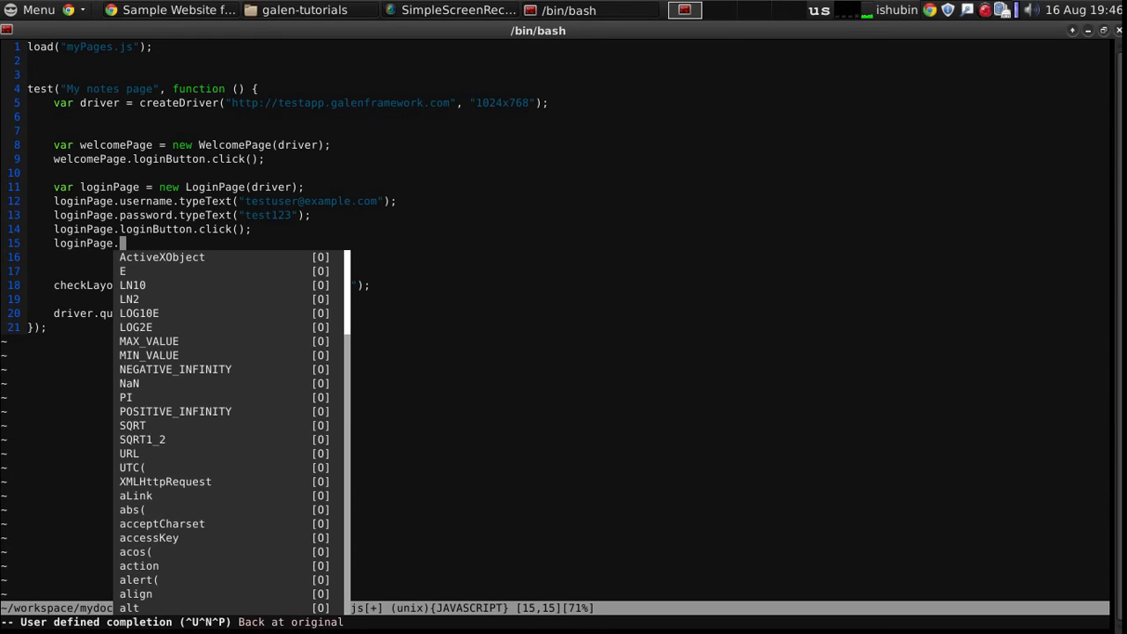
type("qrwrqwqwrw")
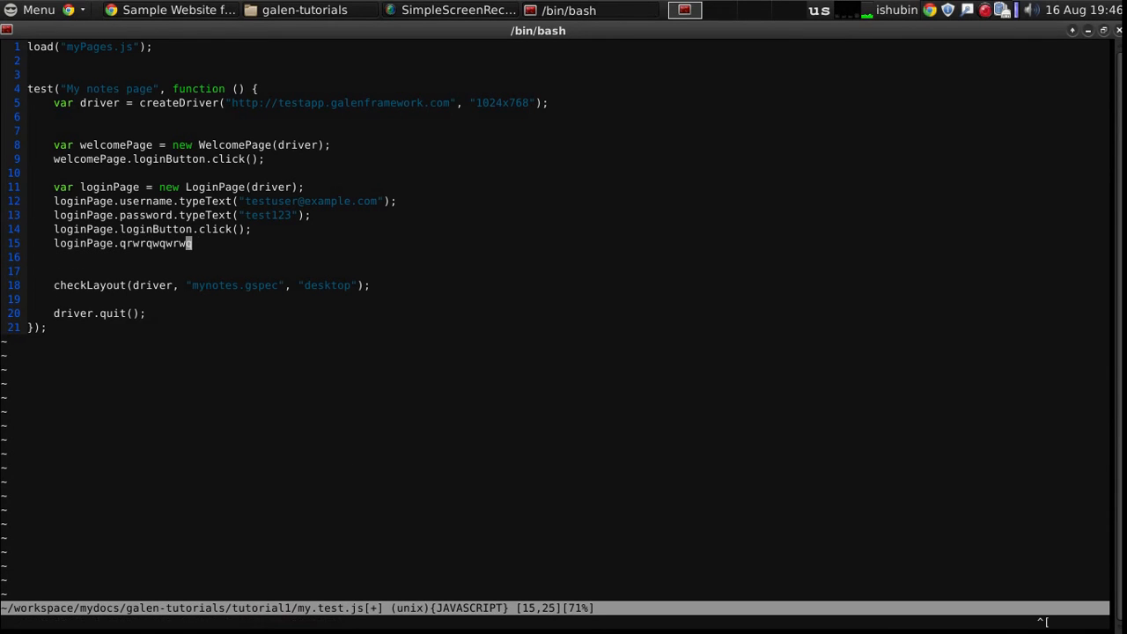
type("():")
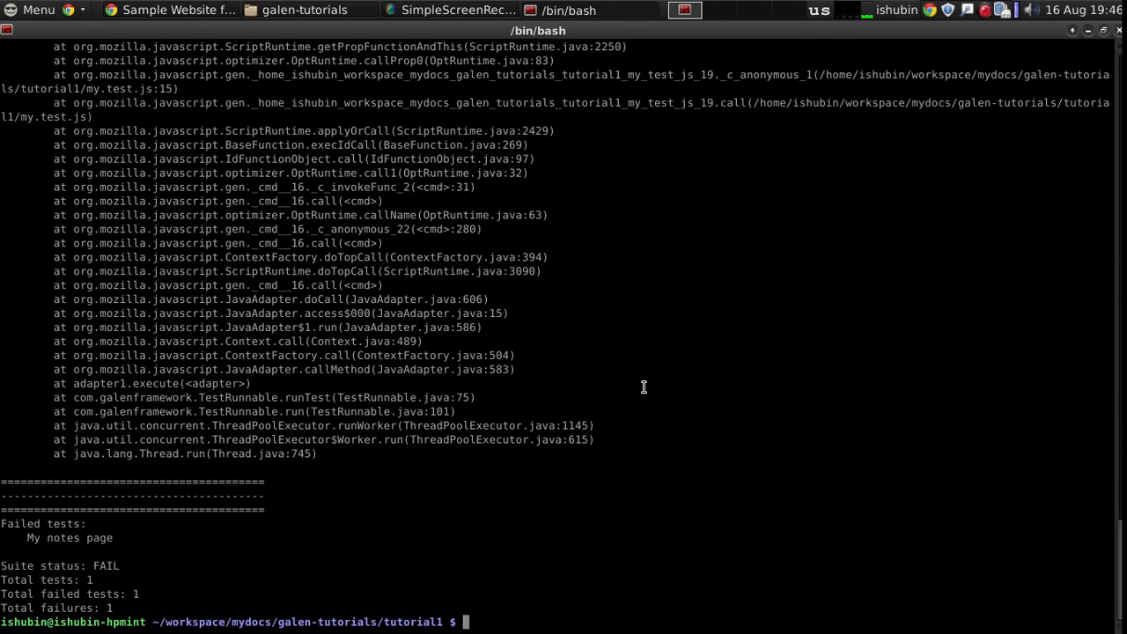
mouse_move(329, 281)
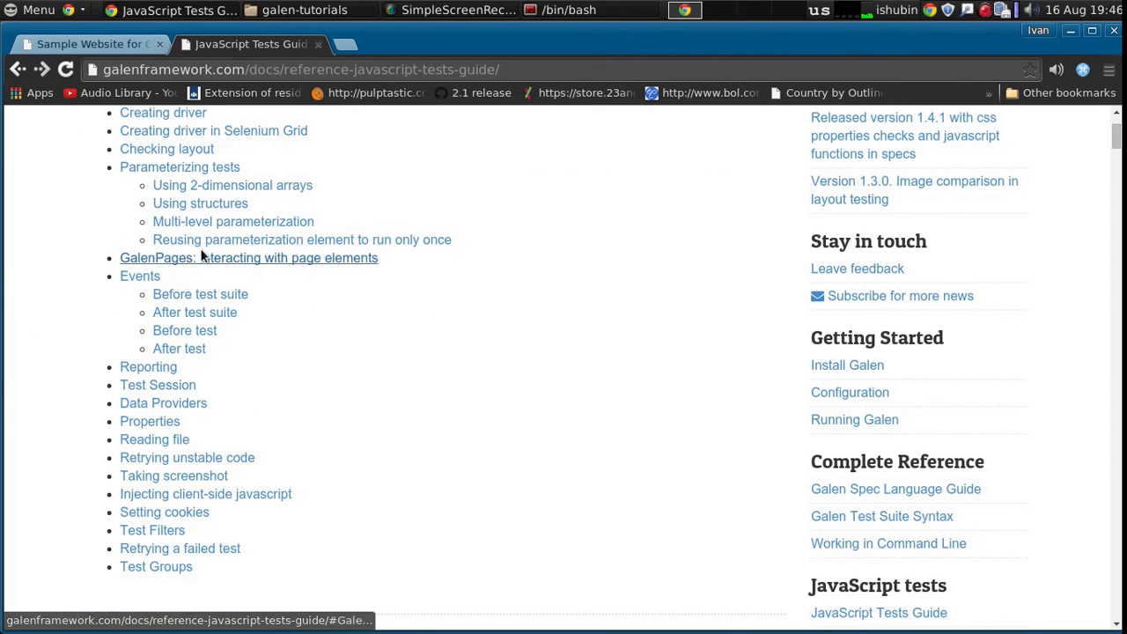
Review the guide's Events section and its beforeTest example.
left_click(139, 275)
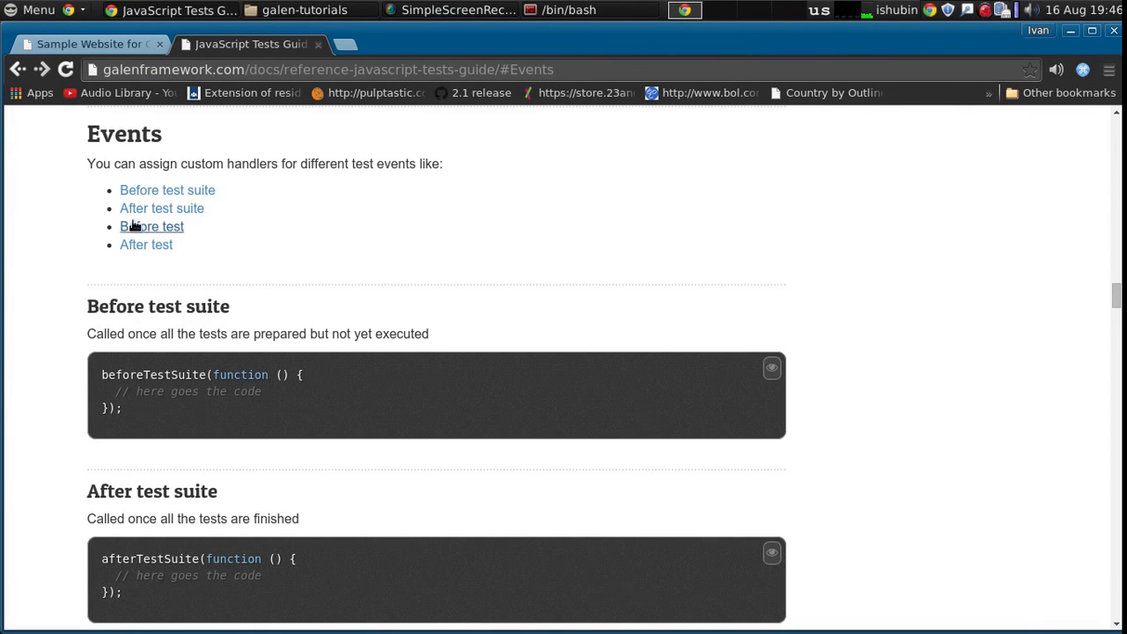
mouse_move(152, 227)
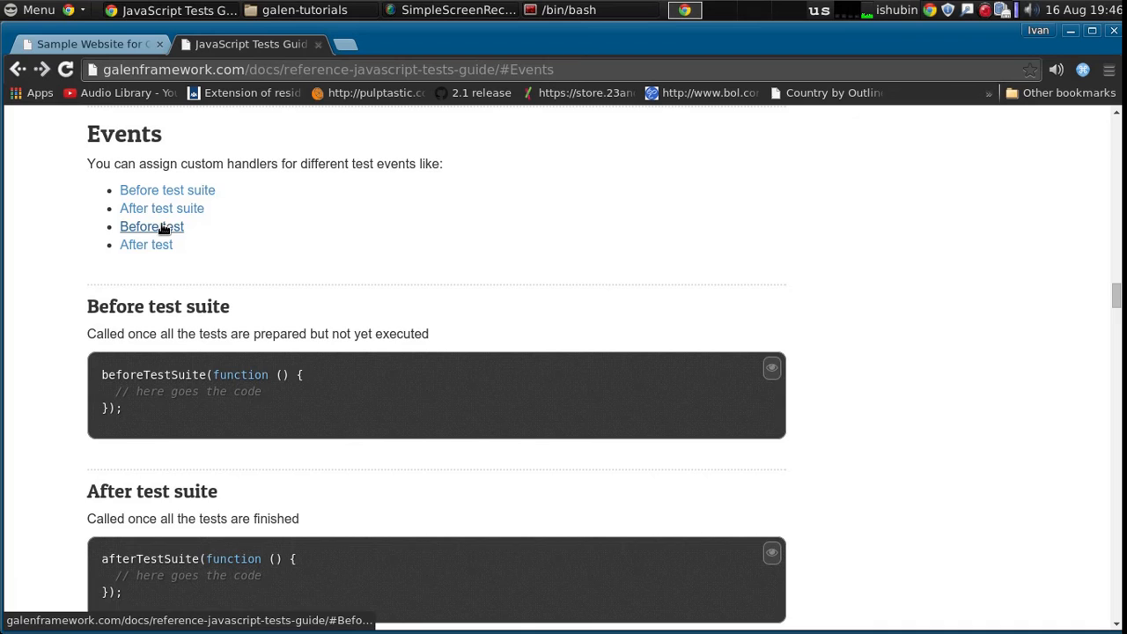
left_click(152, 227)
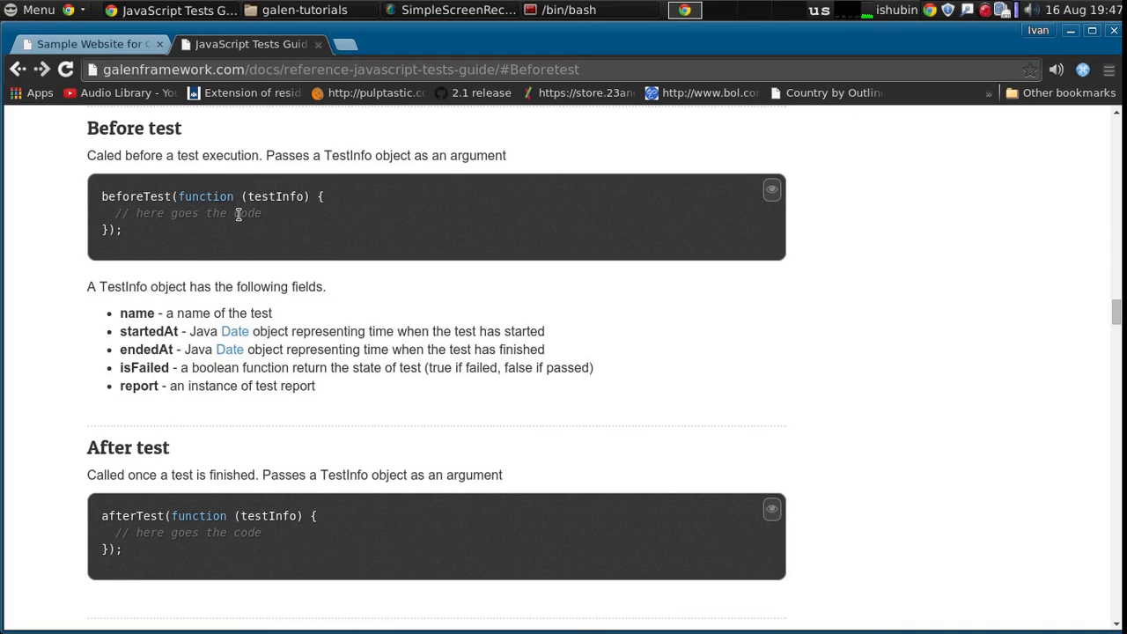
mouse_move(163, 238)
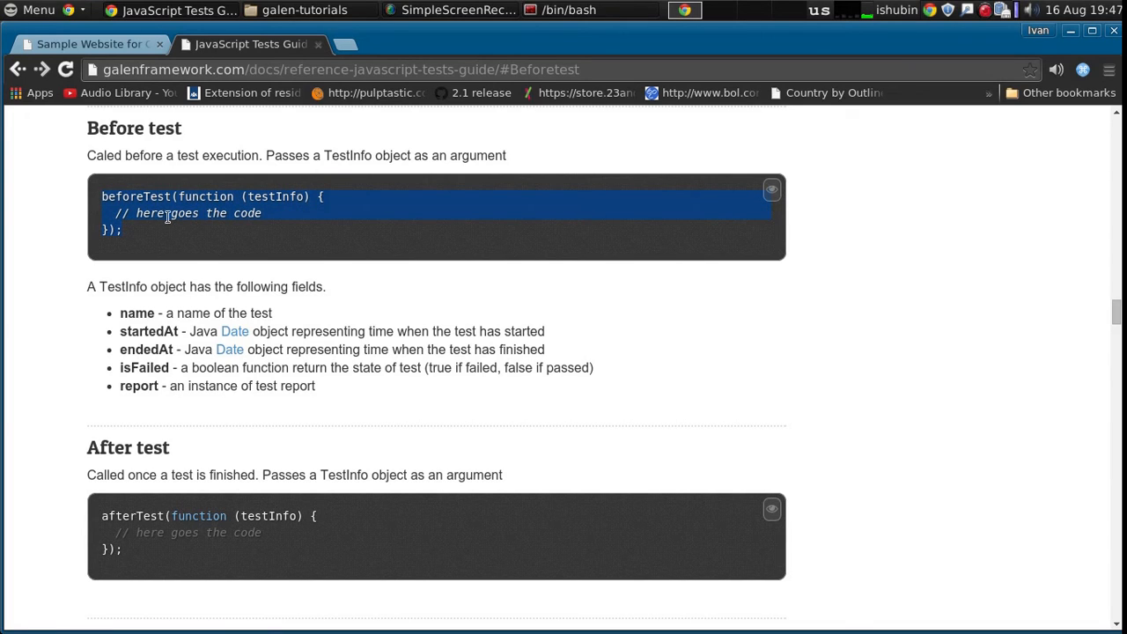
left_click(171, 213)
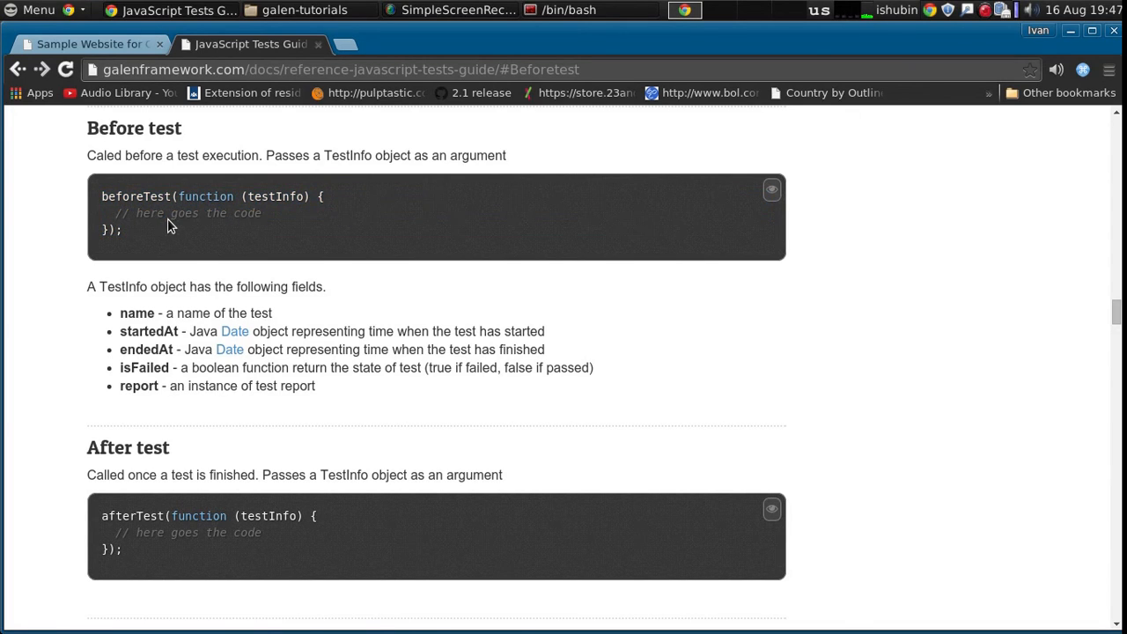
Go to the Test Session section and select session in the session.put example.
scroll("down", 3)
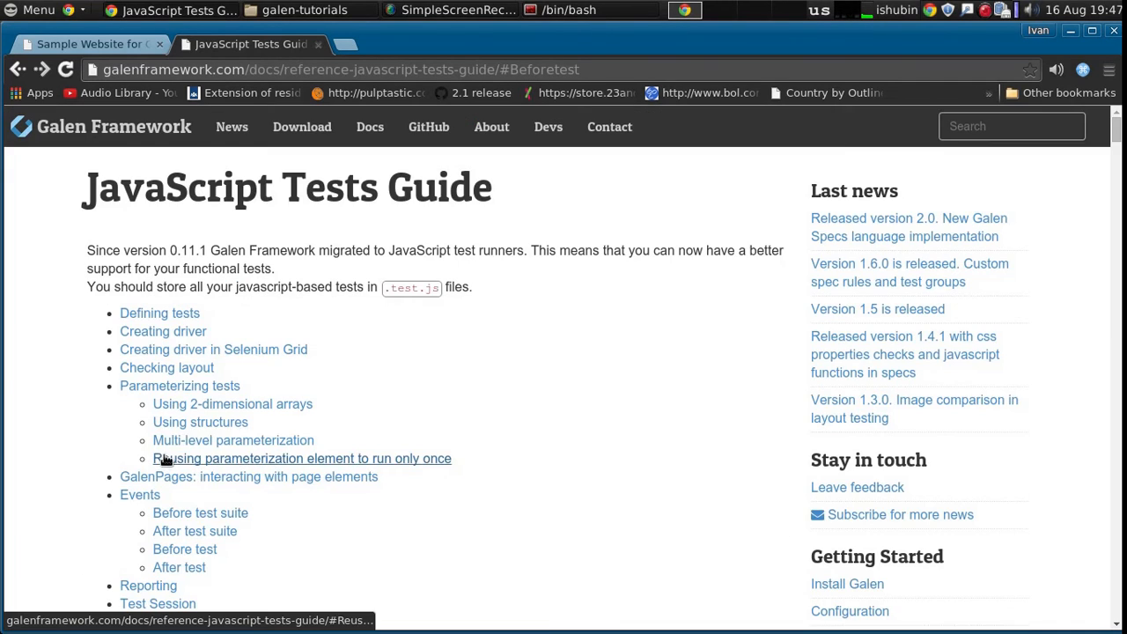
scroll("down", 3)
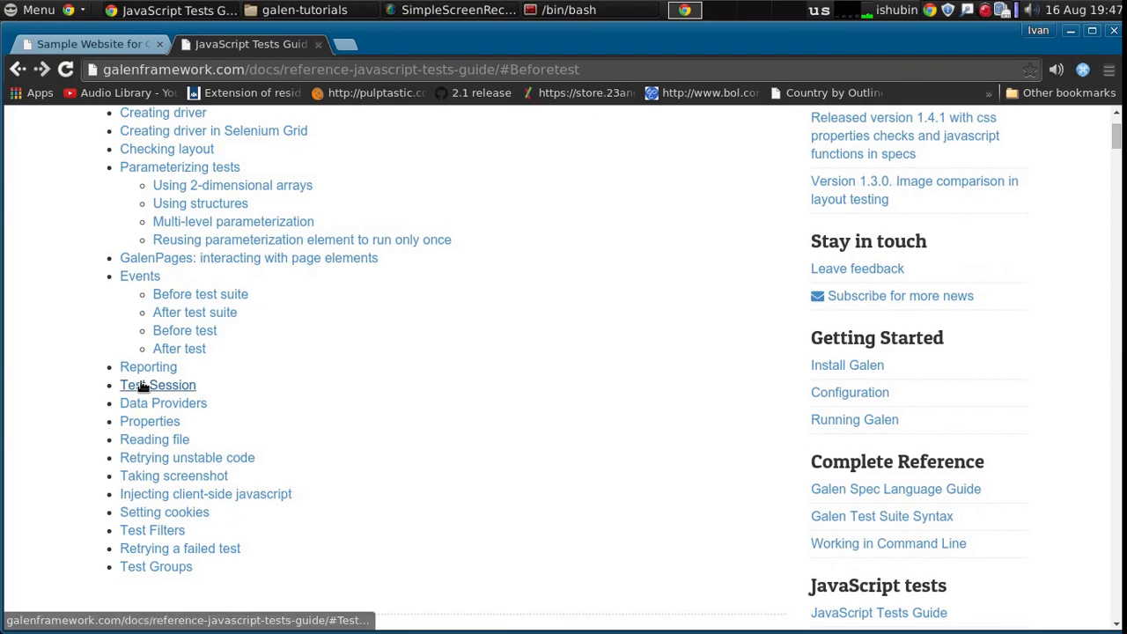
left_click(157, 384)
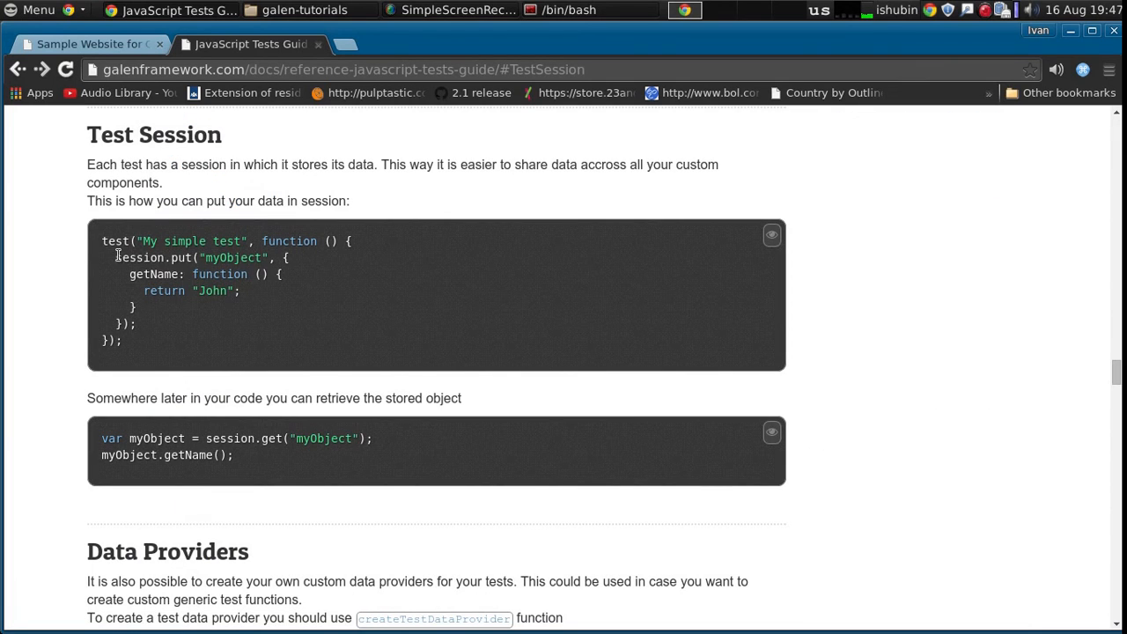
double_click(137, 257)
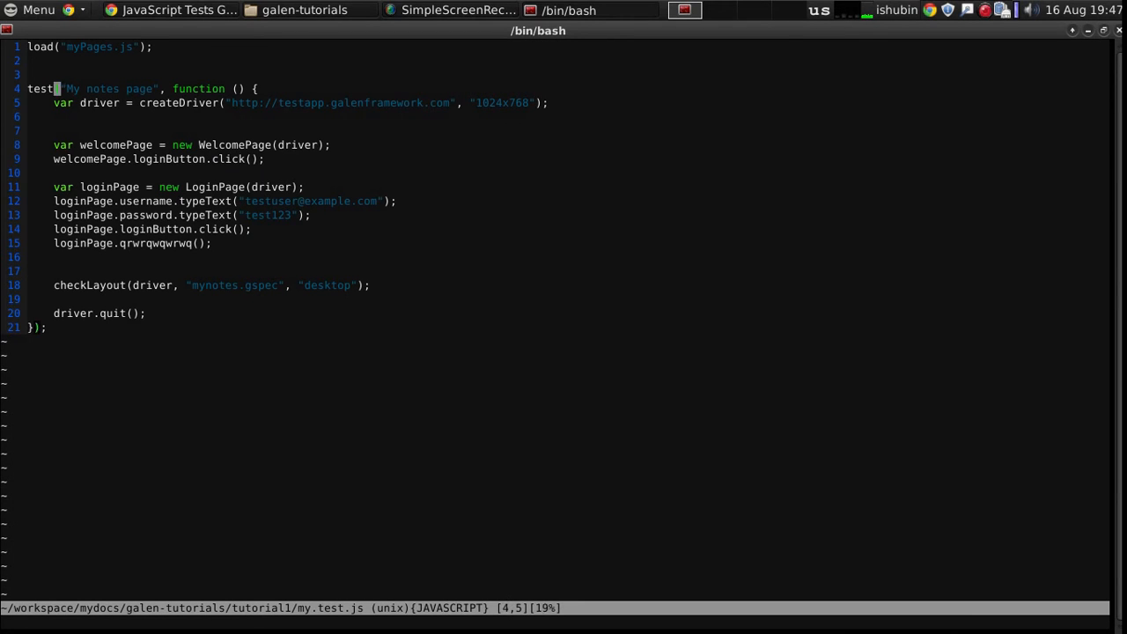
Add beforeTest creating the driver with session.put("driver", driver), and an afterTest block.
type("b")
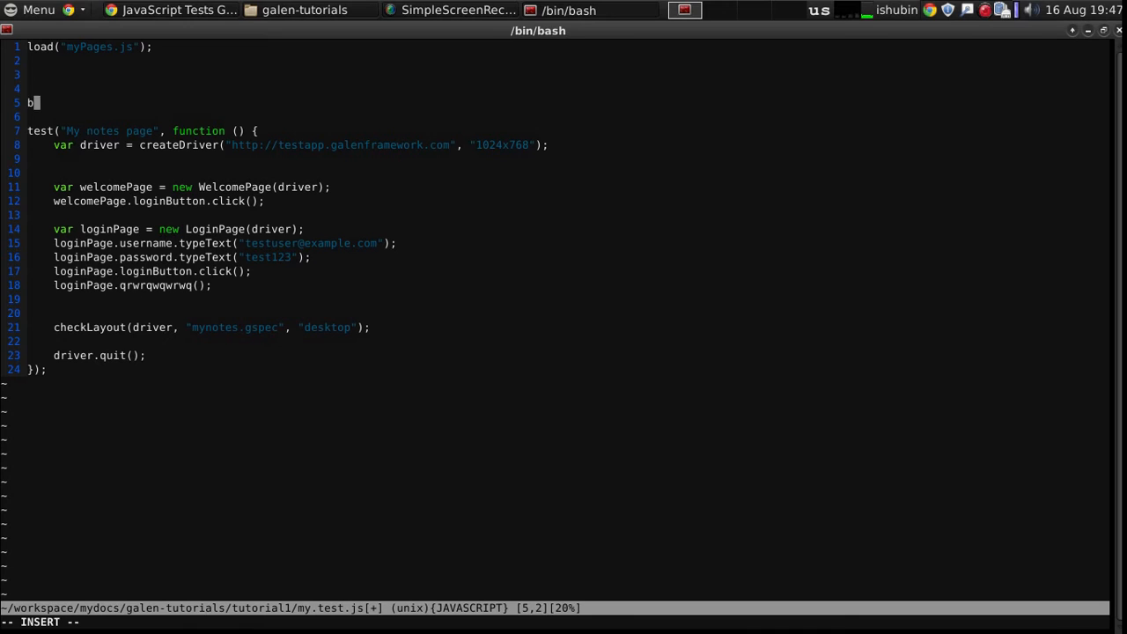
type("eforeTe")
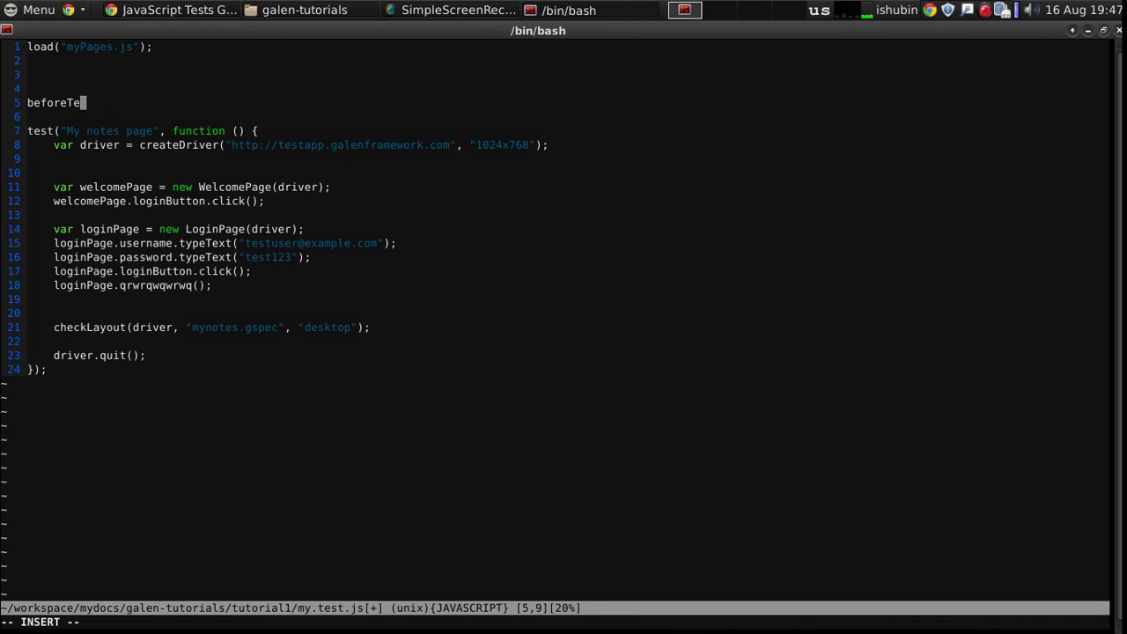
type("st()")
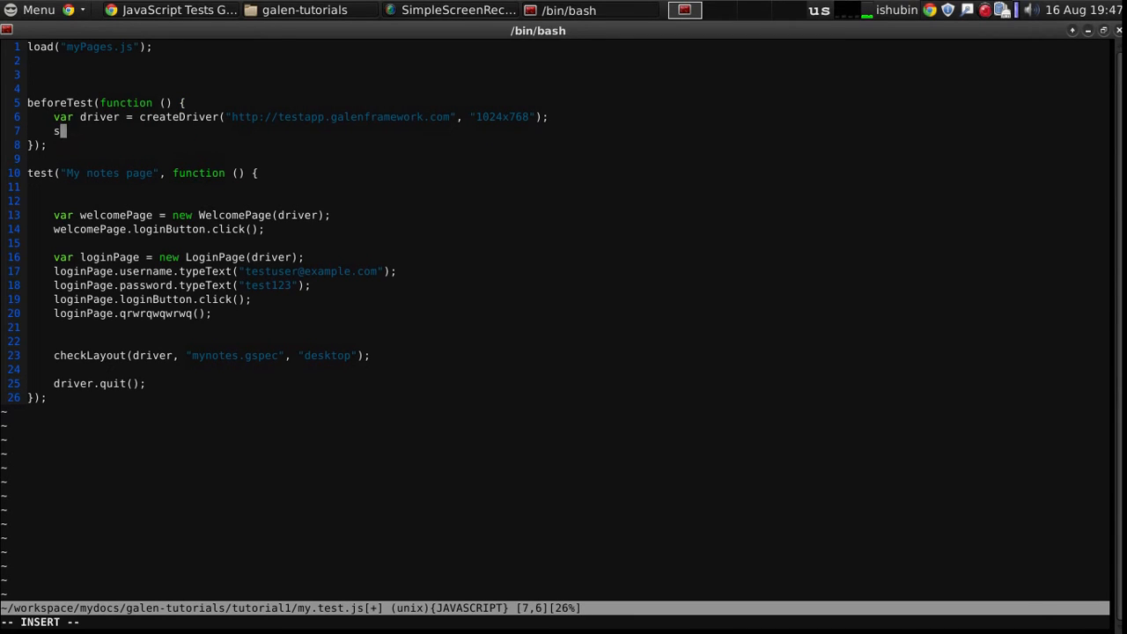
type("ession.put();")
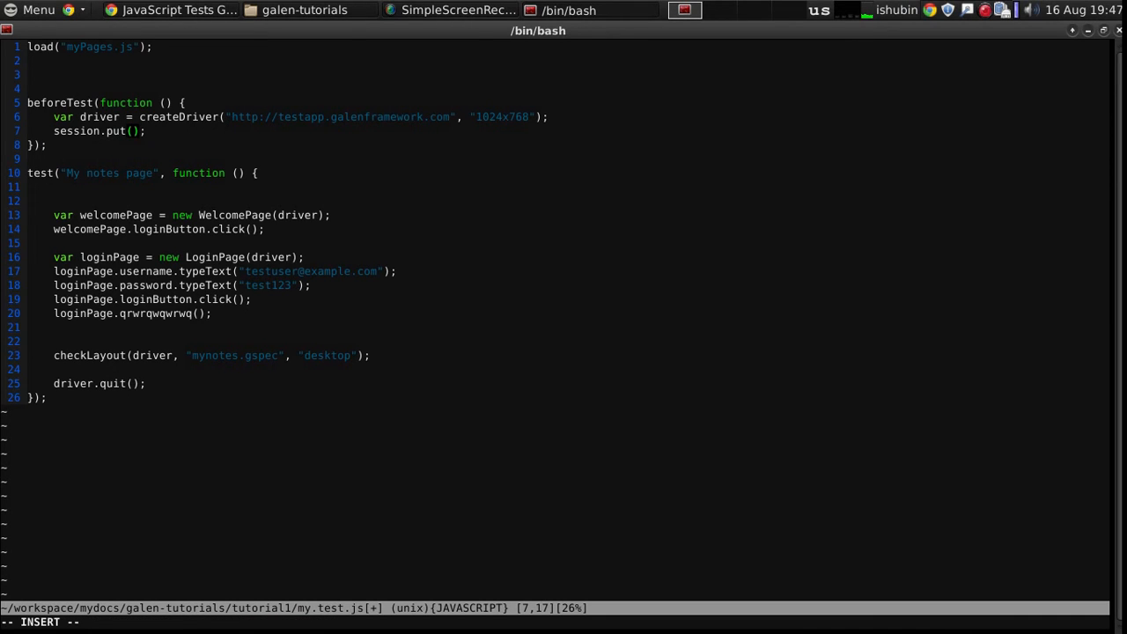
type("driver")
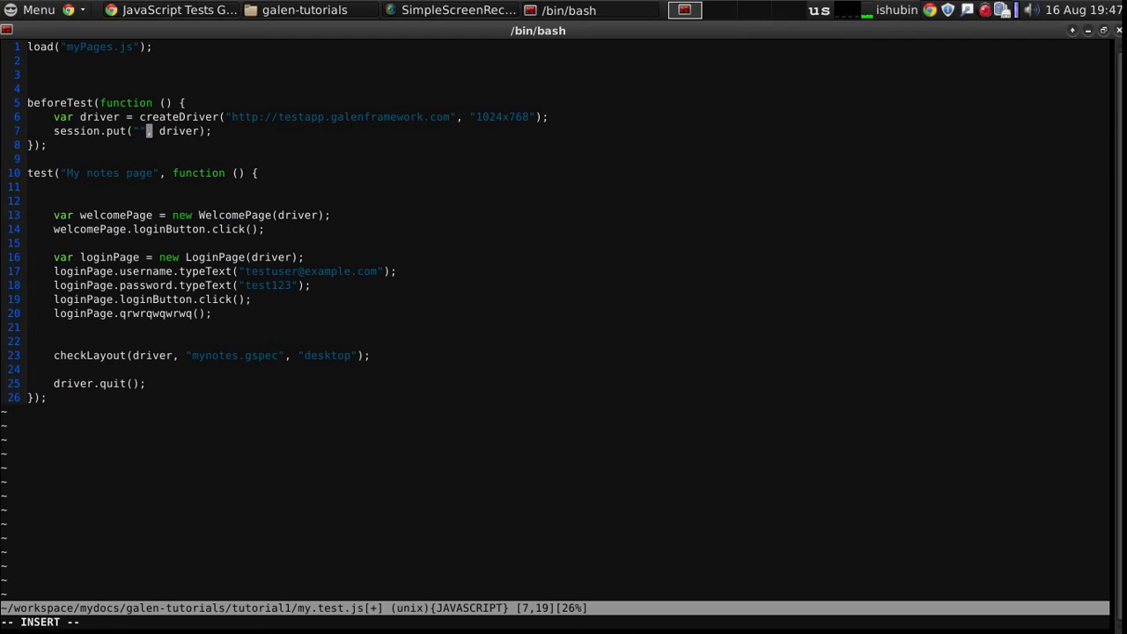
type("driver")
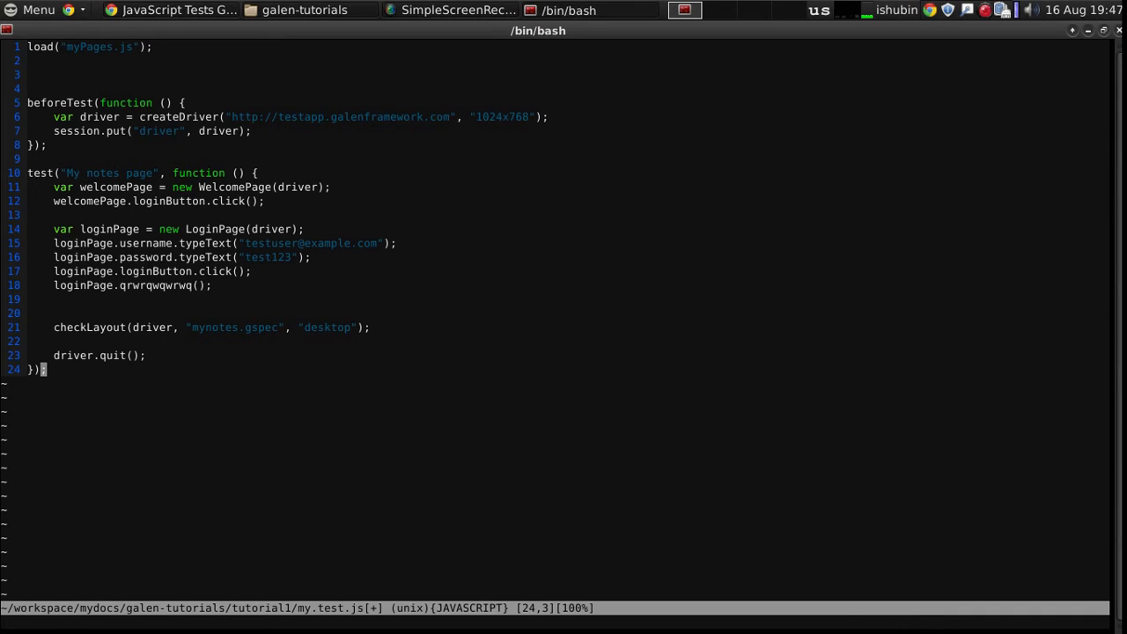
type("afterTest(function () {")
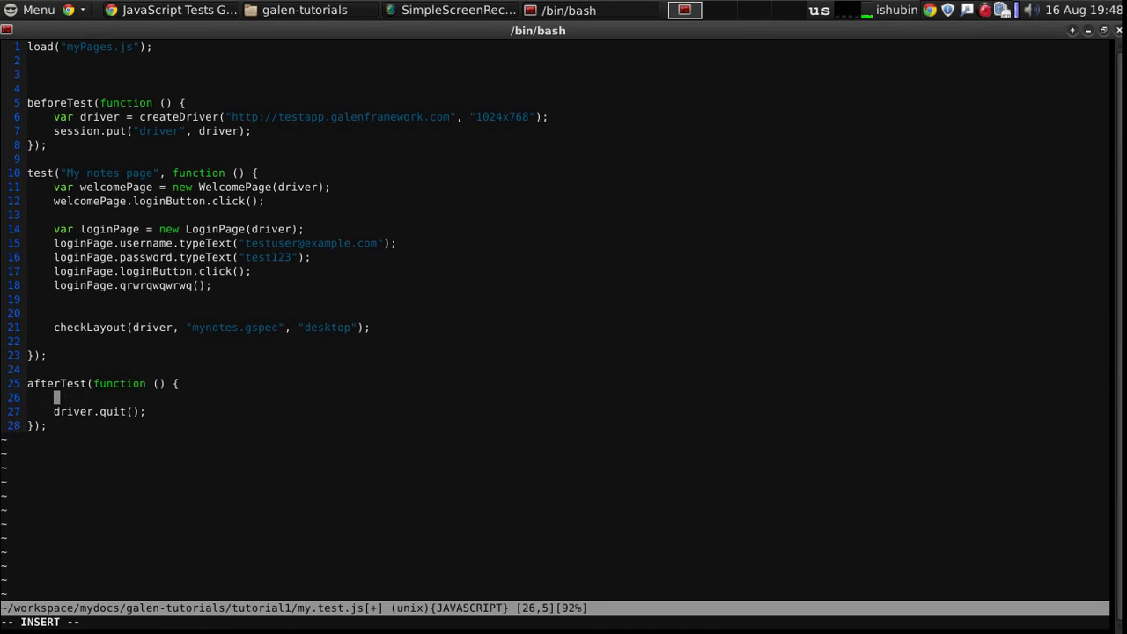
Add var driver = session.get("driver") to afterTest and the My notes page test.
type("var driver = s")
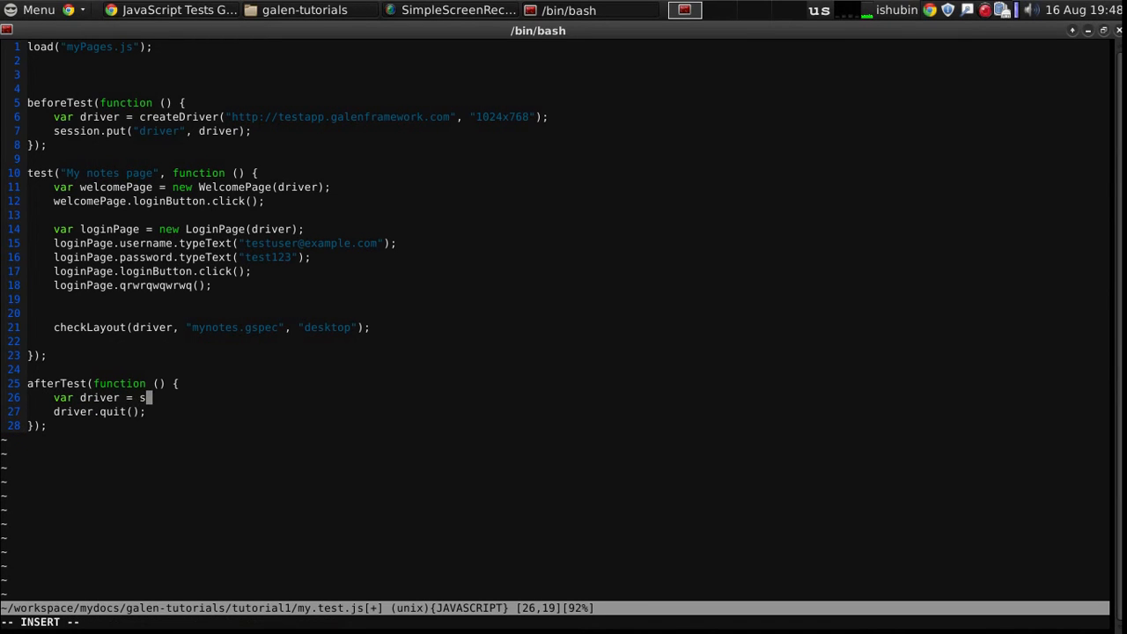
type("ession.get();")
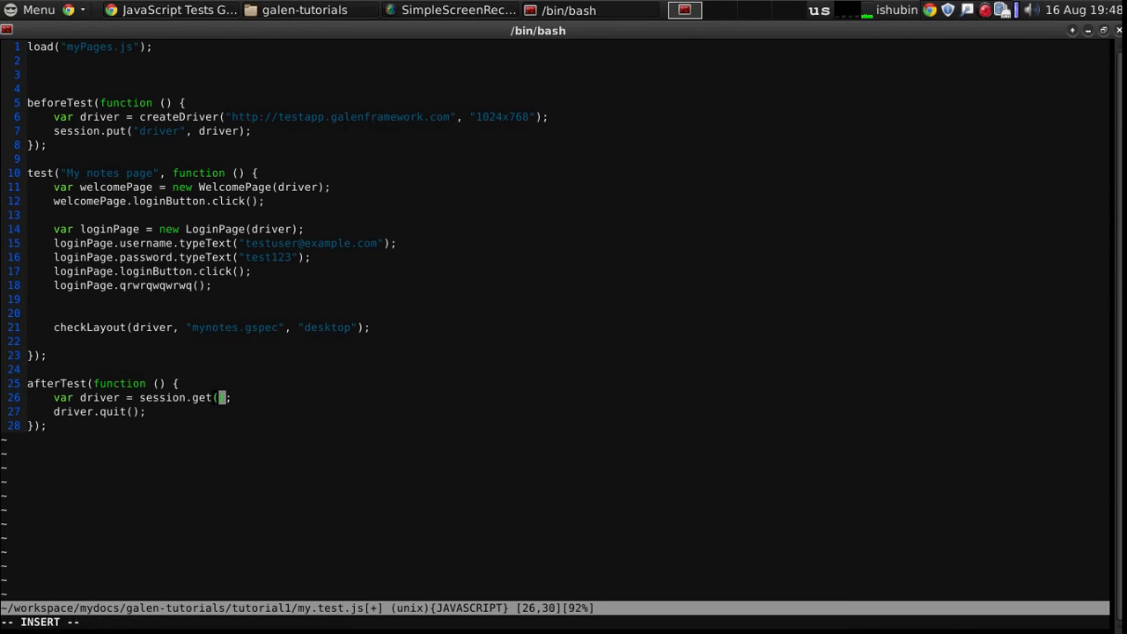
type("\"driver")
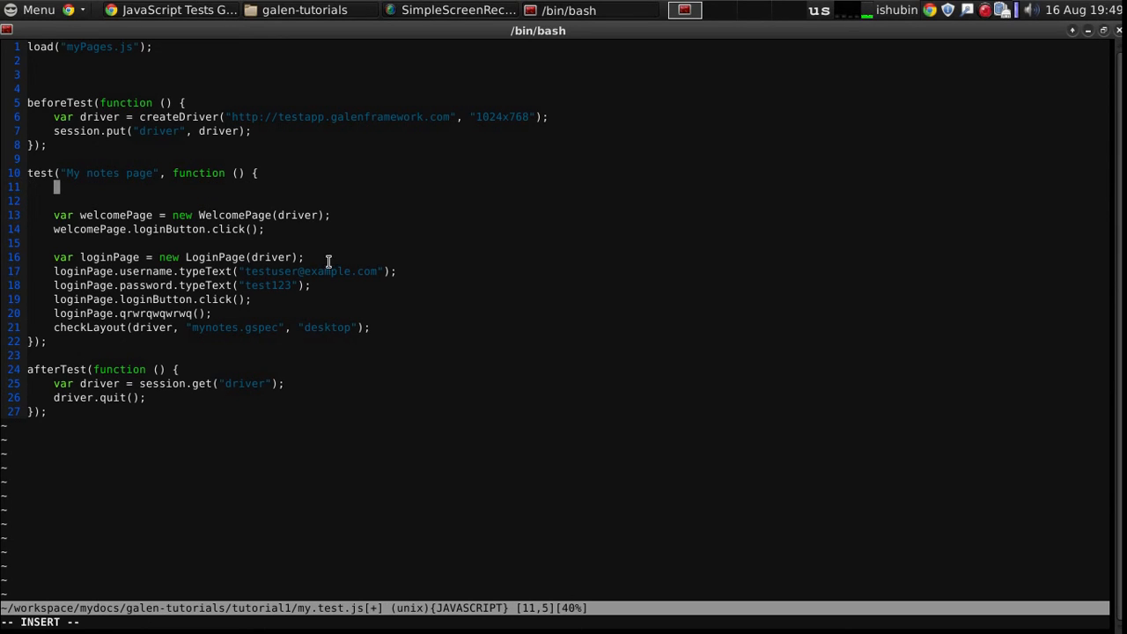
type("var")
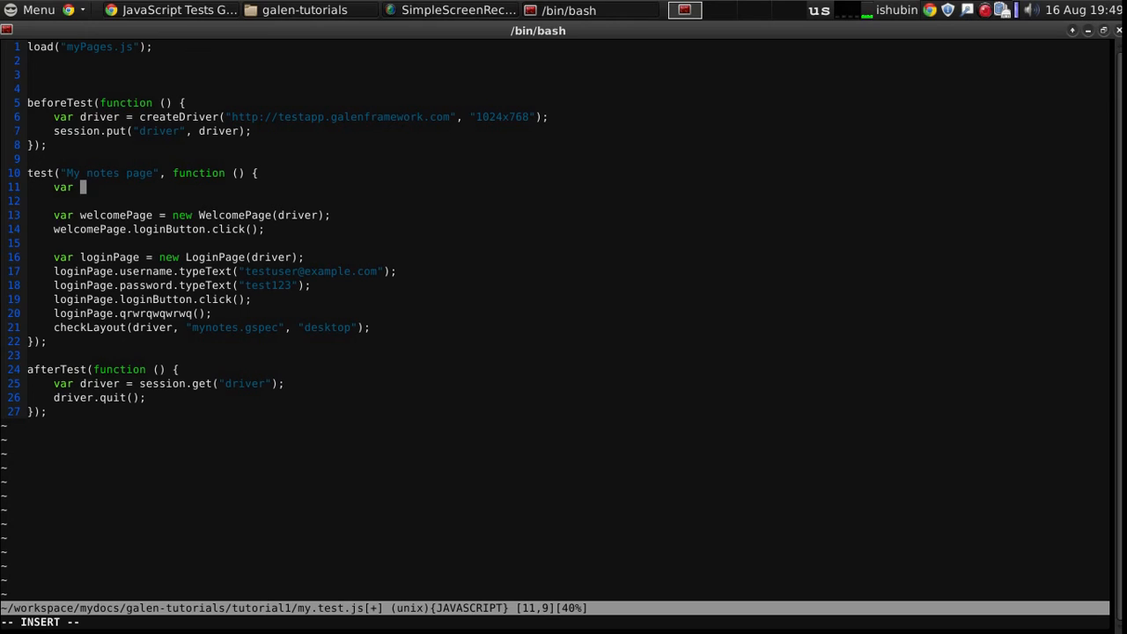
type("driver")
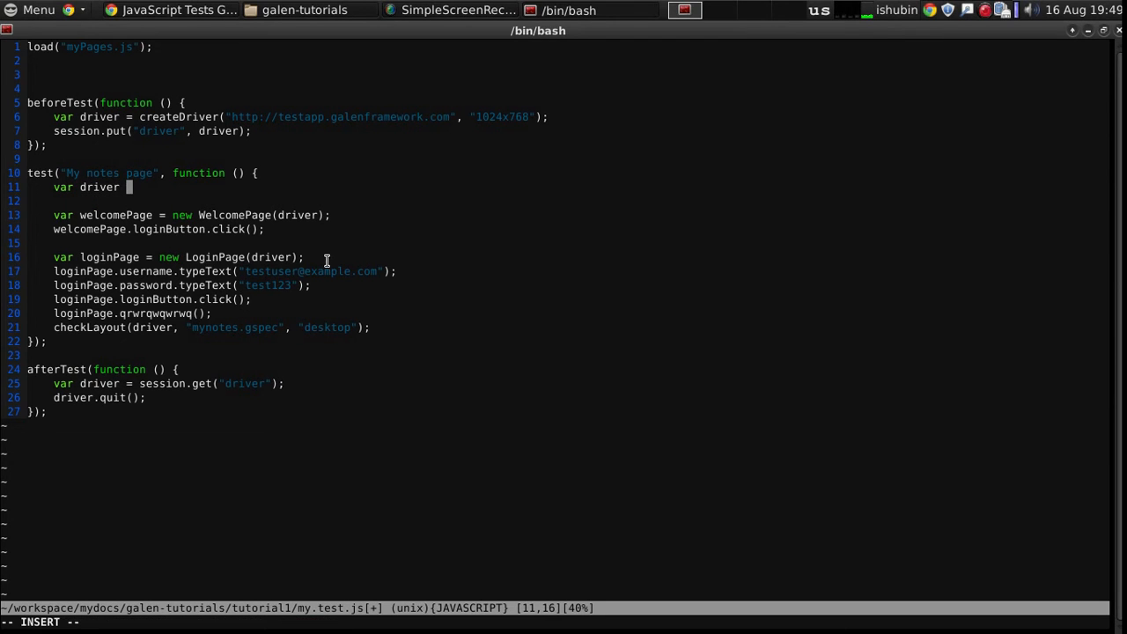
type("= session.g")
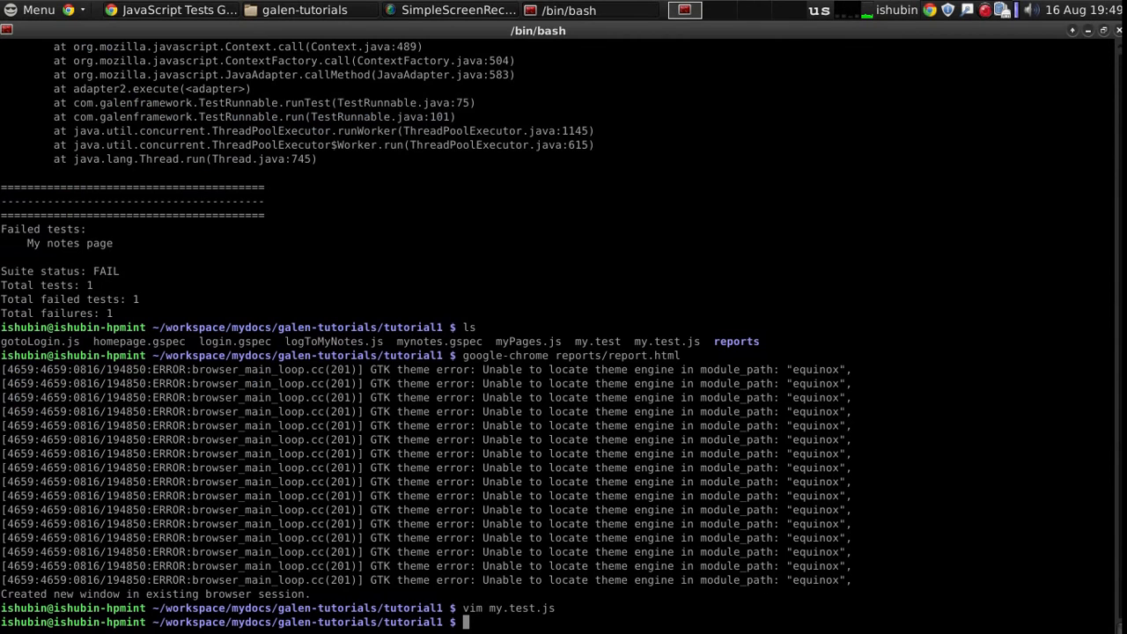
Rerun galen with the HTML report, open it in Chrome, and select qrwrqwqwrwq.
type("galen test my.test.js --htmlreport reports")
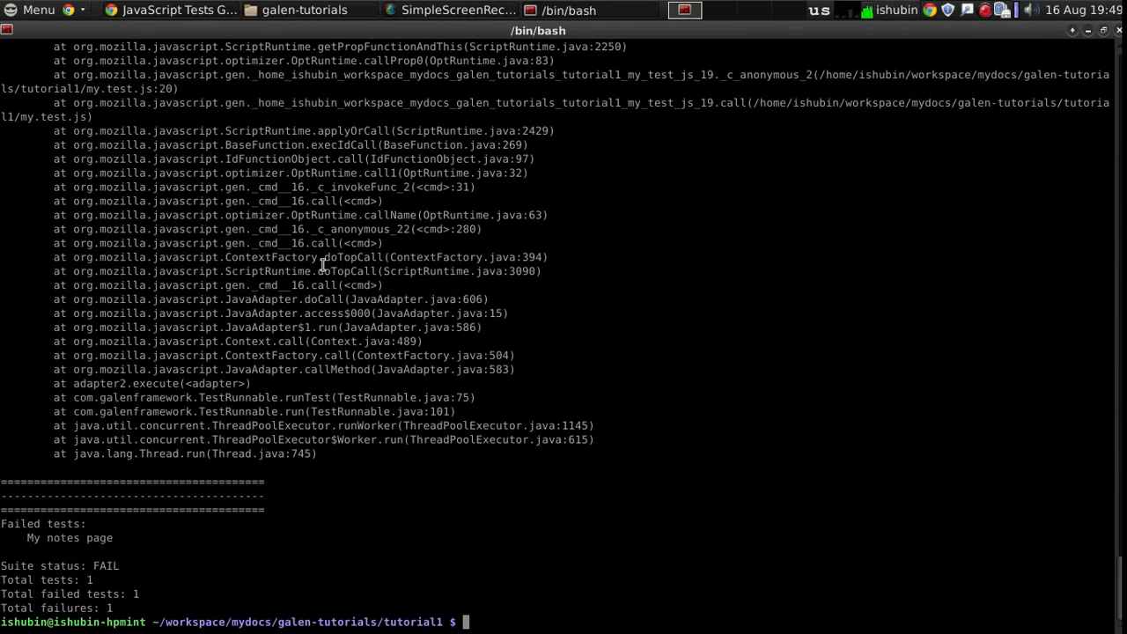
type("google-chrome")
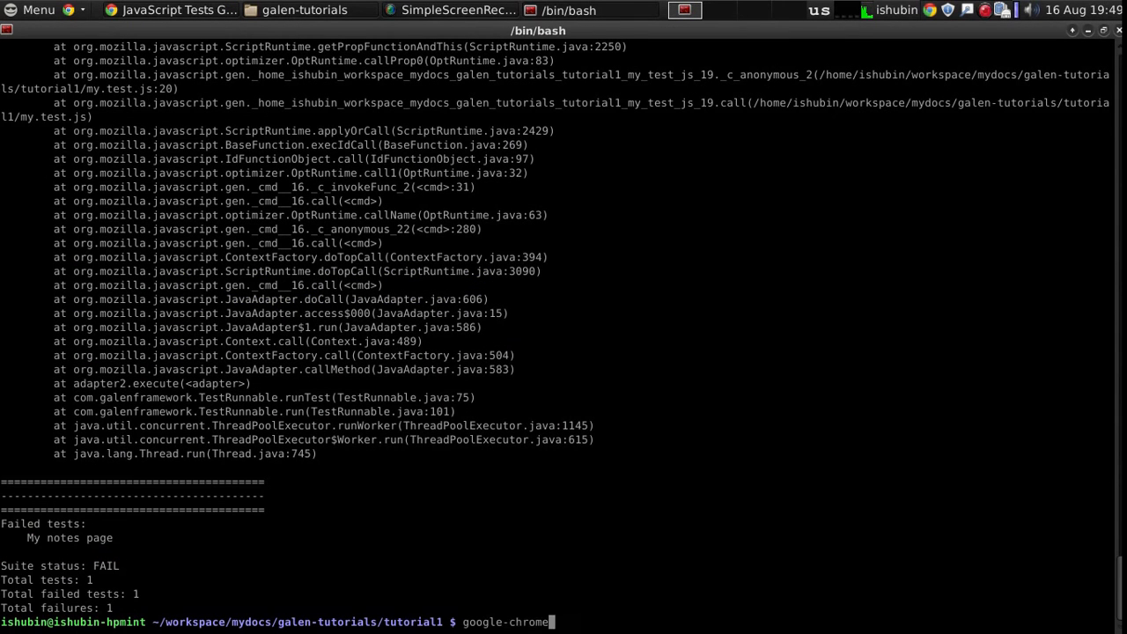
key("Return")
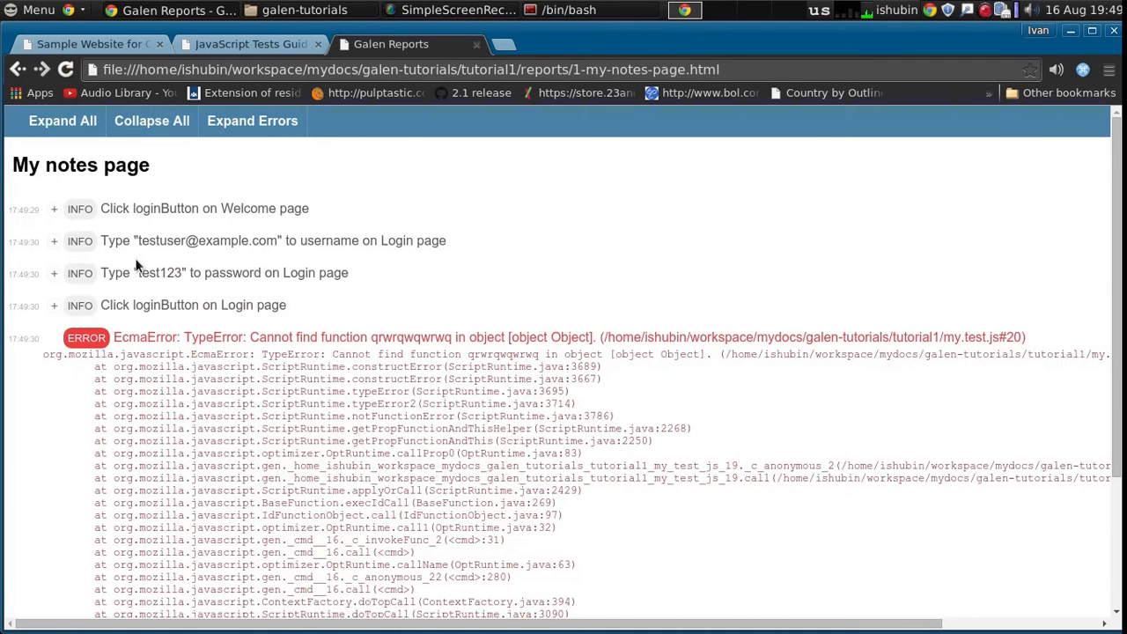
left_click(54, 209)
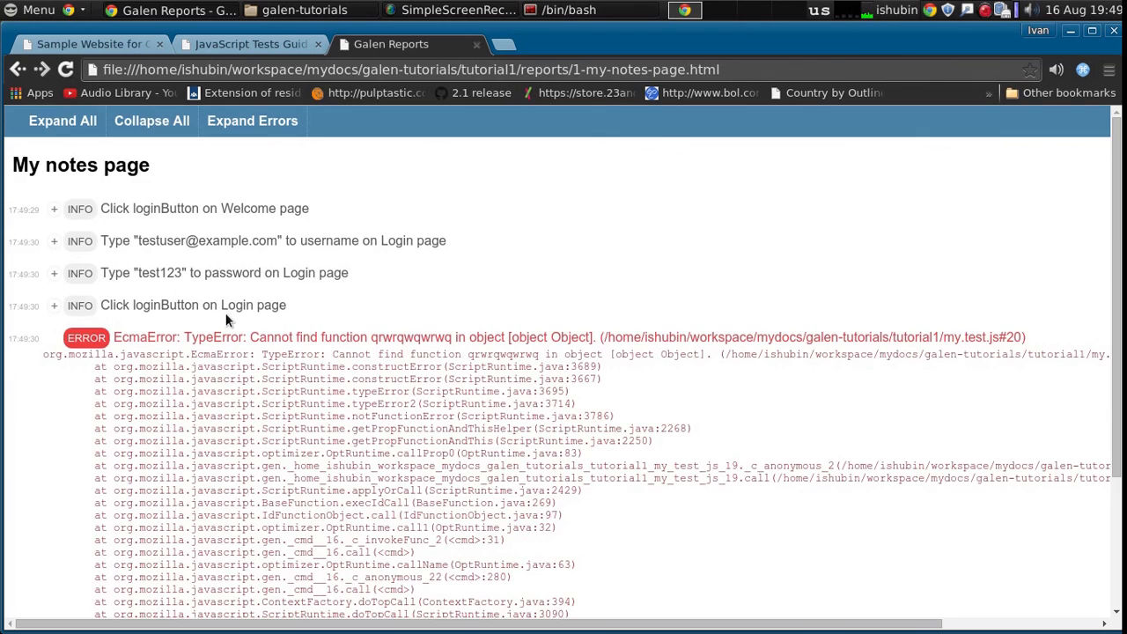
double_click(411, 284)
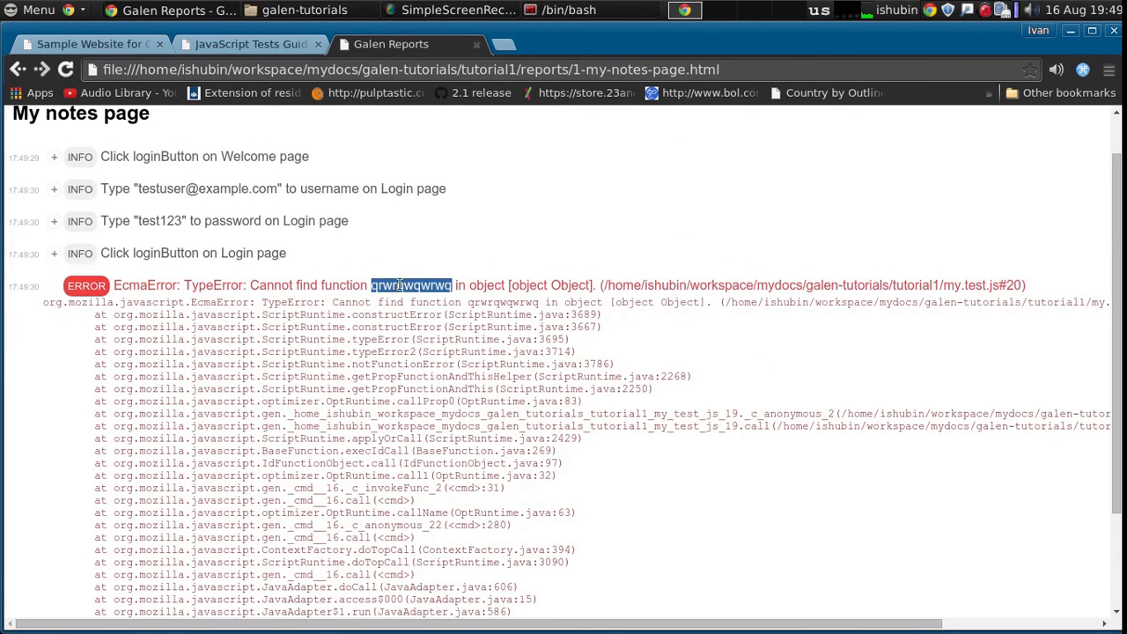
mouse_move(731, 284)
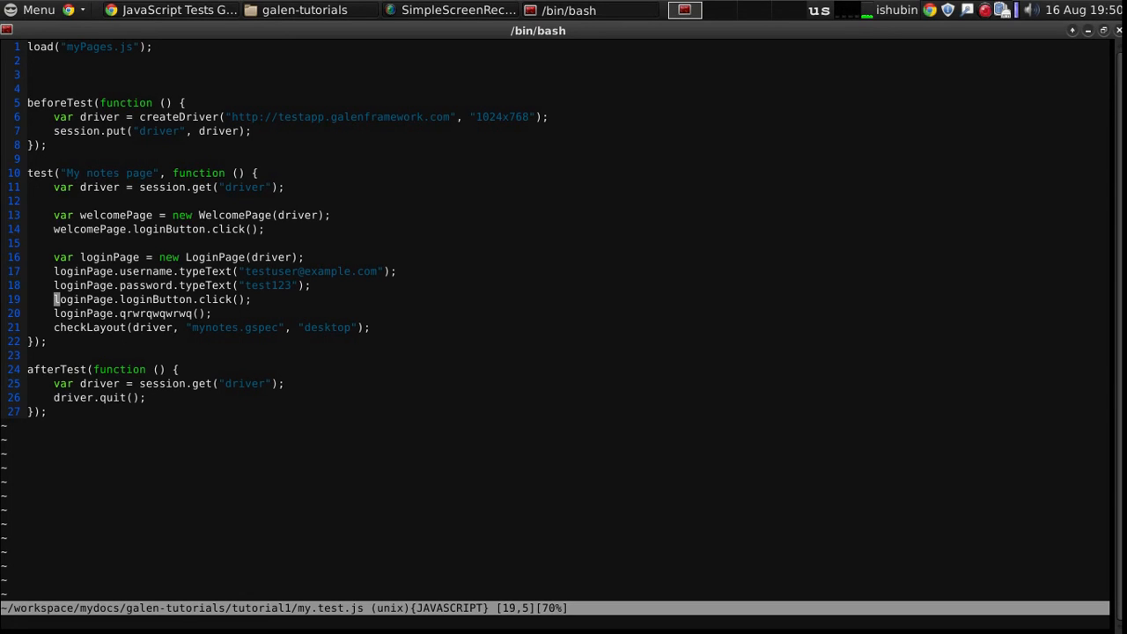
Reopen my.test.js in vim and add blank lines below the afterTest block.
key("Down")
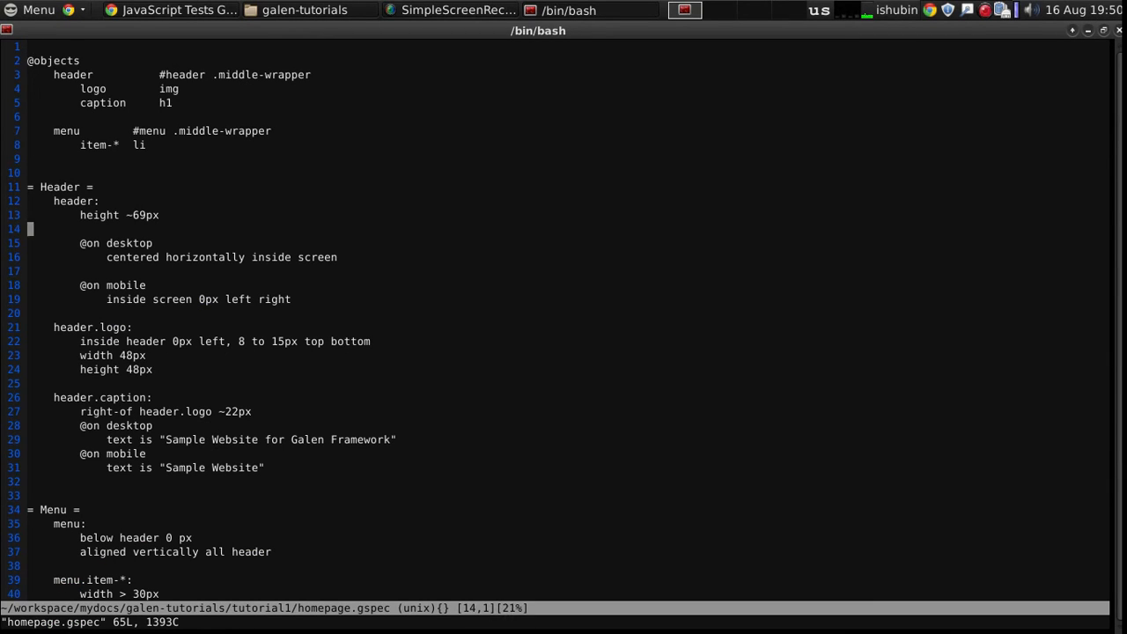
scroll("down", 3)
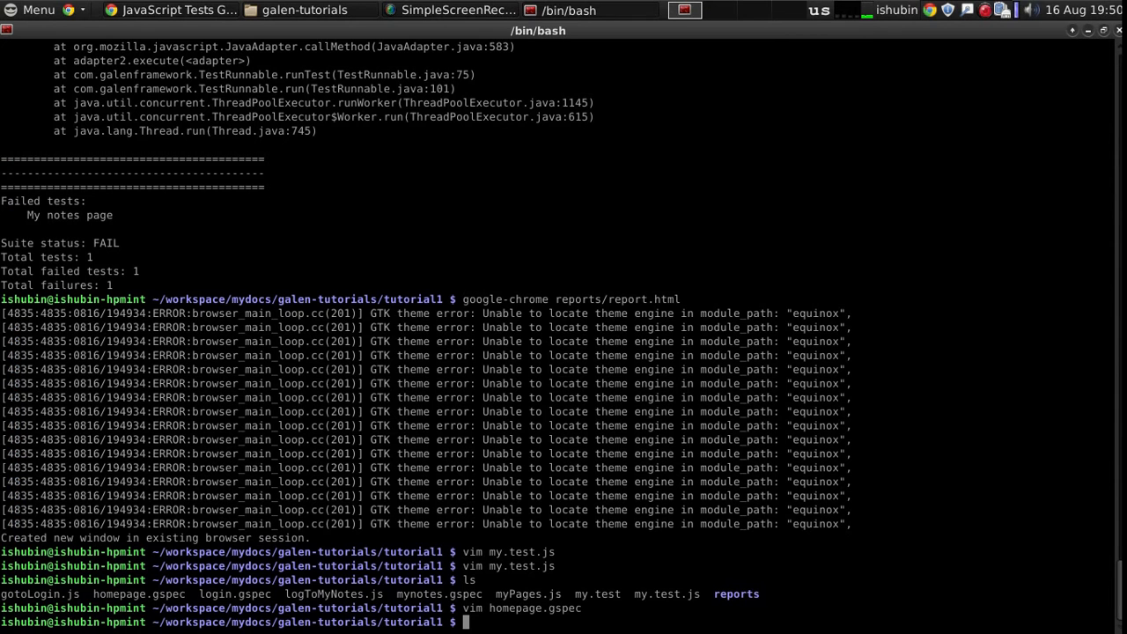
type("vim my")
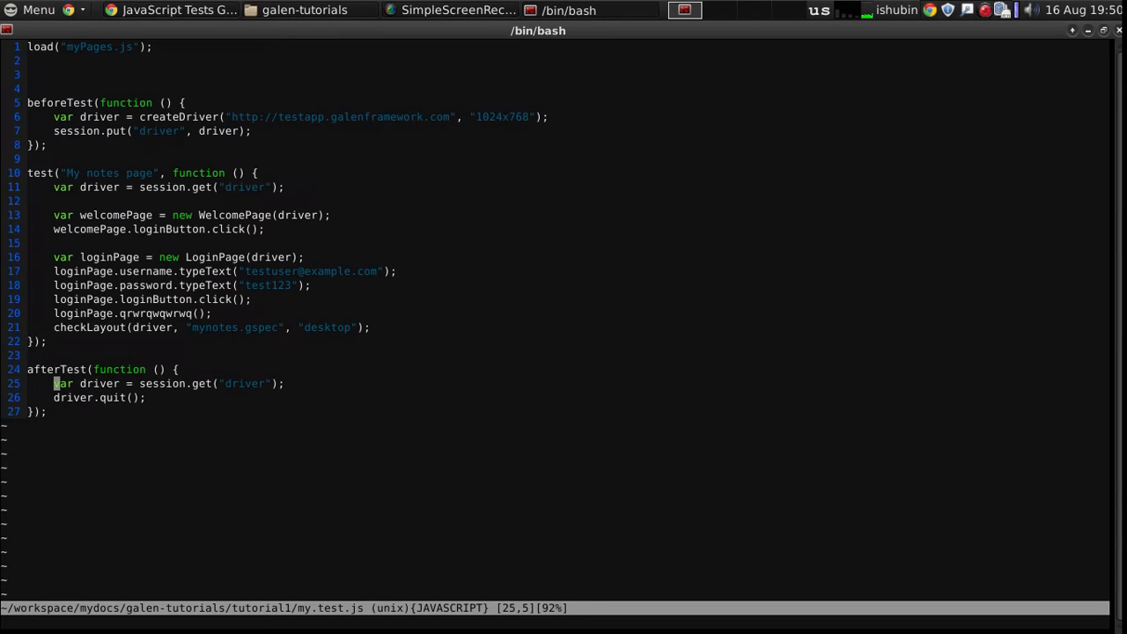
type("o")
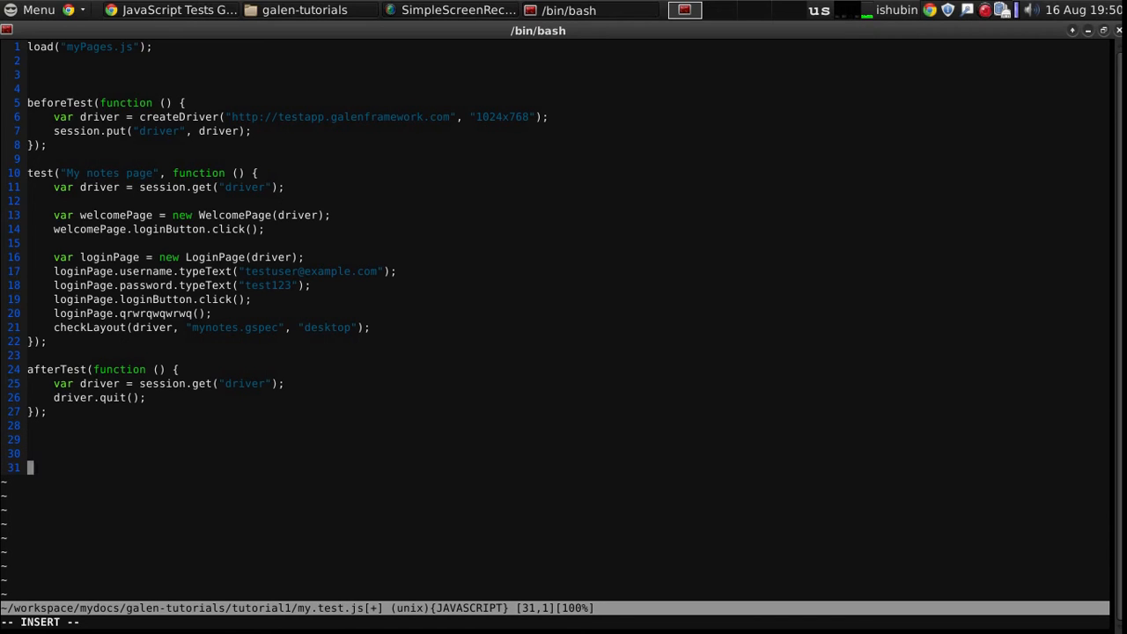
Start var devices with a mobile entry: deviceName, tags and size "500x600".
type("var")
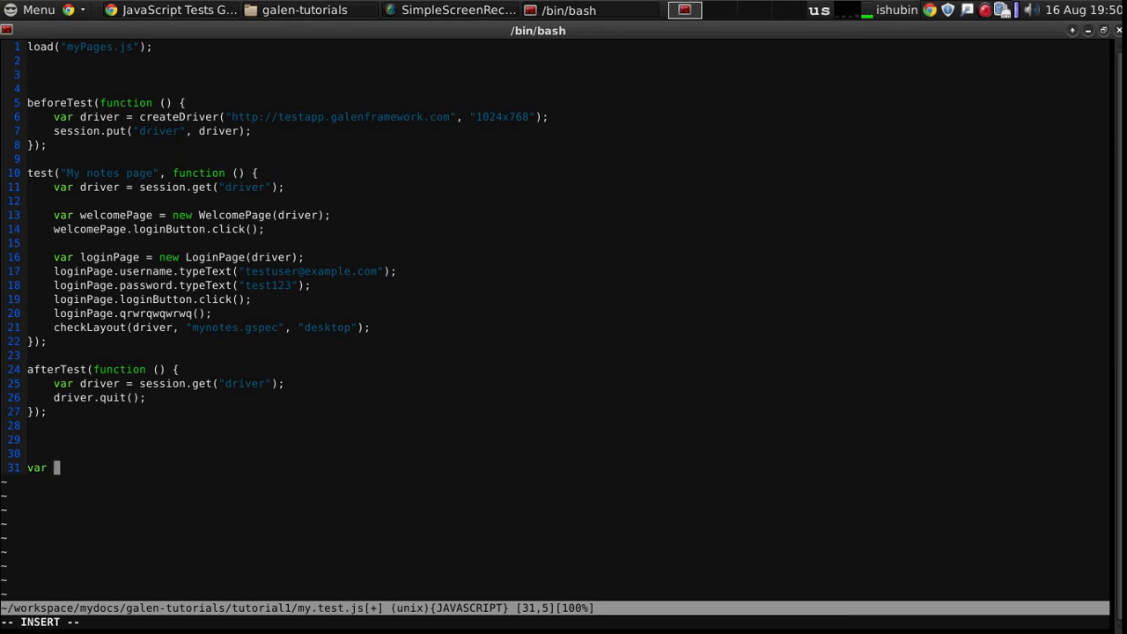
type("devices = {")
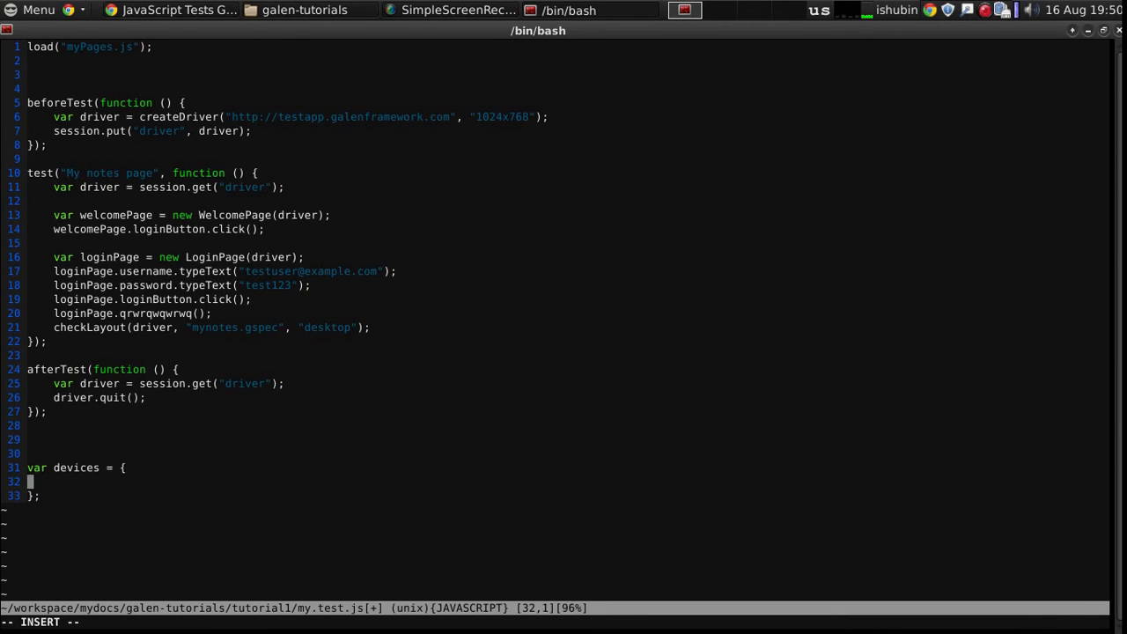
type("mobile:")
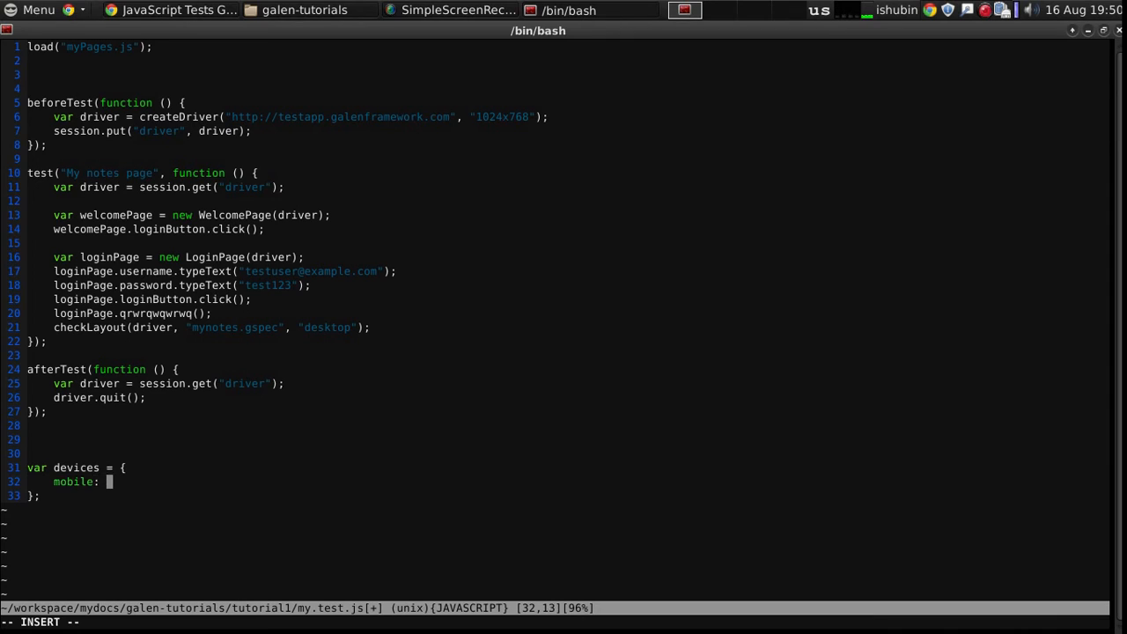
type("{")
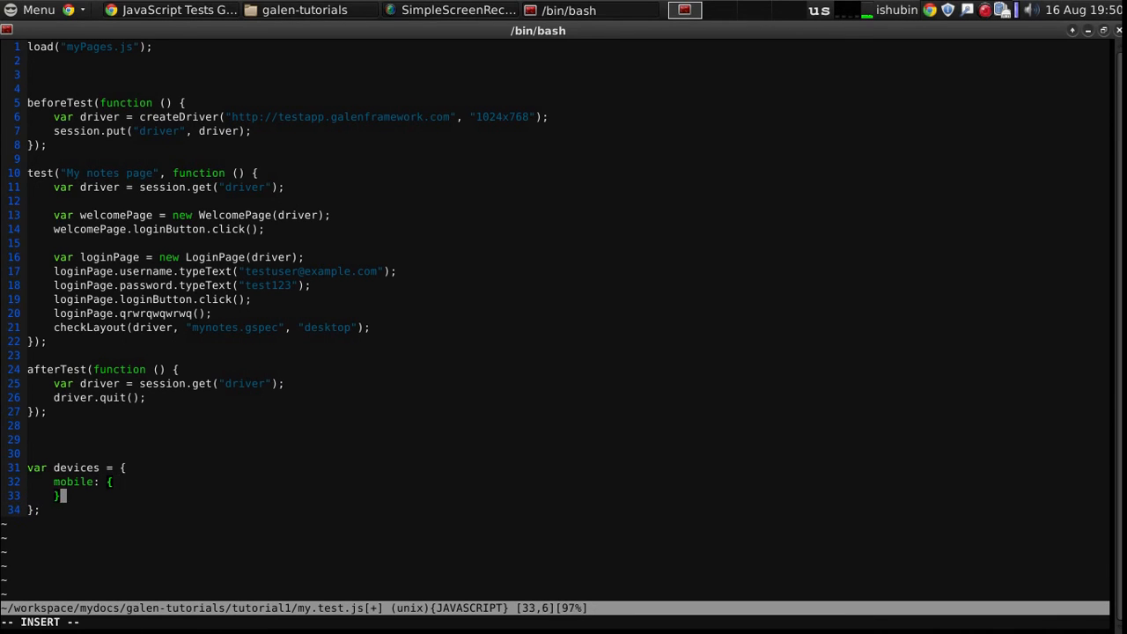
type("deviceName")
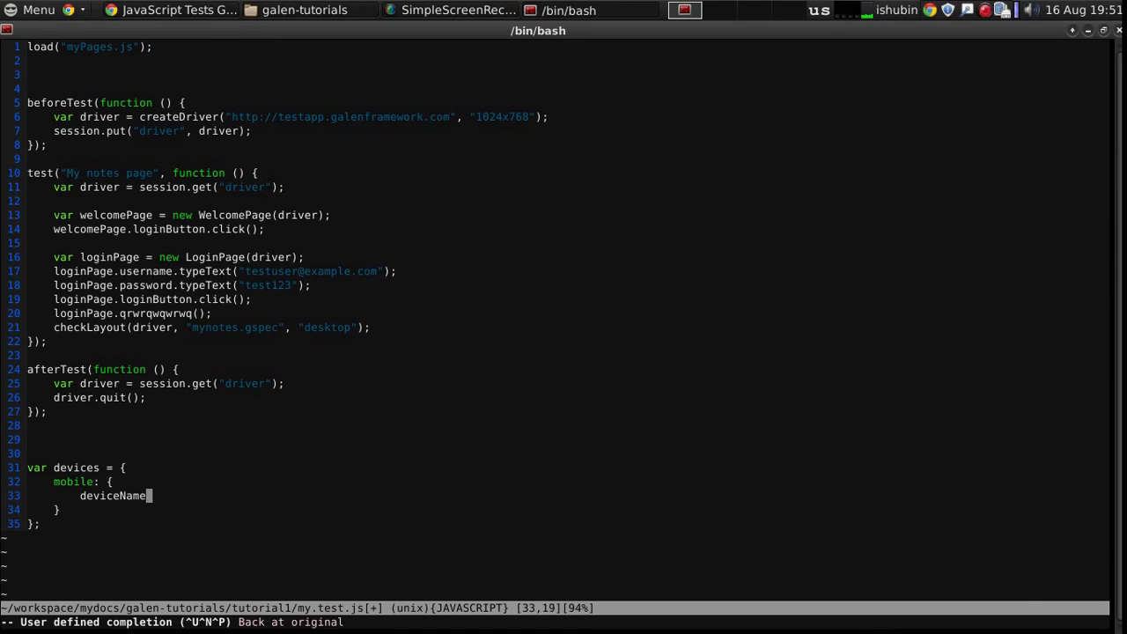
type(": \"mobile\",")
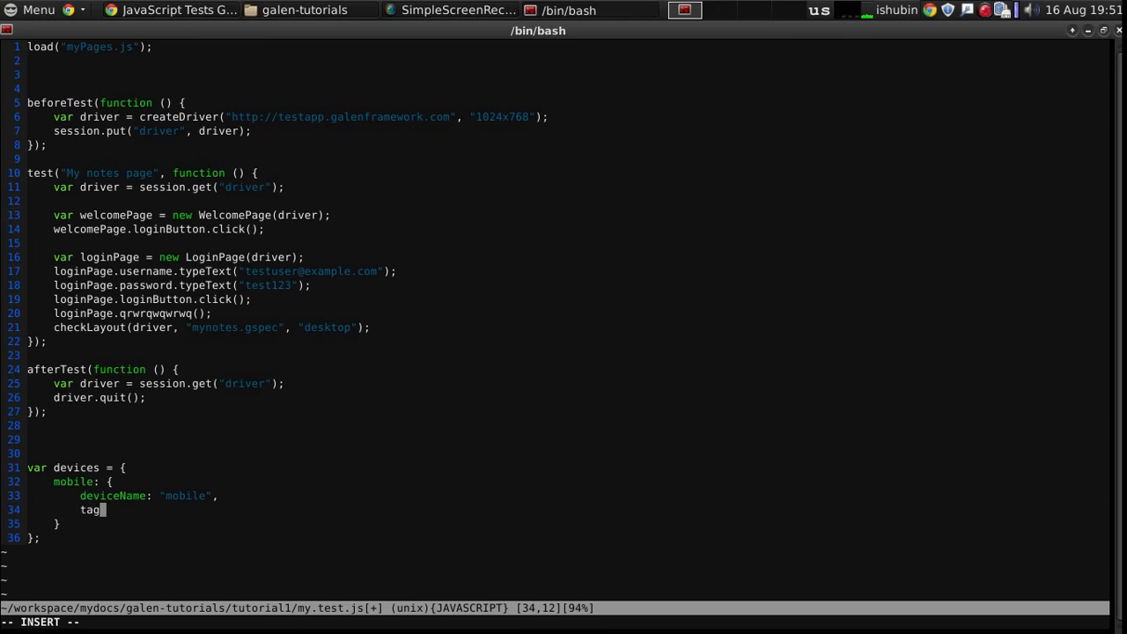
type(": \"\"")
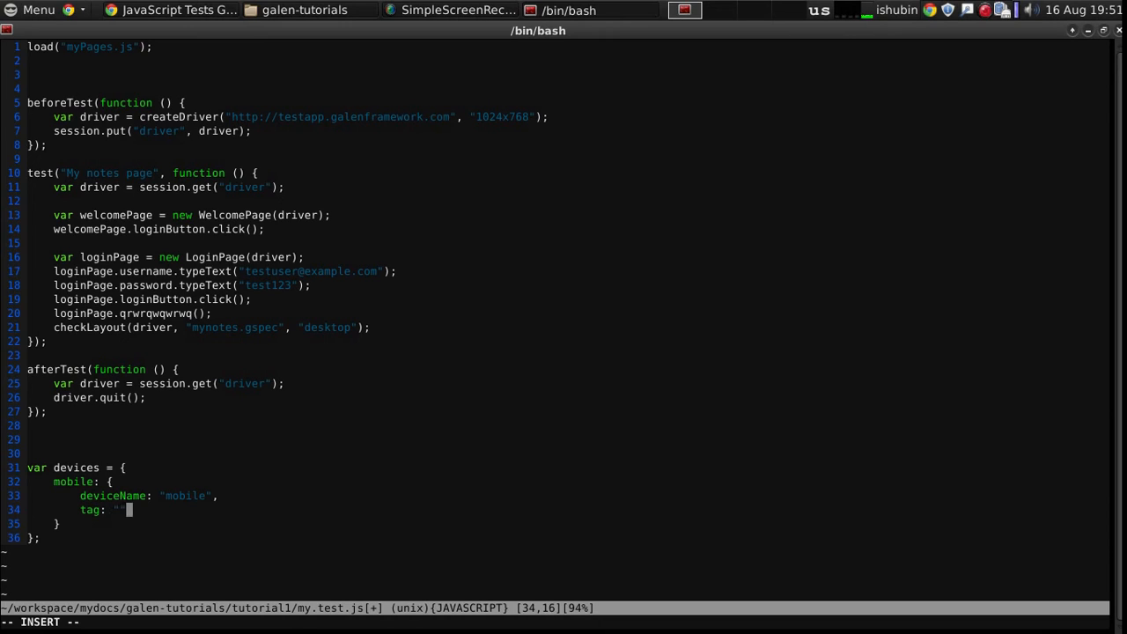
type("mobile")
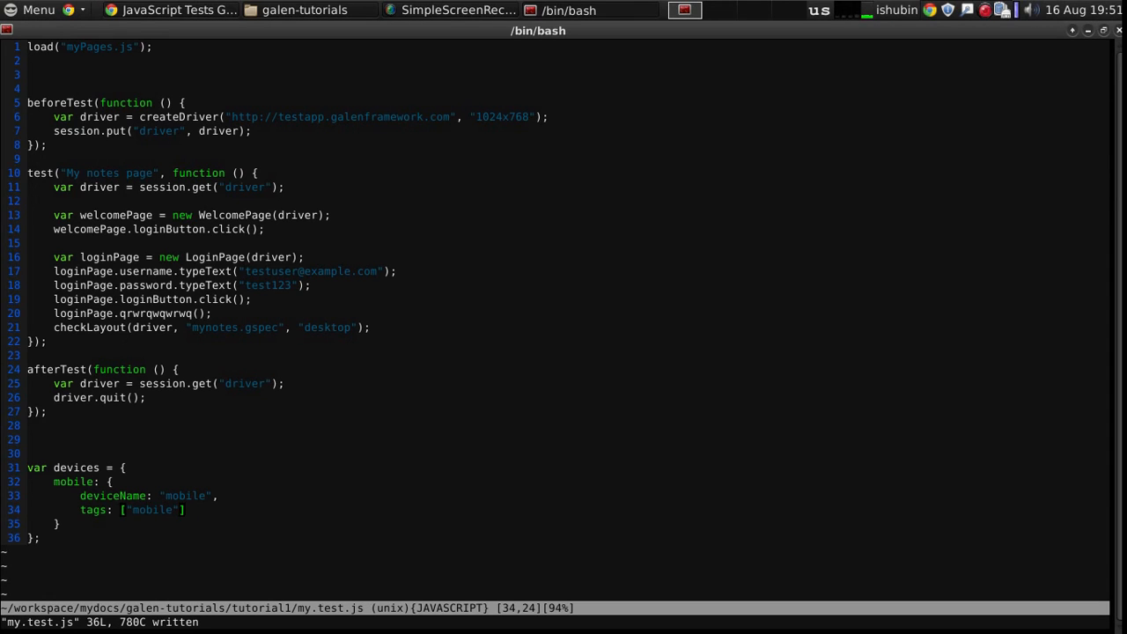
key("i")
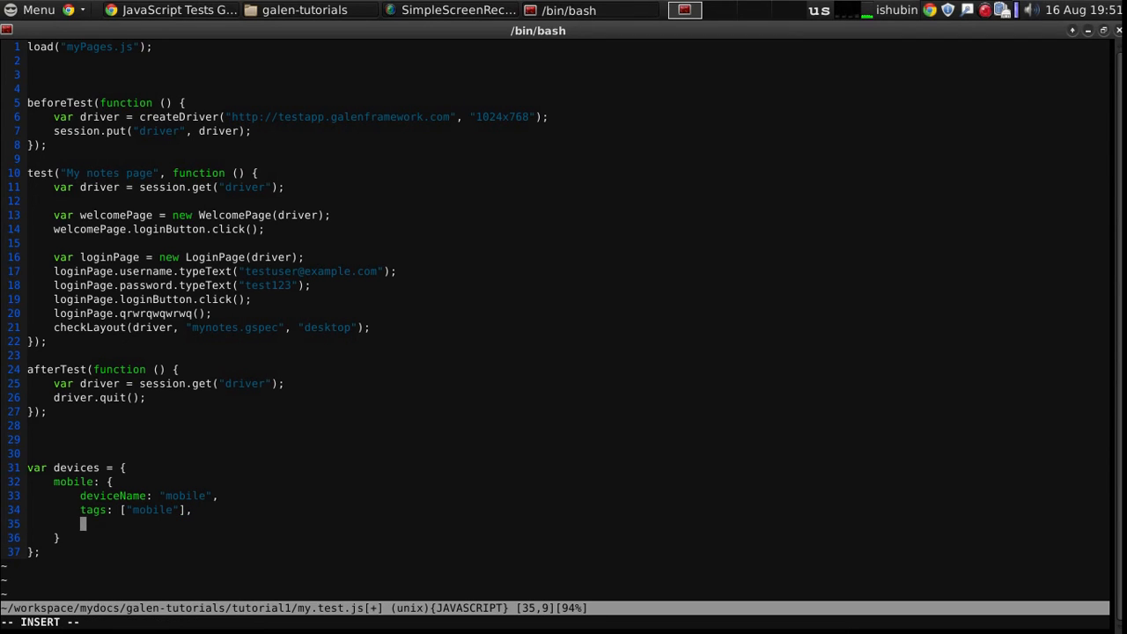
type("size: \"")
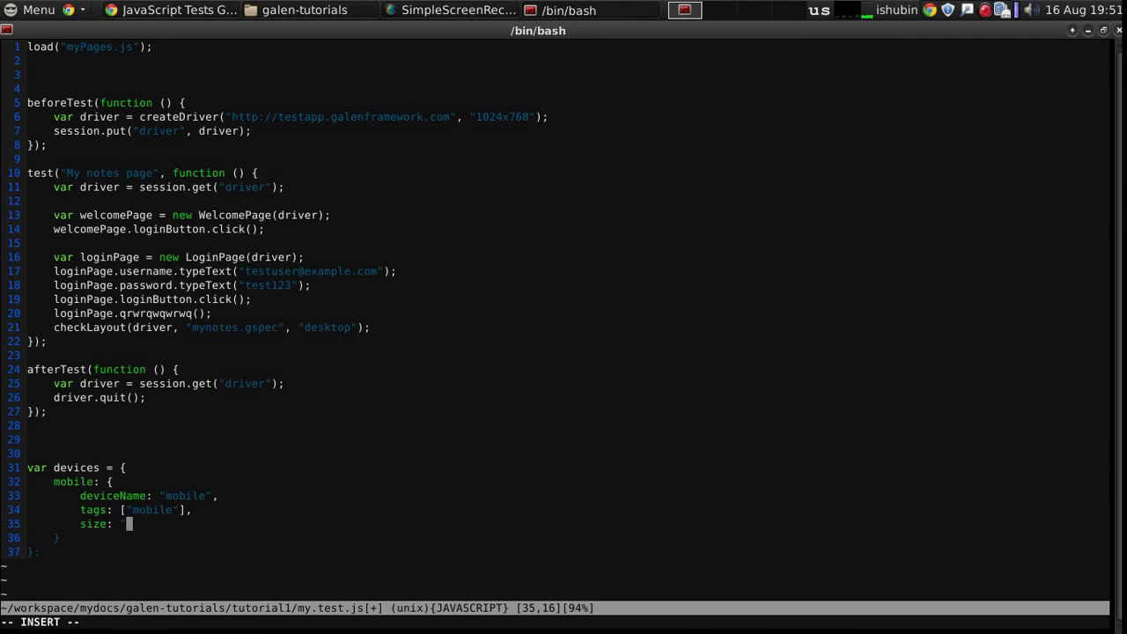
type("500x60")
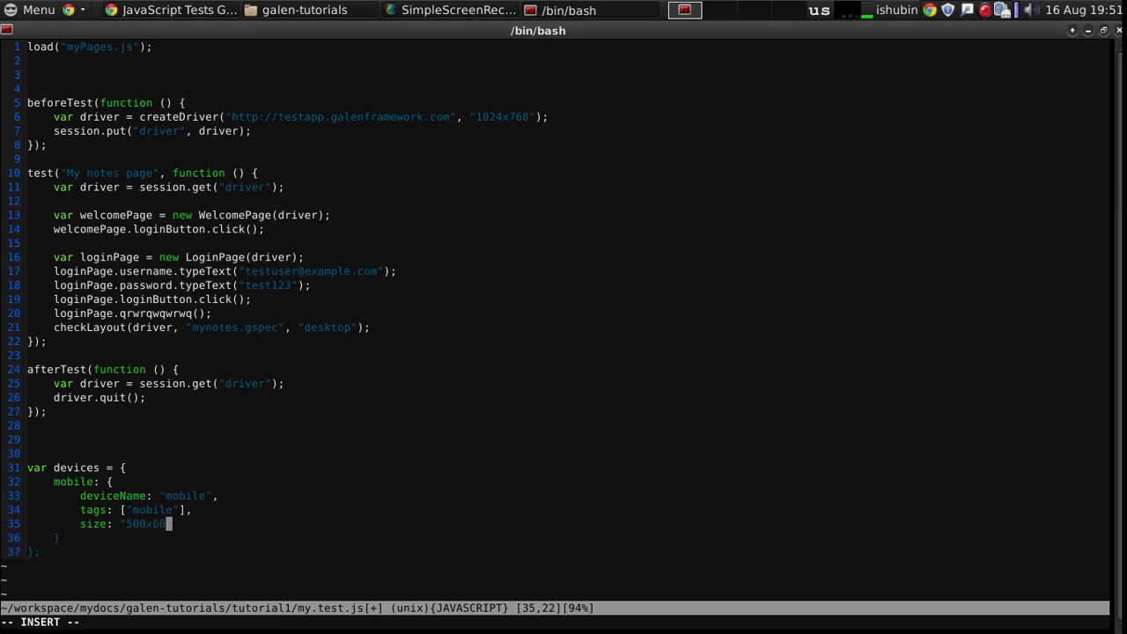
type("0\"")
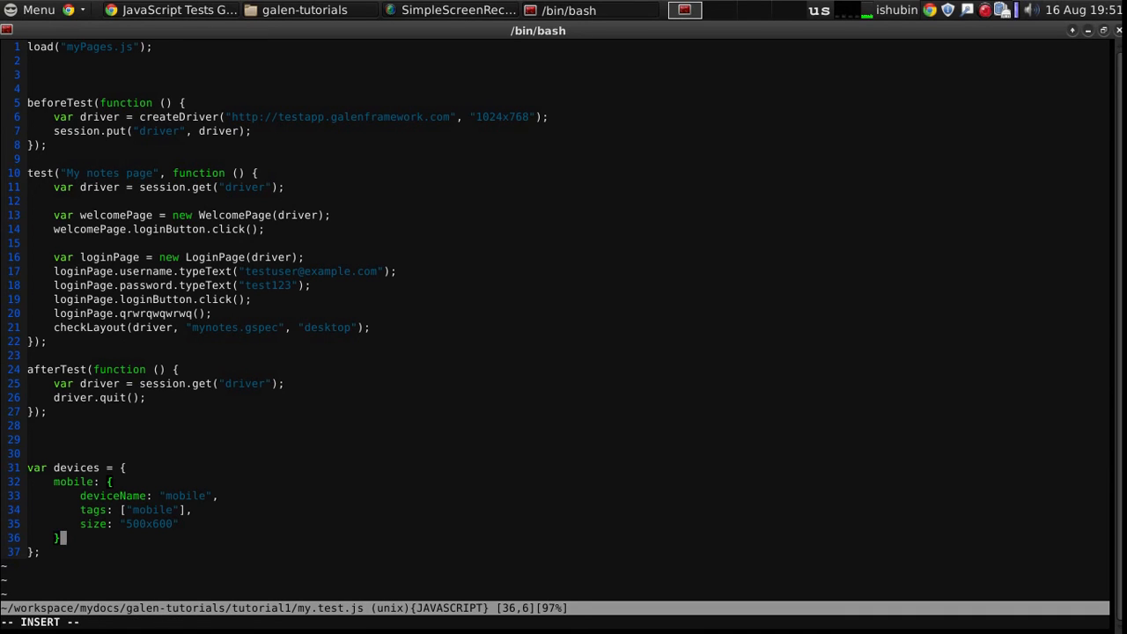
Add the desktop entry with deviceName, tags and size 1024x768.
type("desktop: {")
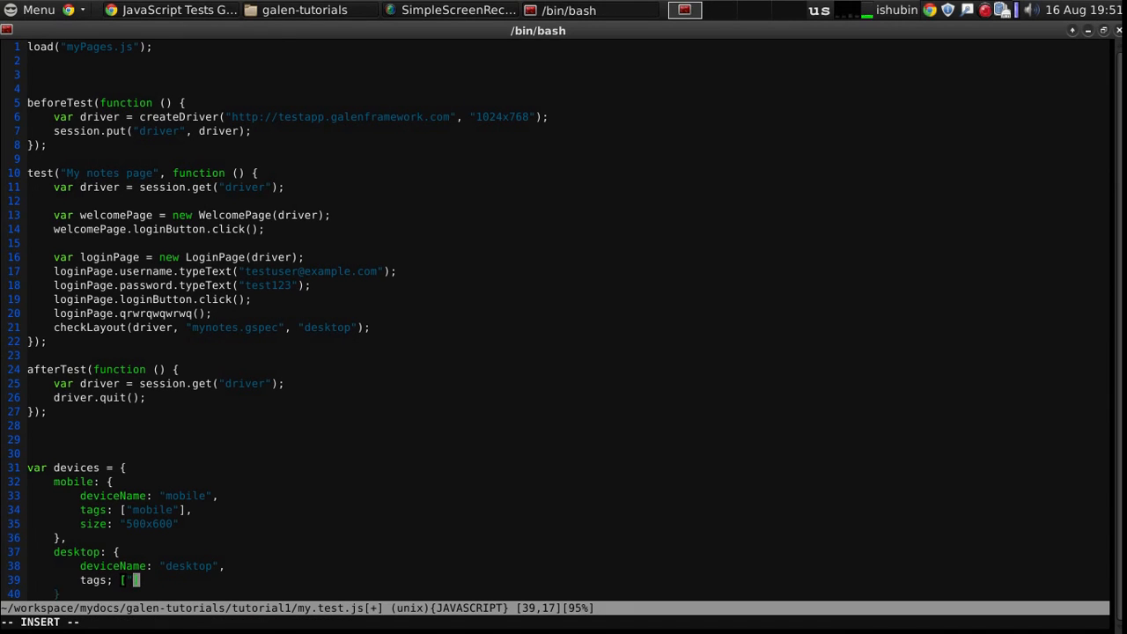
type("desktop\"]")
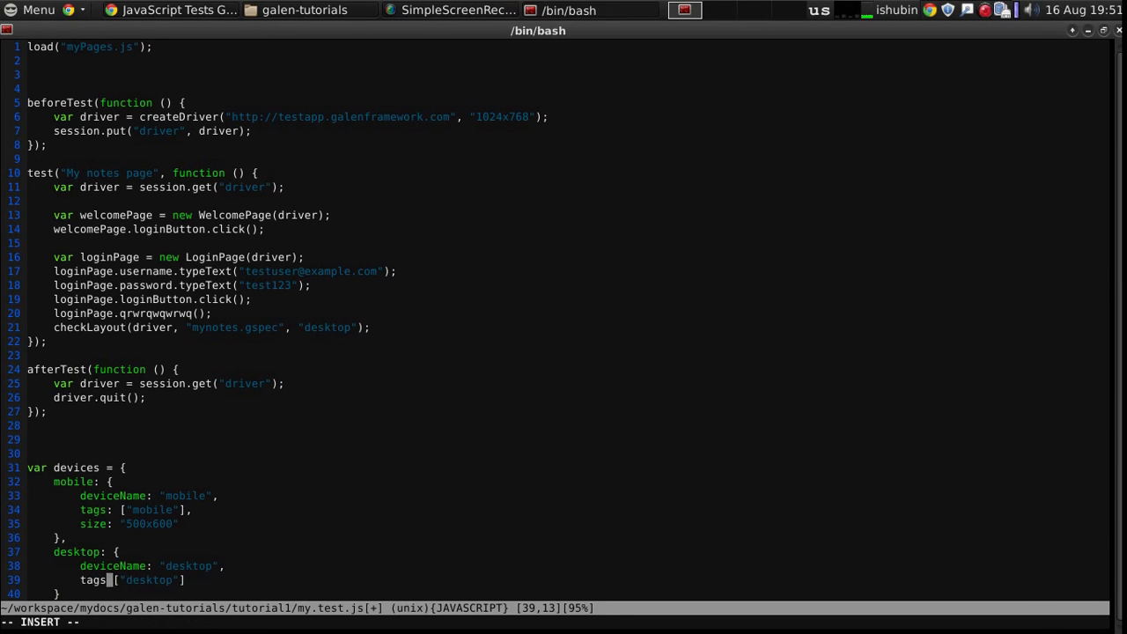
type("size: \"1024x768")
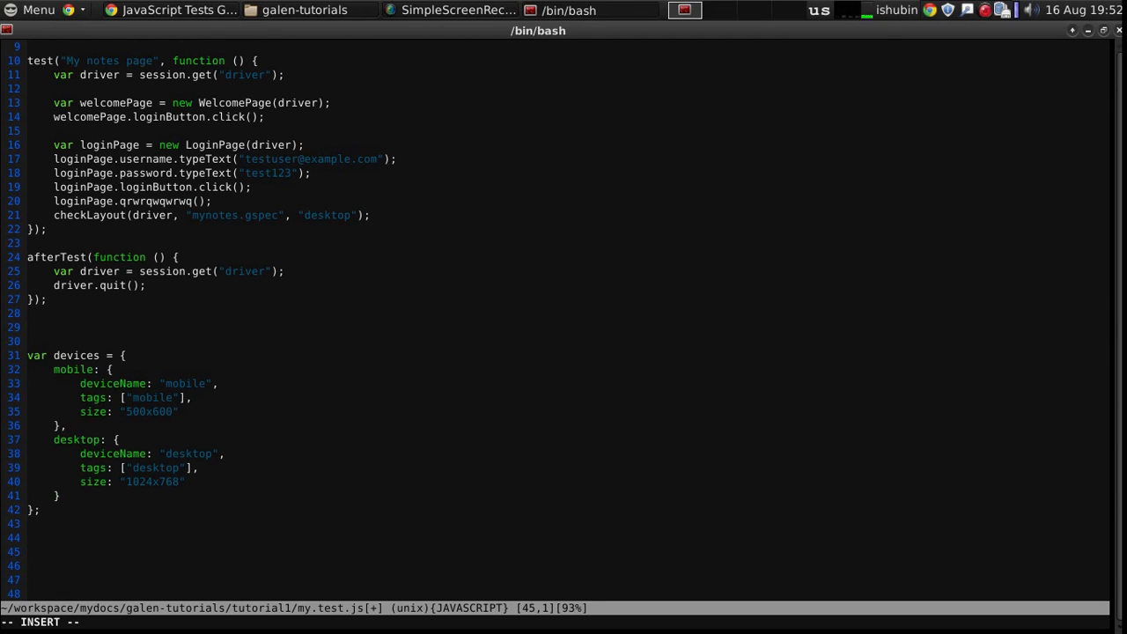
Add a forAll(devices) loop wrapping an empty "Home page on ${deviceName}" test below the devices object.
type("for")
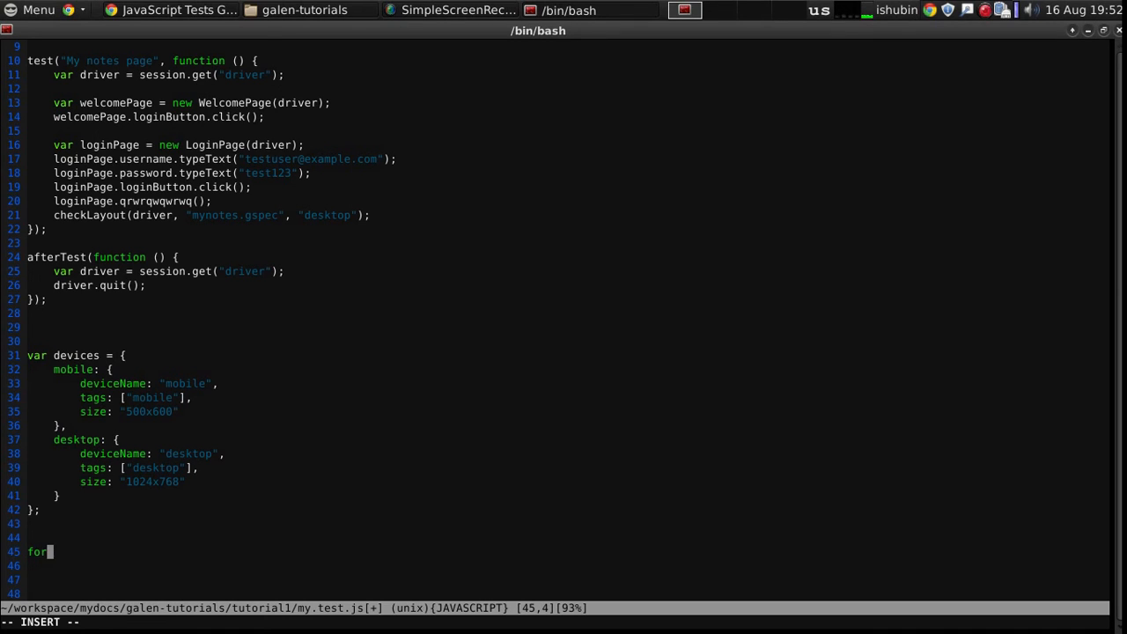
type("All(")
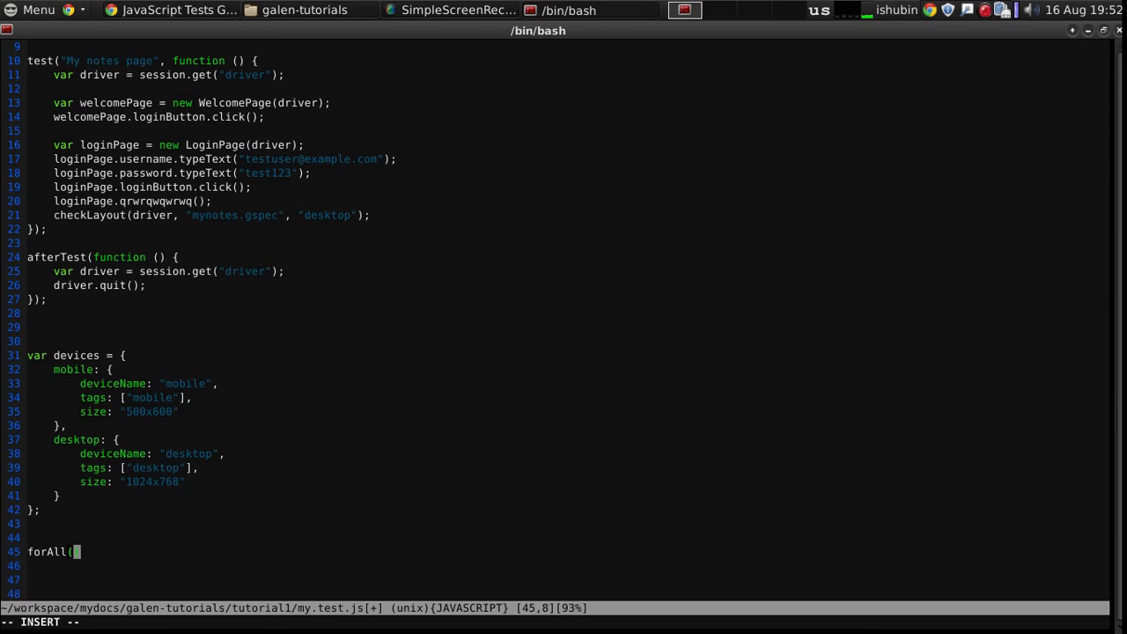
type("devices, f")
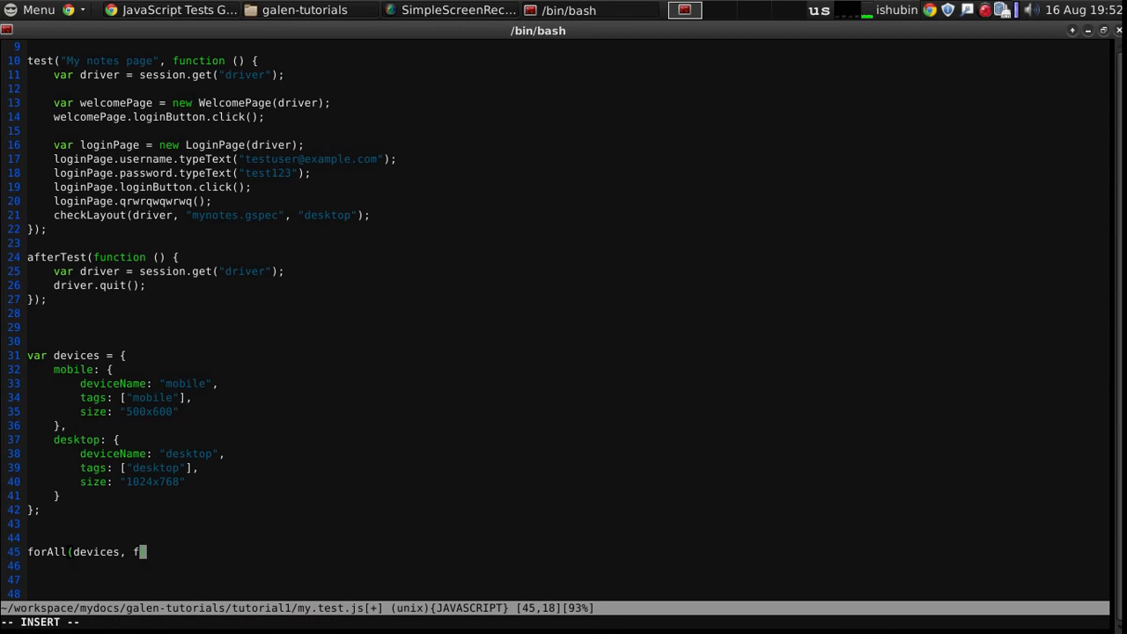
type("function () {}")
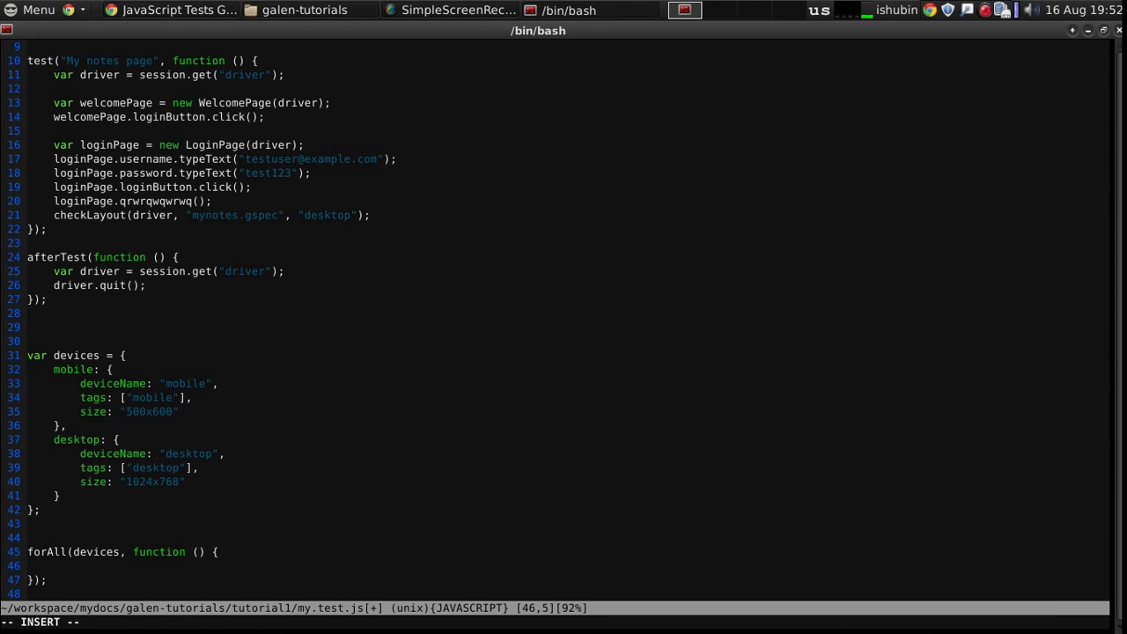
type("test(\"Home page on")
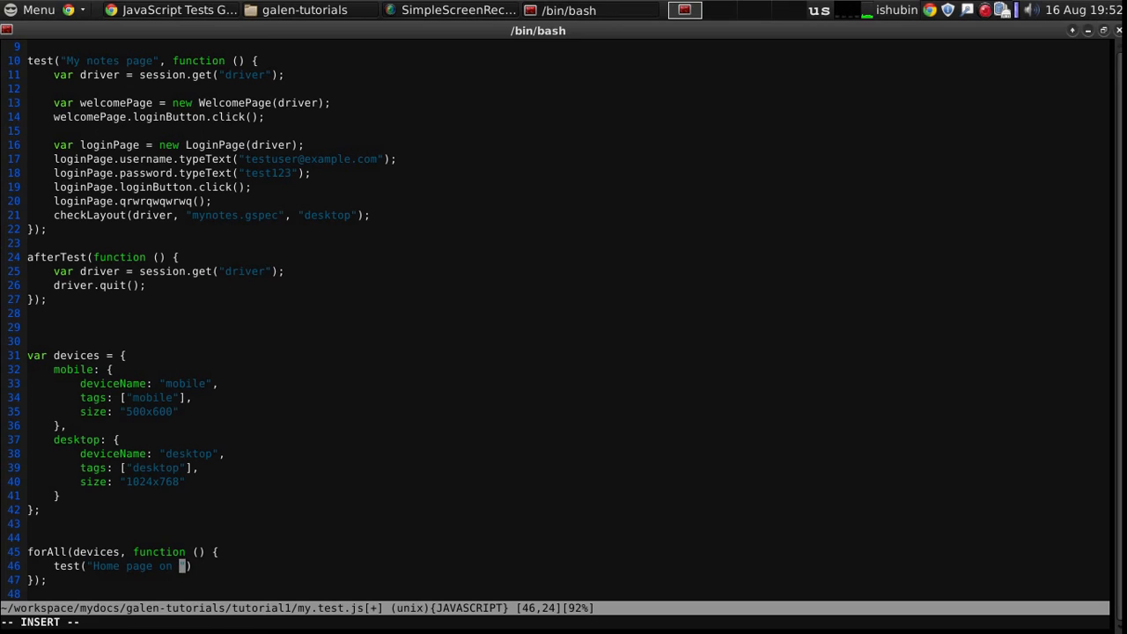
type("{}")
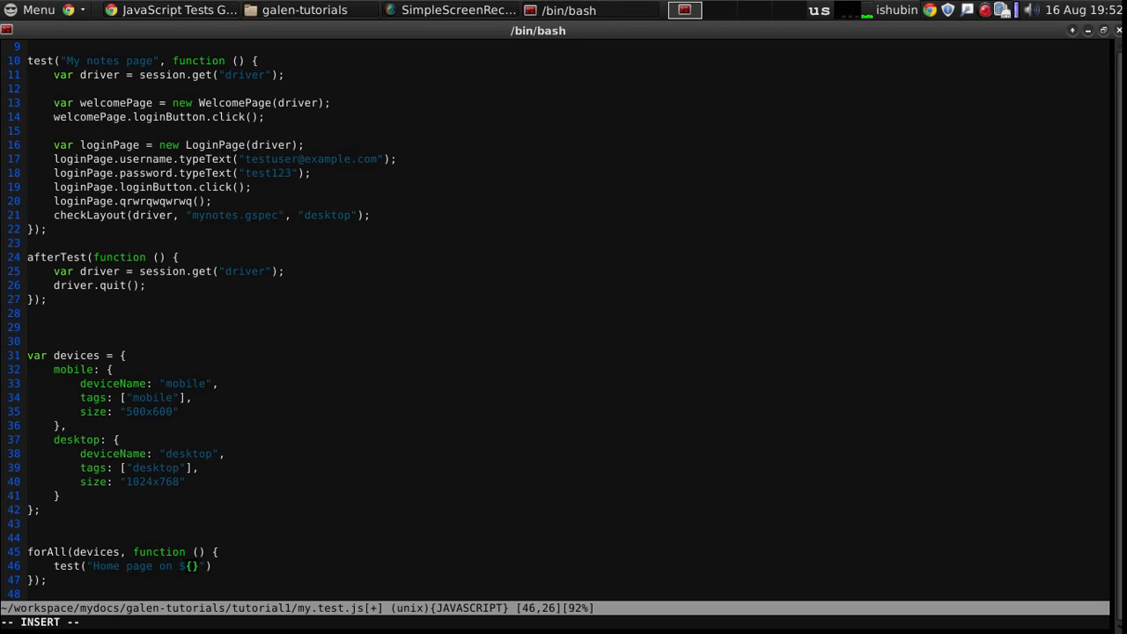
type("deviceName")
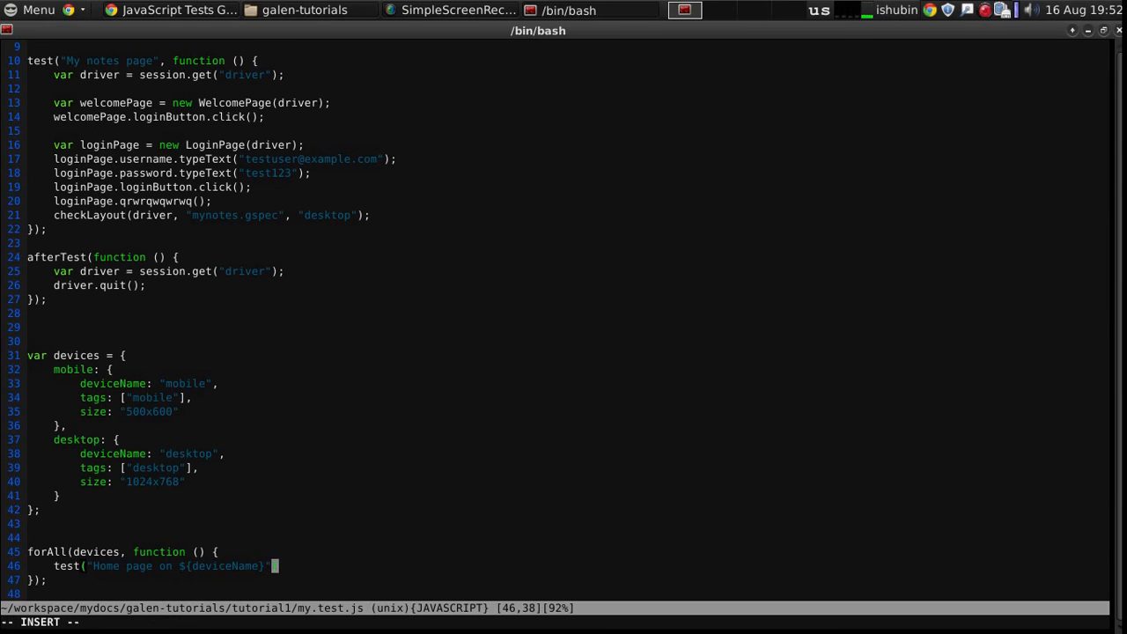
type(", function () {")
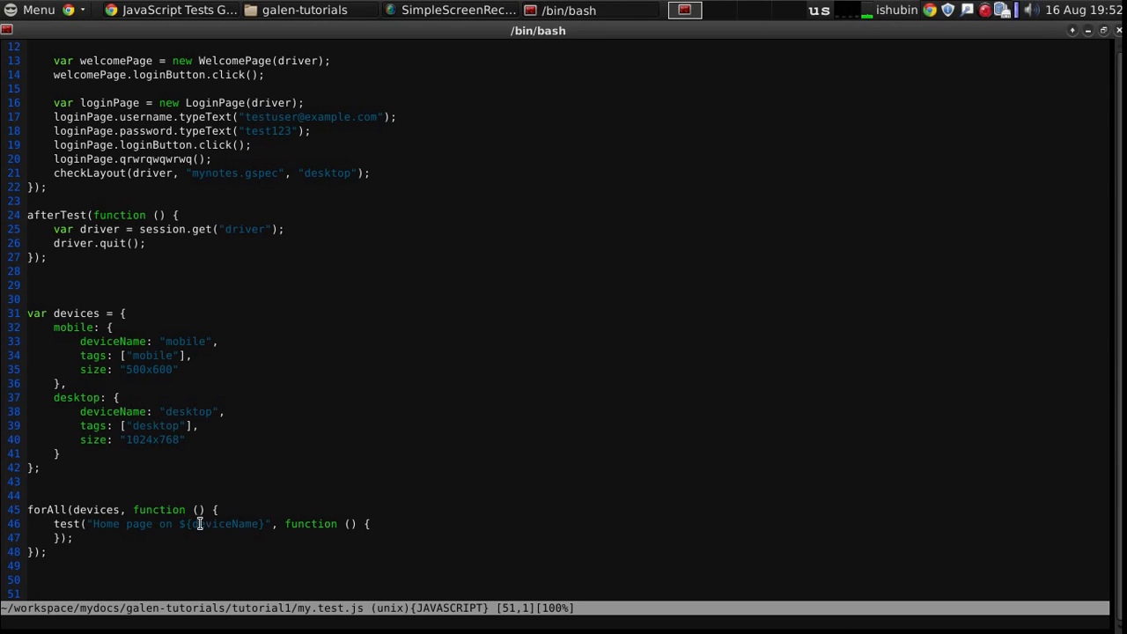
double_click(206, 524)
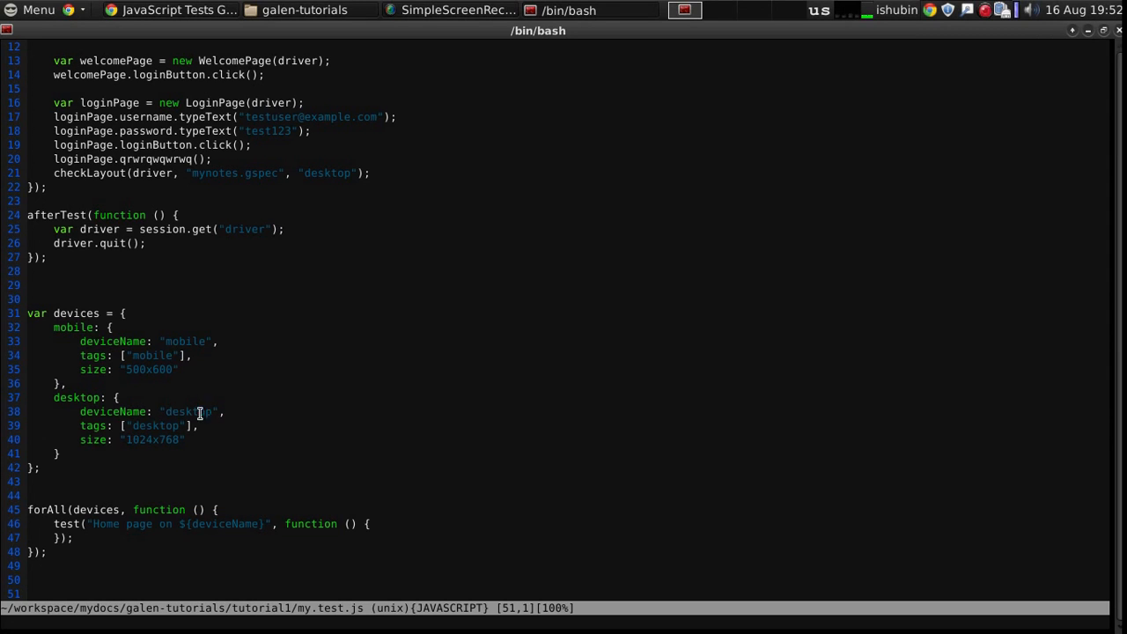
mouse_move(161, 357)
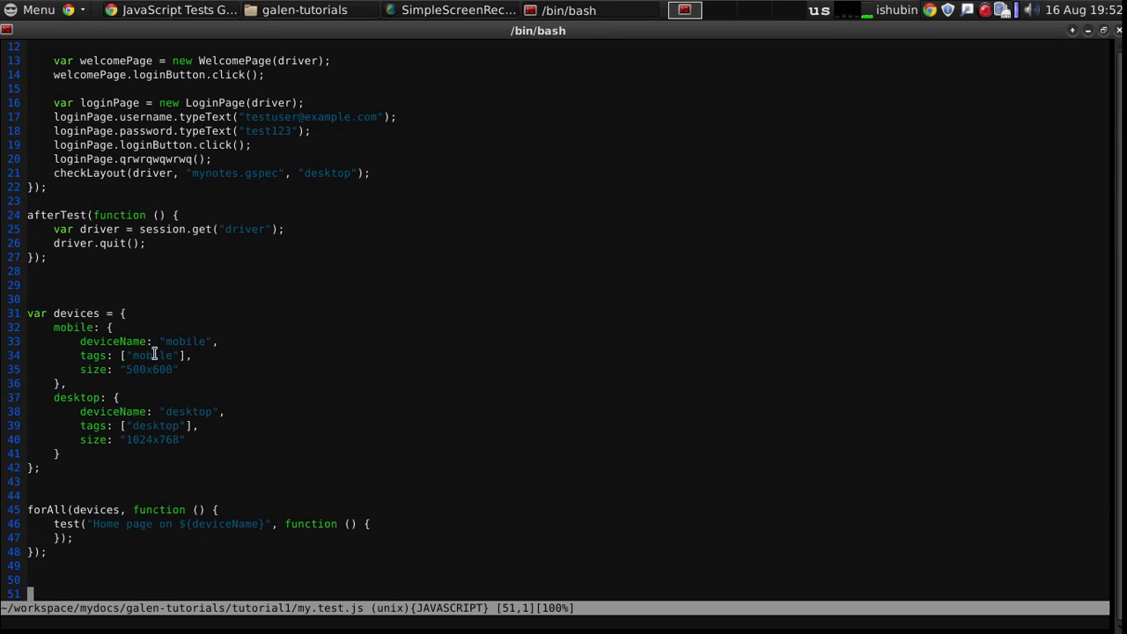
mouse_move(241, 527)
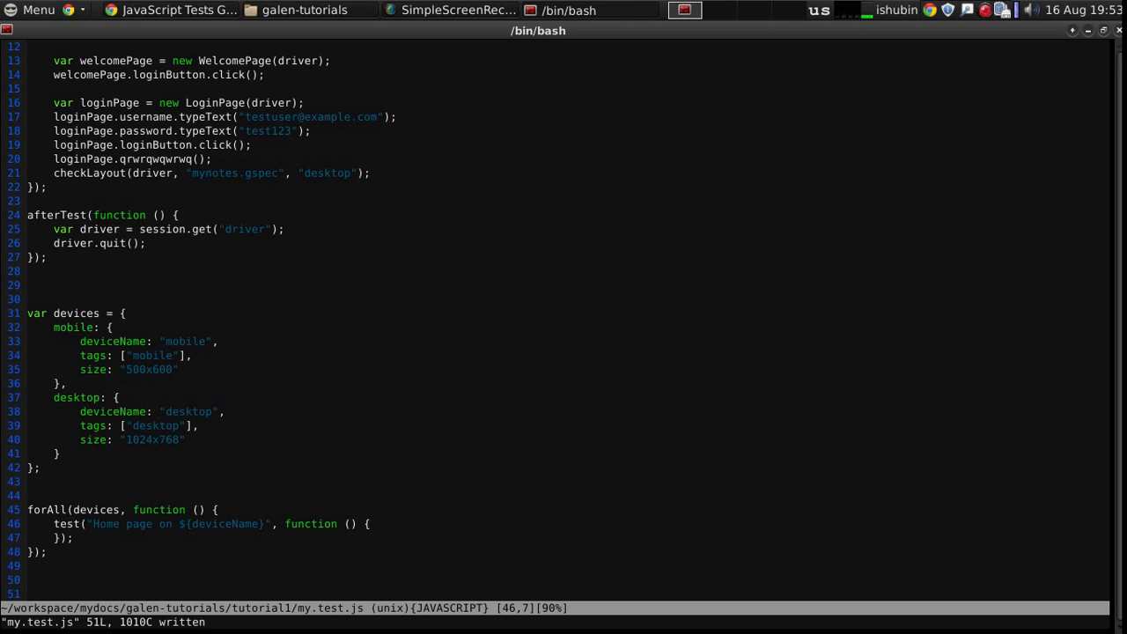
Get the driver inside the test with var driver = session.get("driver").
type("var")
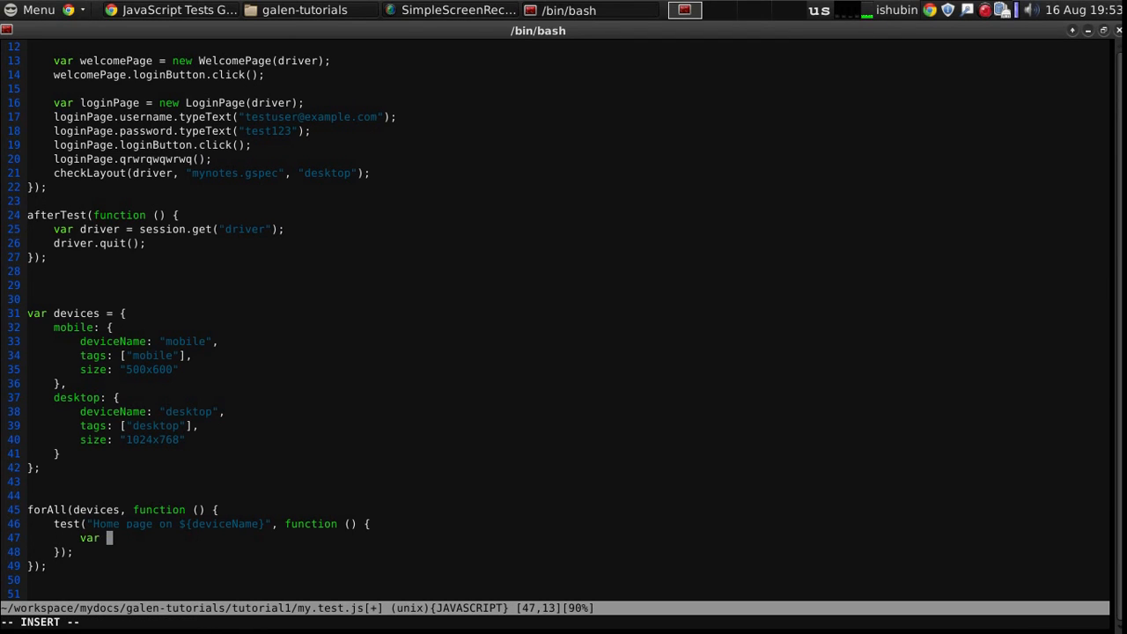
type("driver =")
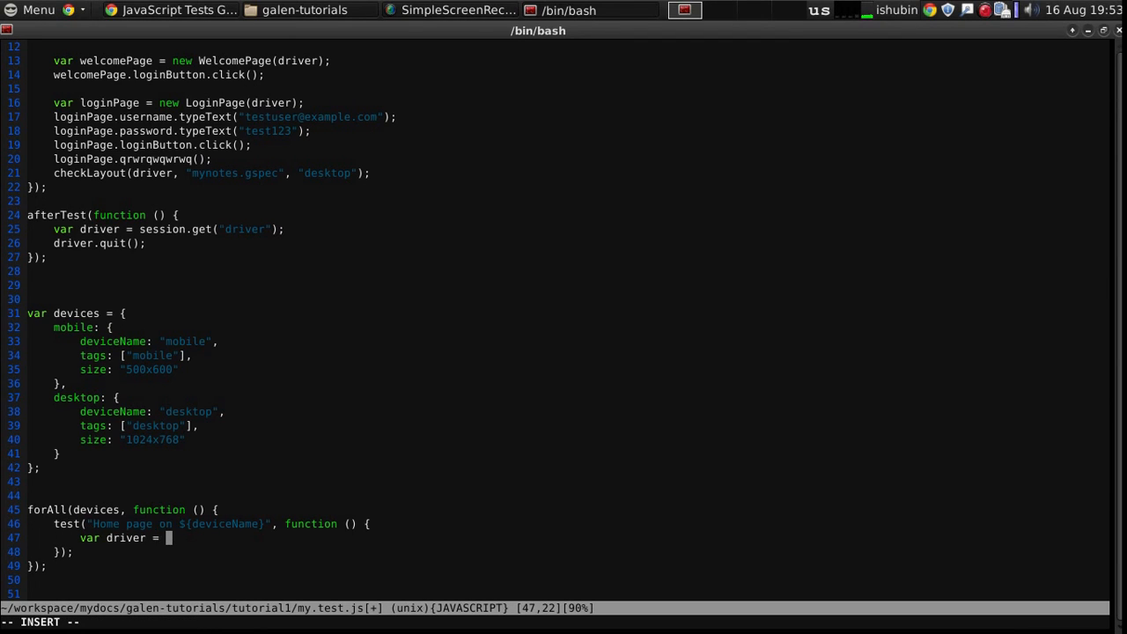
type("session.get();")
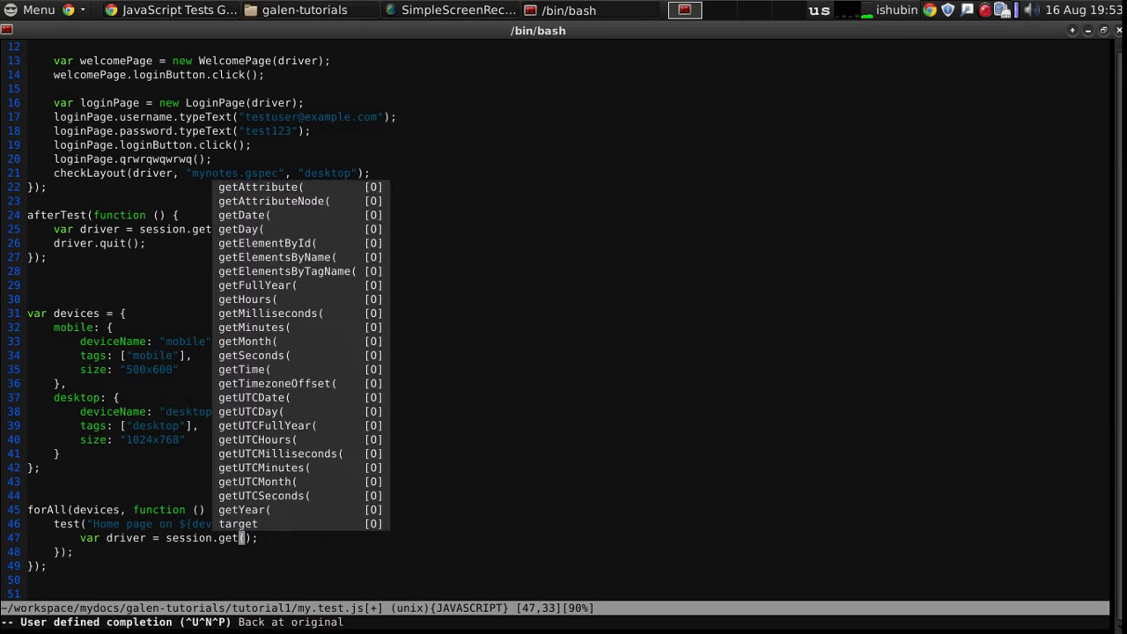
key("Escape")
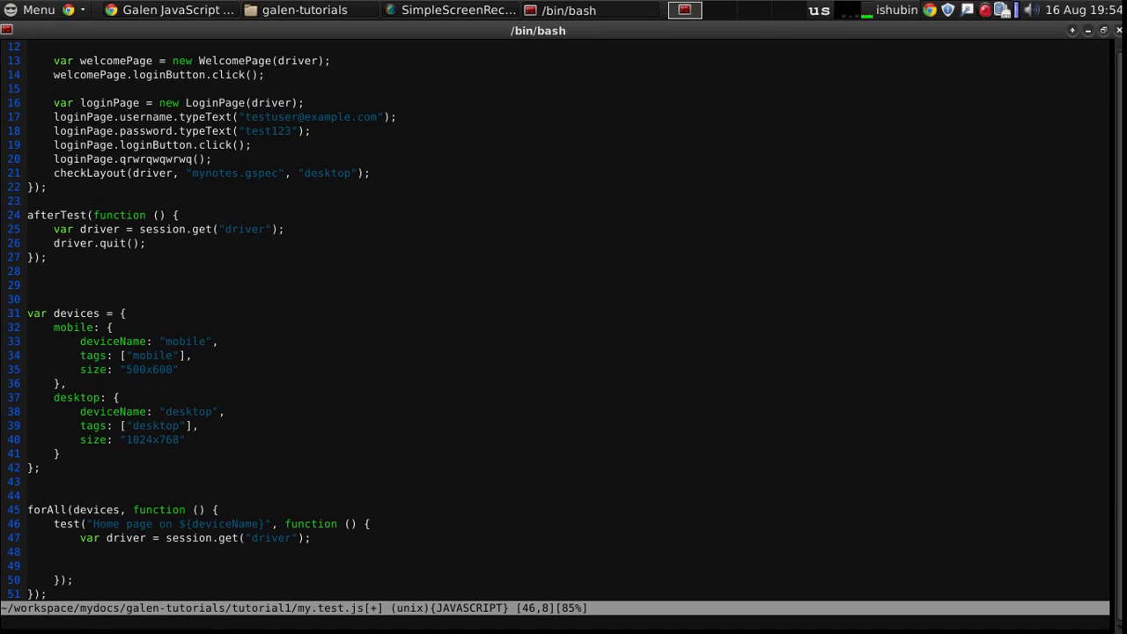
type("device")
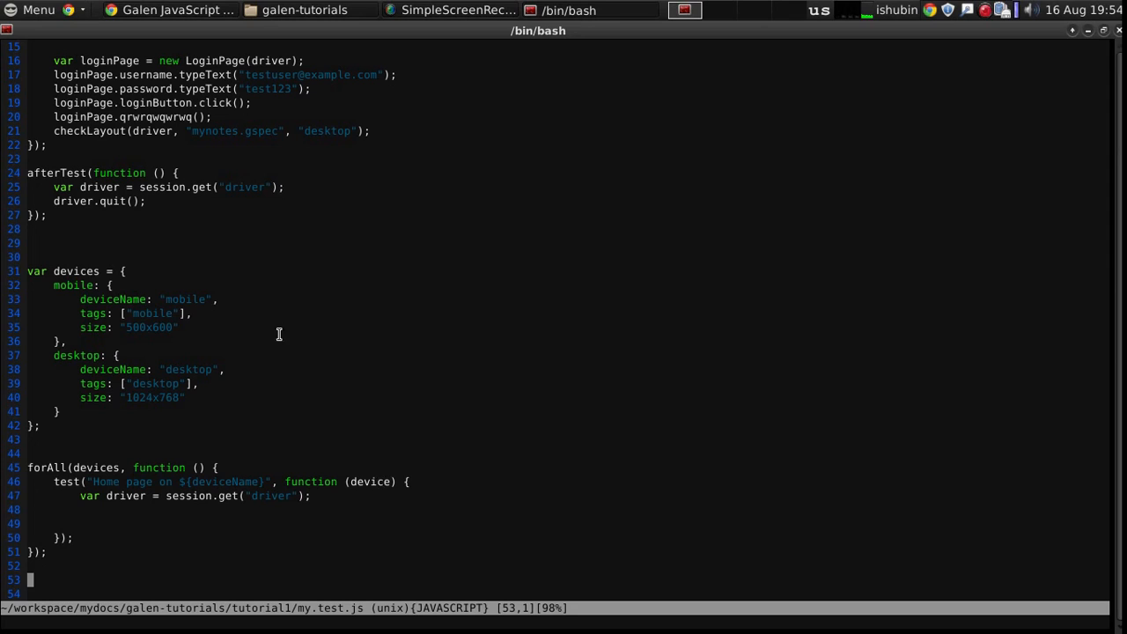
mouse_move(121, 476)
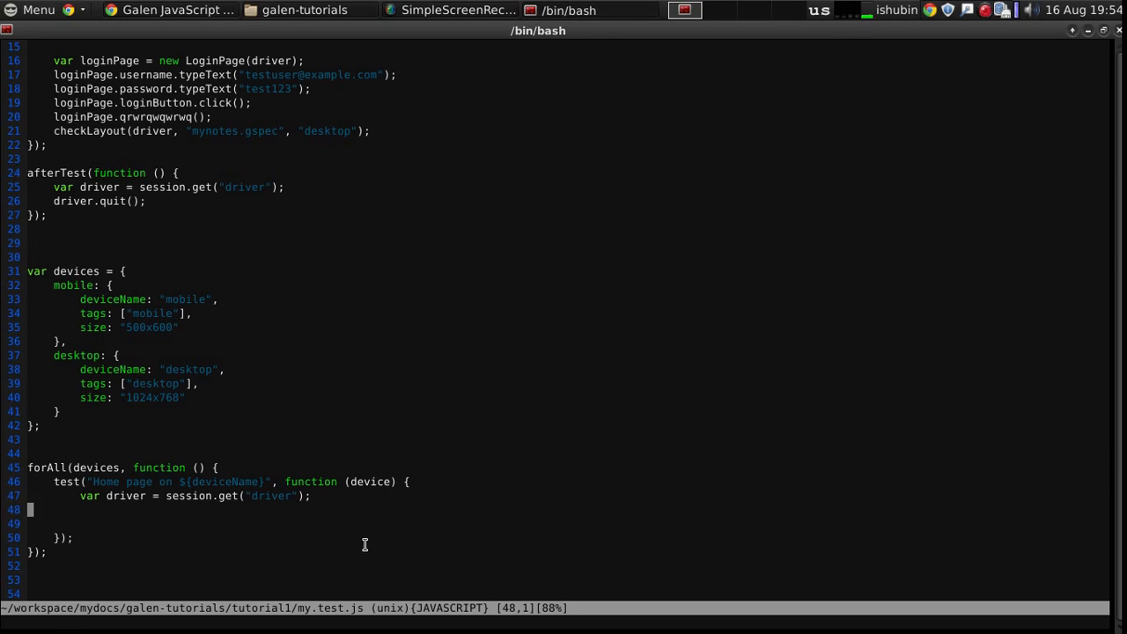
Resize the driver to device.size and call checkLayout with homepage.gspec.
type("r")
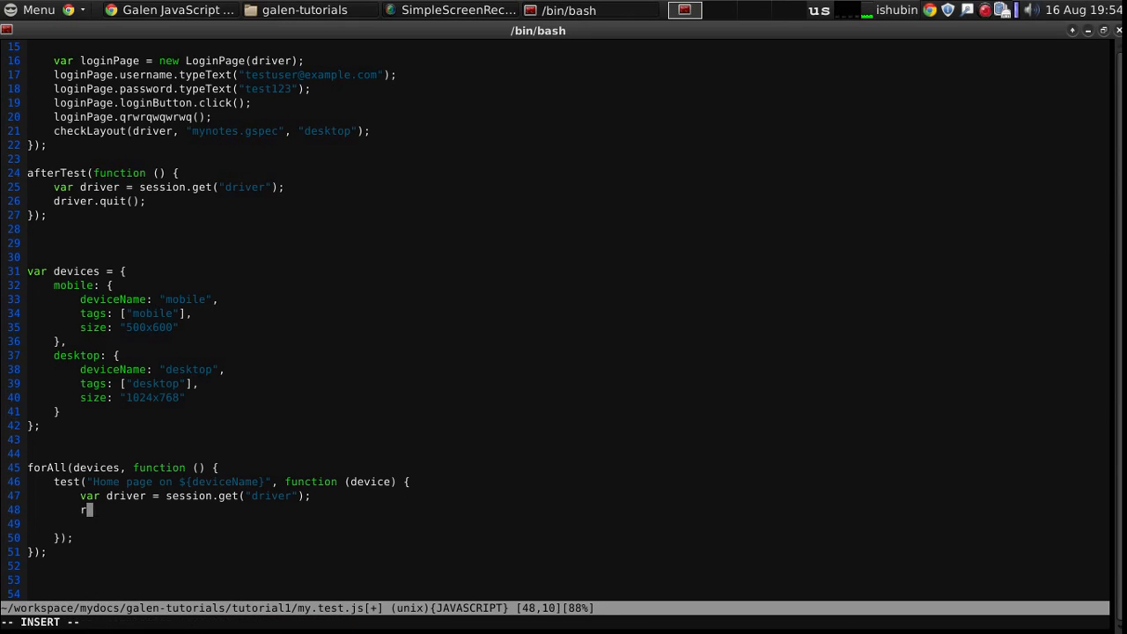
type("esize(driver, device")
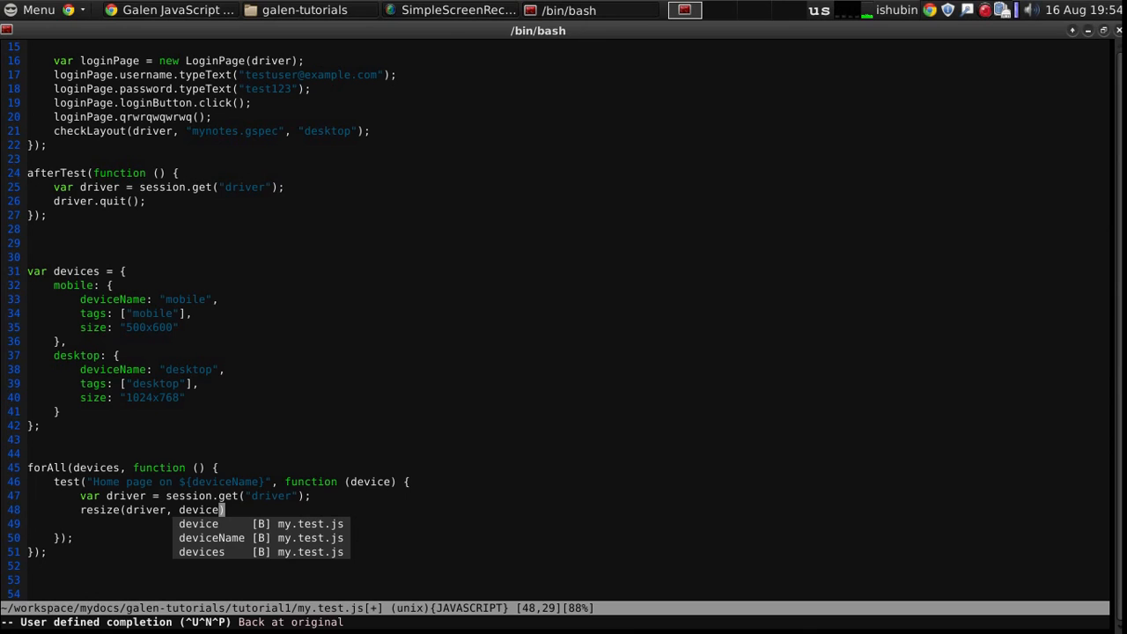
type(".size);")
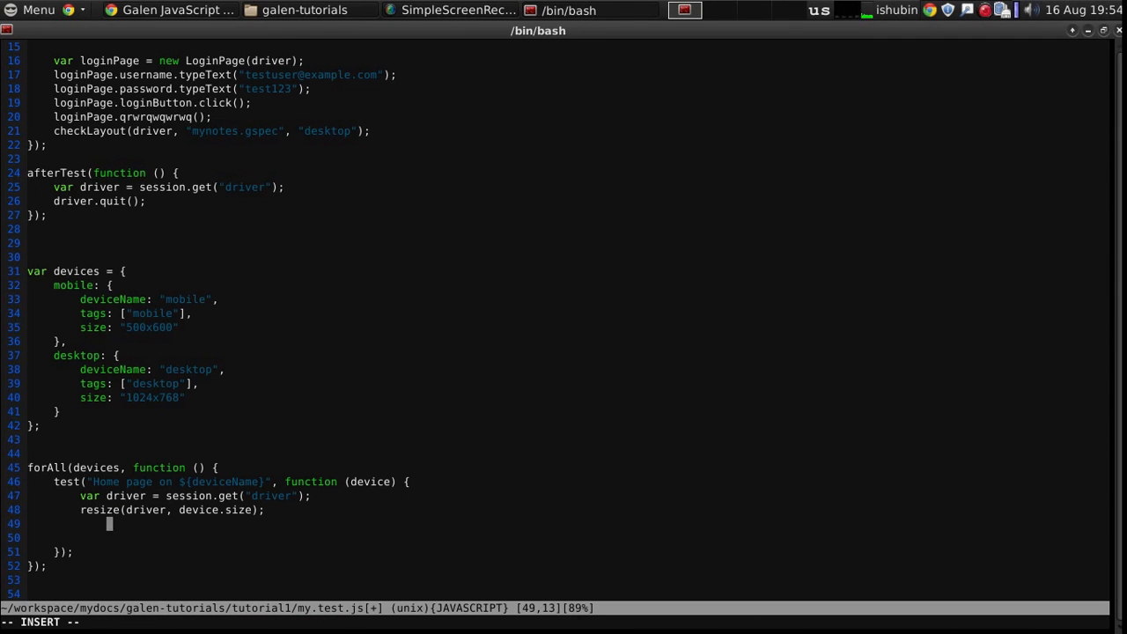
type("c")
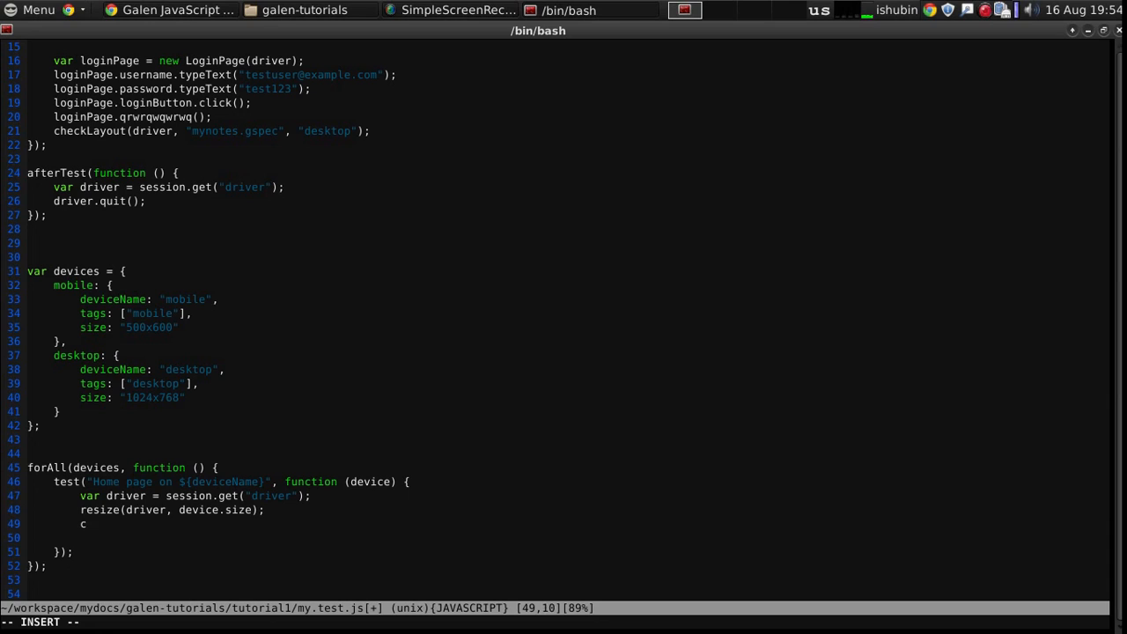
type("heckLayout();")
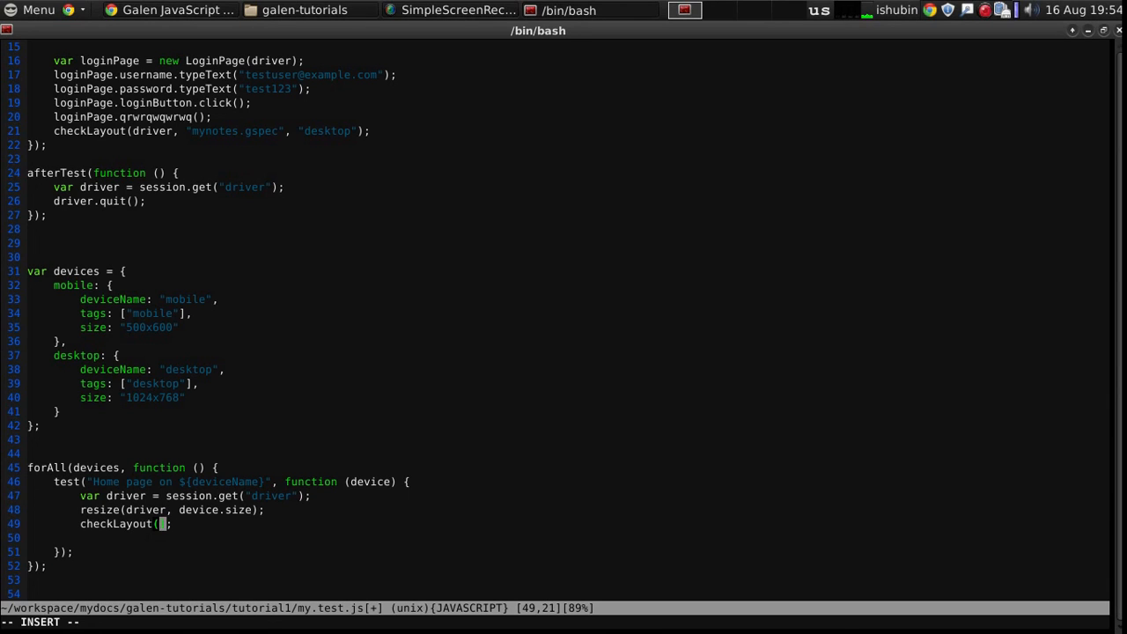
type("driver,")
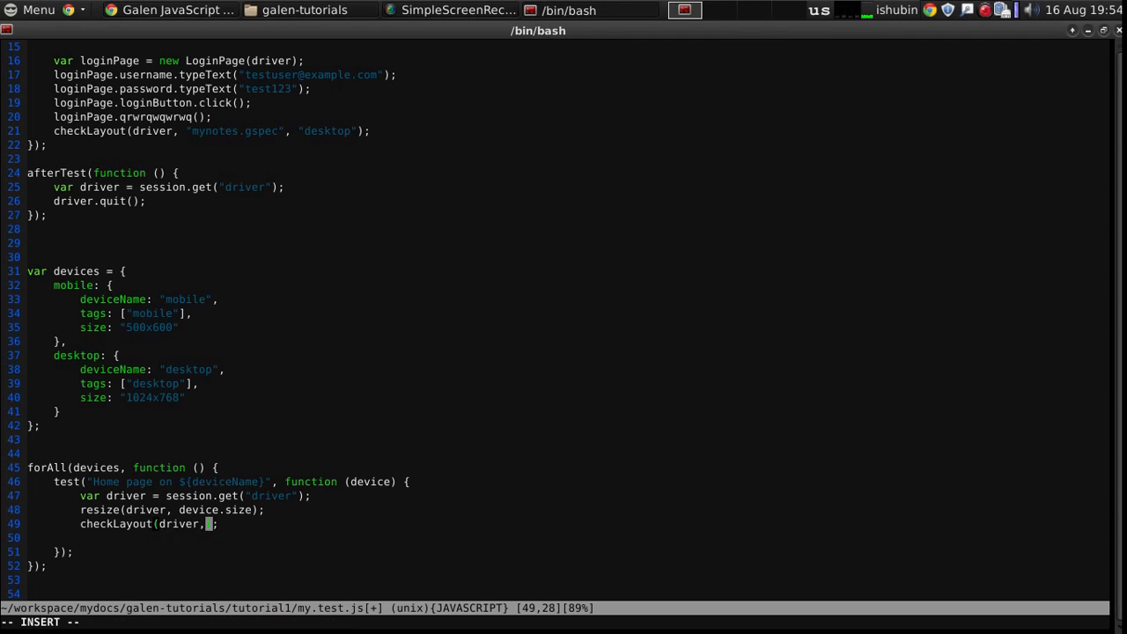
type("ho\"")
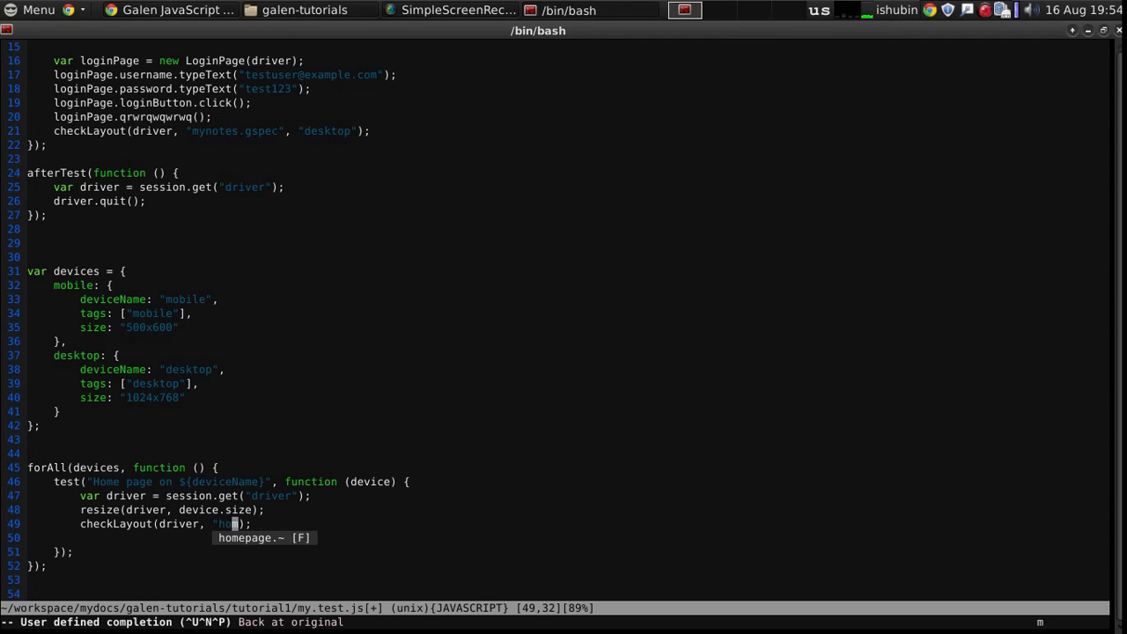
type("epage.gs")
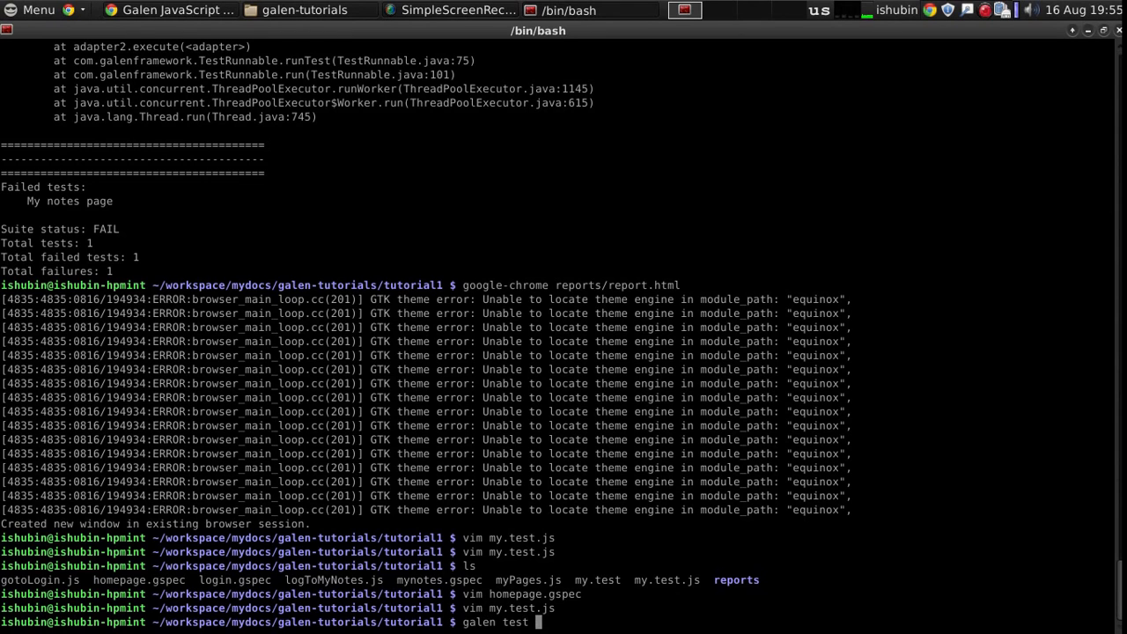
Run galen test my.test.js with --htmlreport reports, filtered to the Homepage tests.
type("my.test.js")
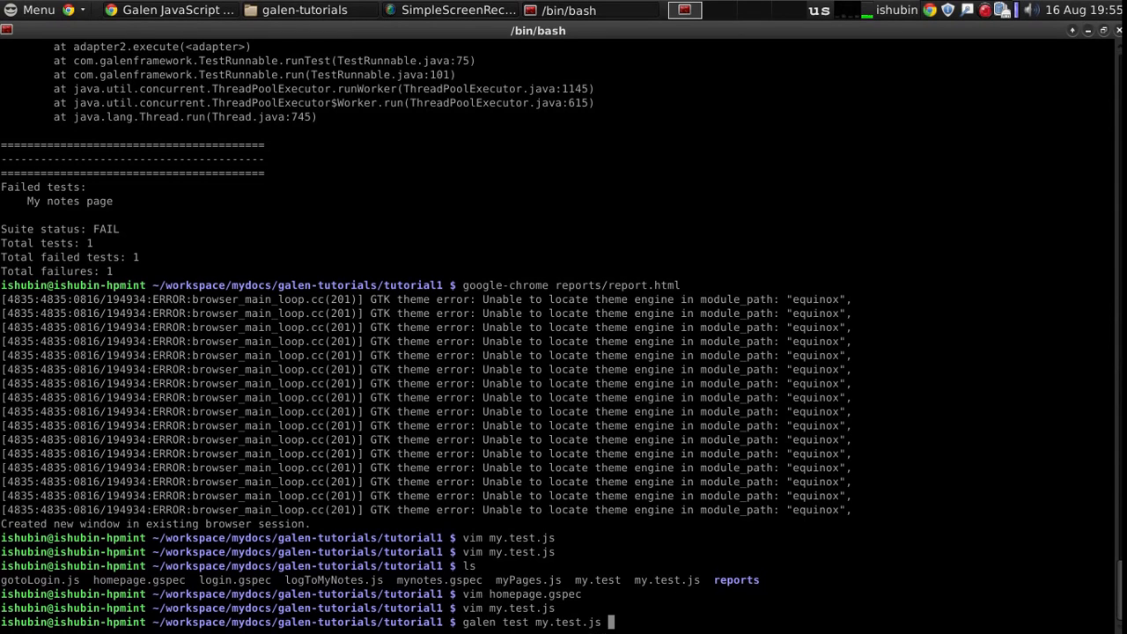
type("--htmlreport reports --filter")
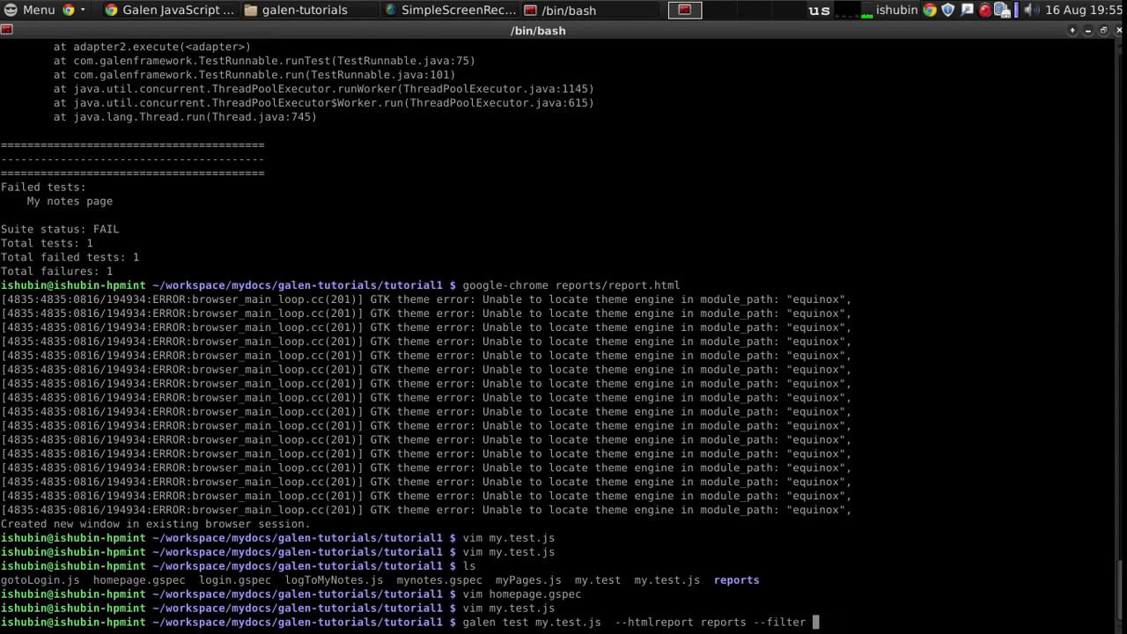
type("\"")
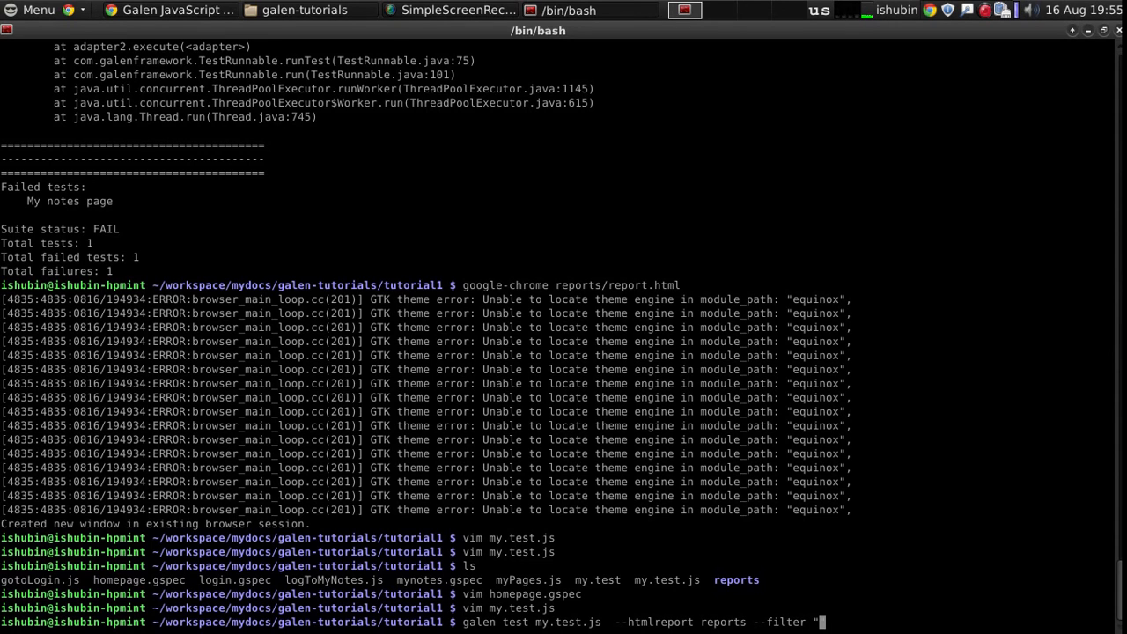
type("Homepage")
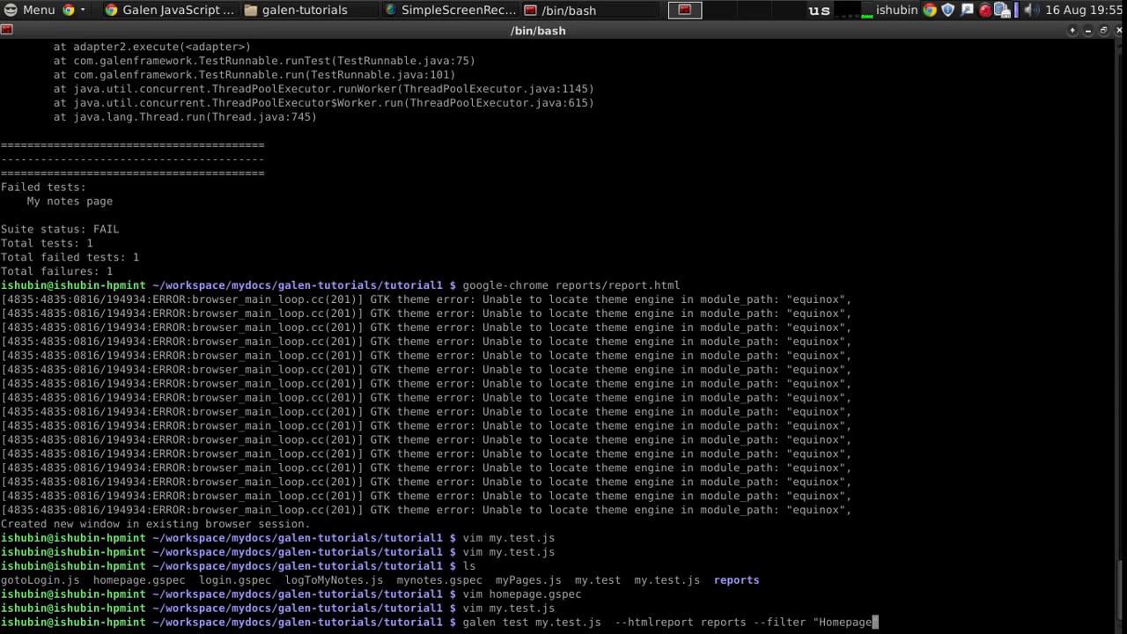
key("BackSpace")
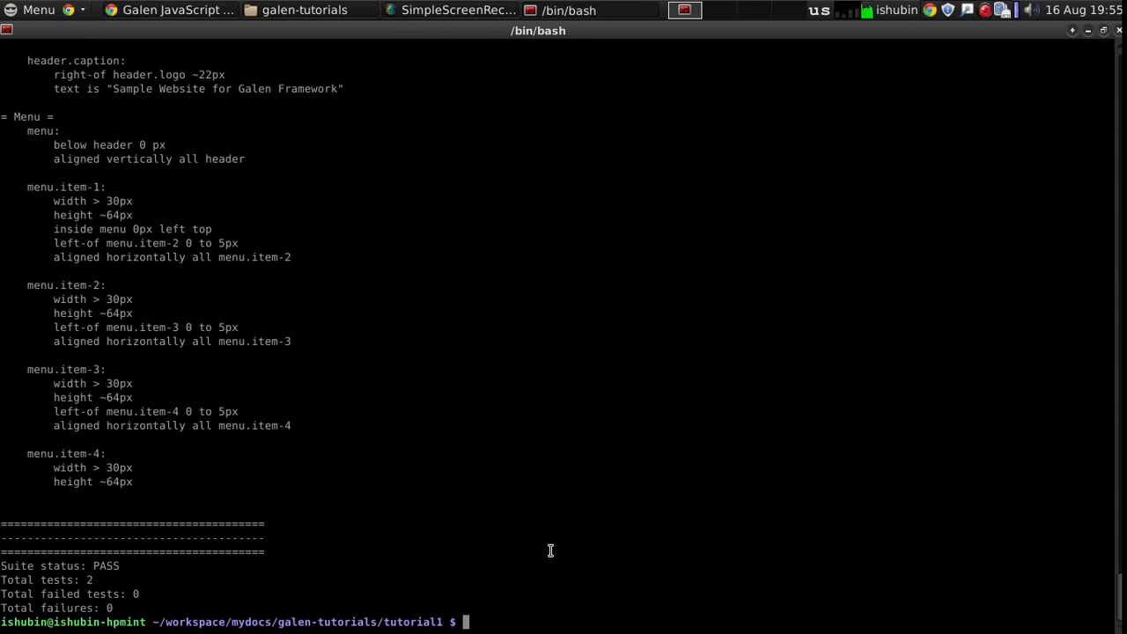
type("goo")
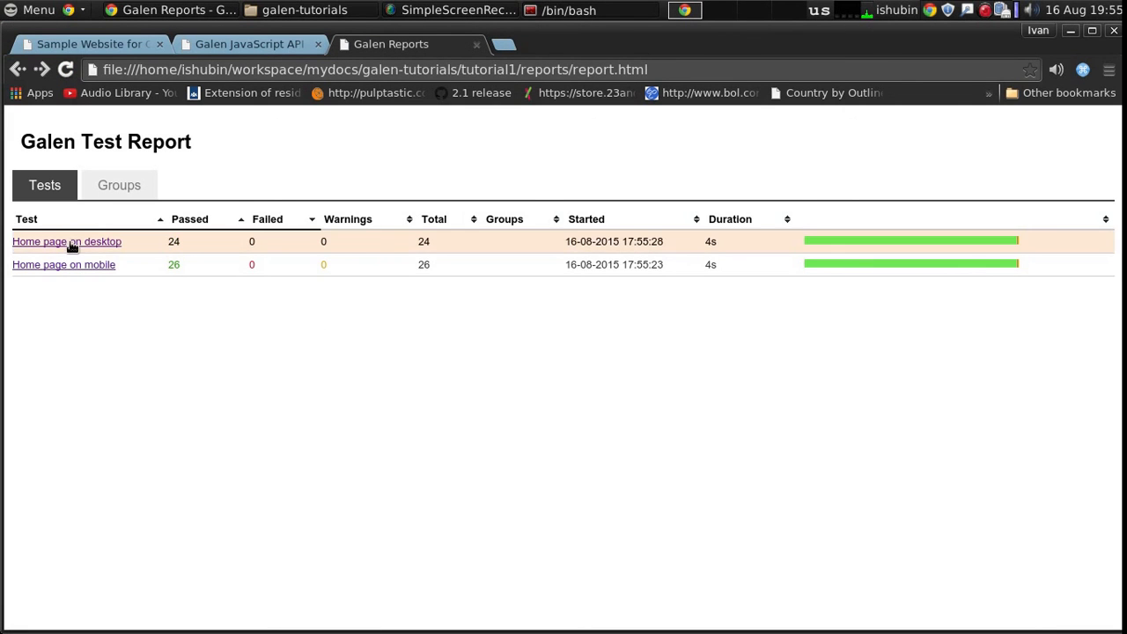
Inspect the passing Home page desktop and mobile layout results in the Galen report.
left_click(66, 241)
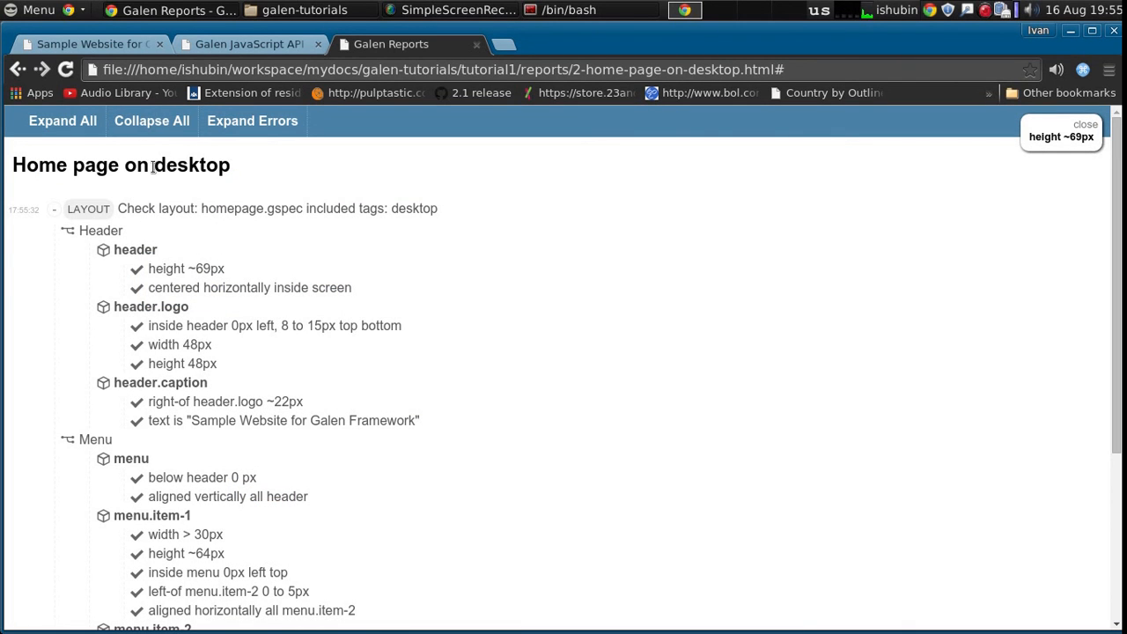
double_click(191, 165)
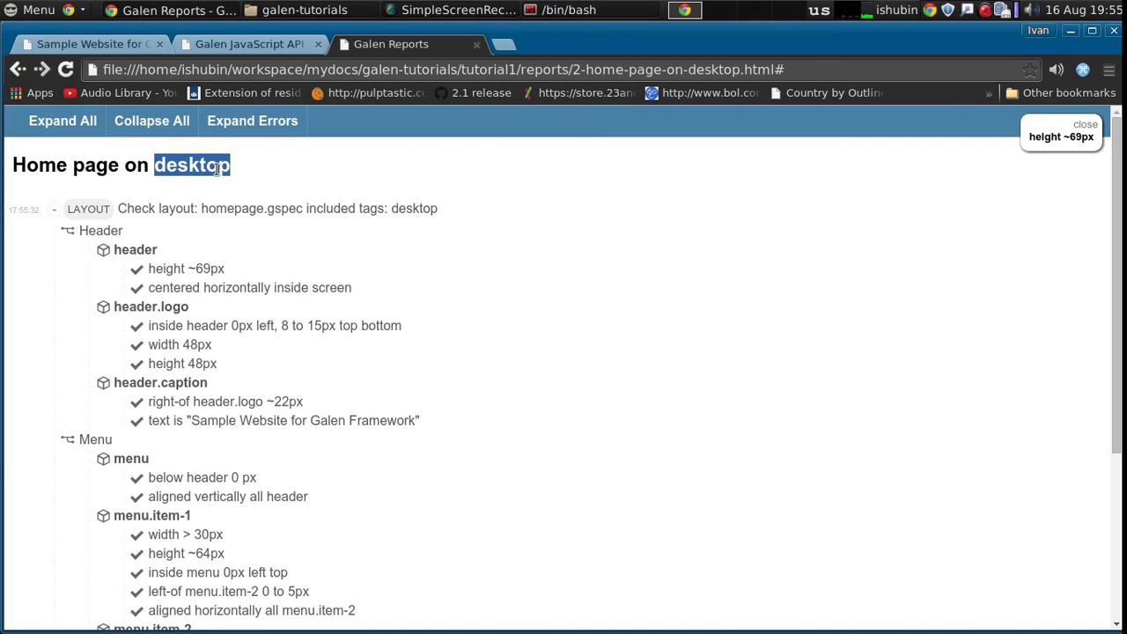
mouse_move(95, 163)
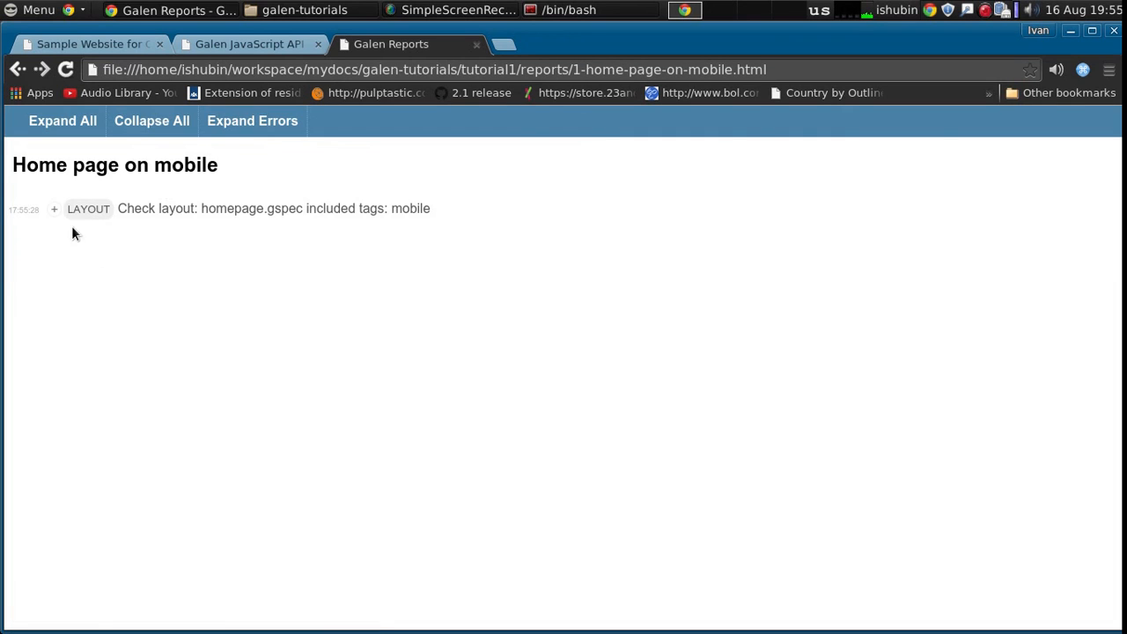
left_click(54, 209)
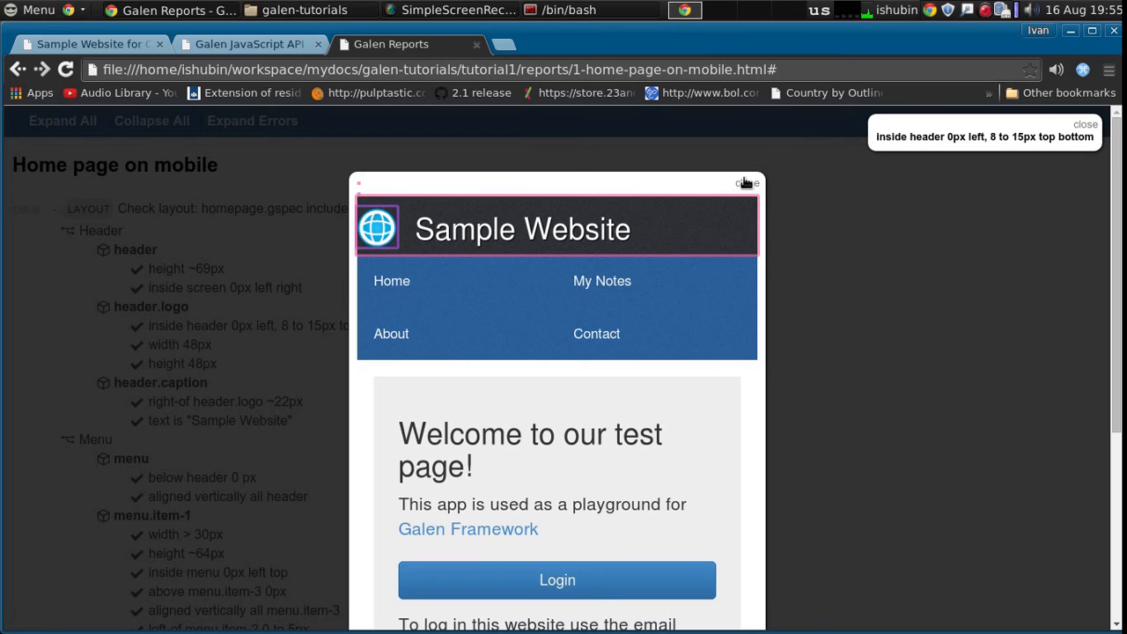
left_click(747, 183)
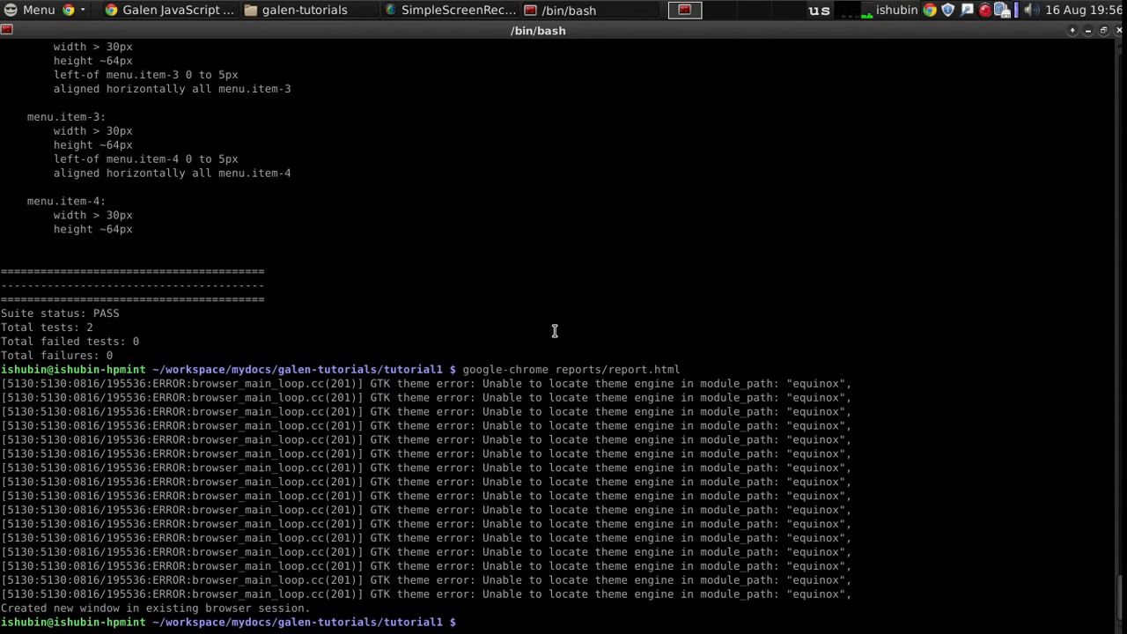
type("vim my.test")
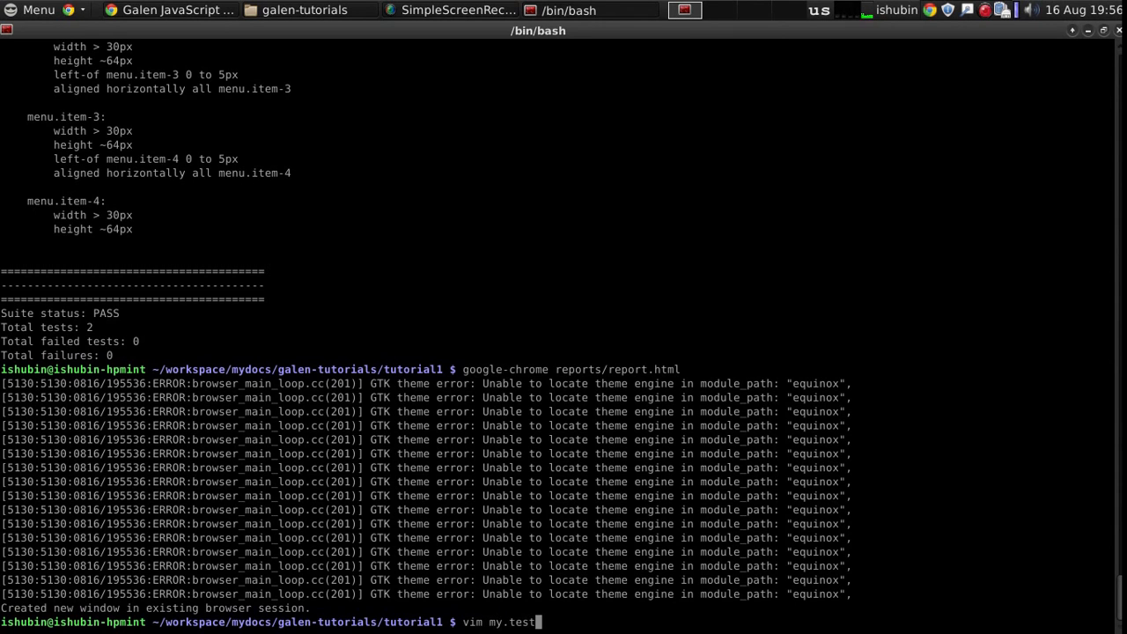